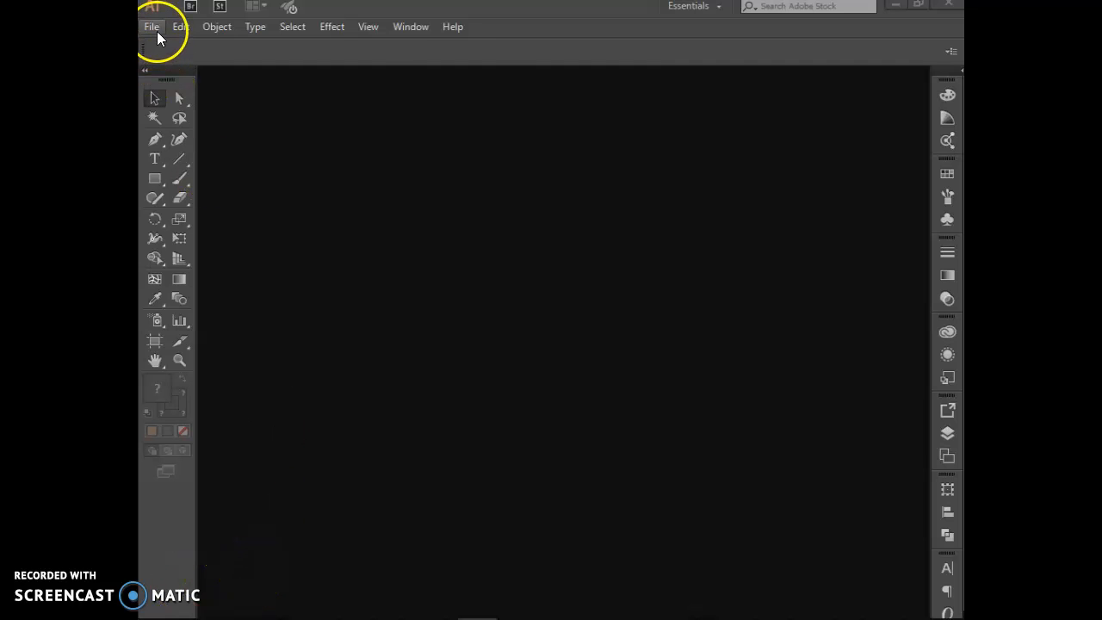
Step: Show the File menu over the empty Illustrator workspace
{"action": "left_click", "coordinate": [152, 26]}
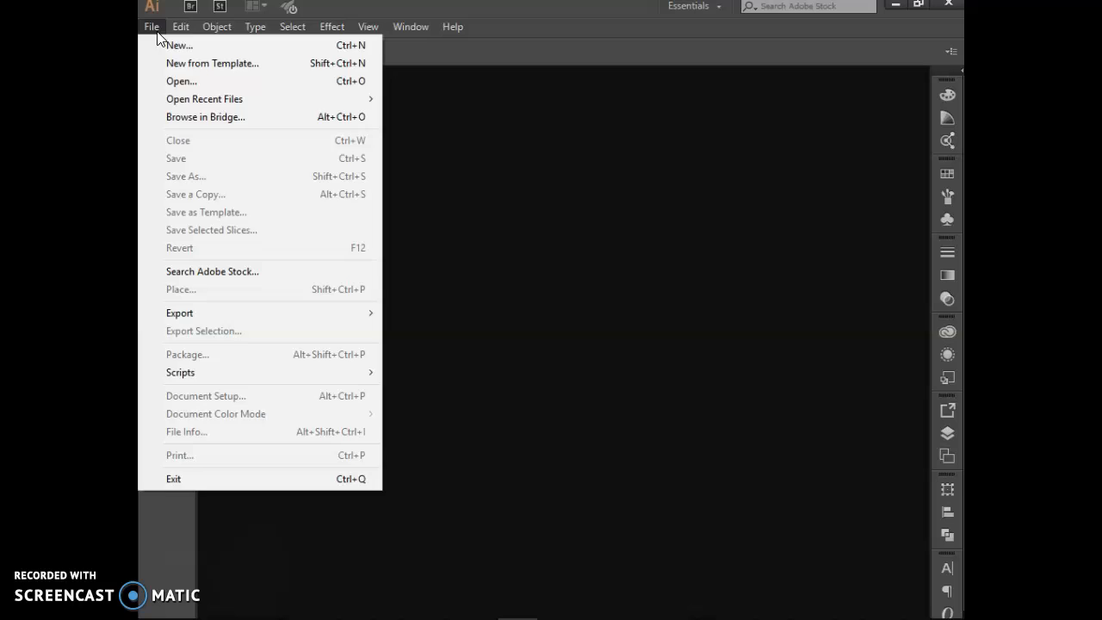
Step: Create a new 8.5 × 8.5 inch square document with a blank artboard
{"action": "left_click", "coordinate": [179, 45]}
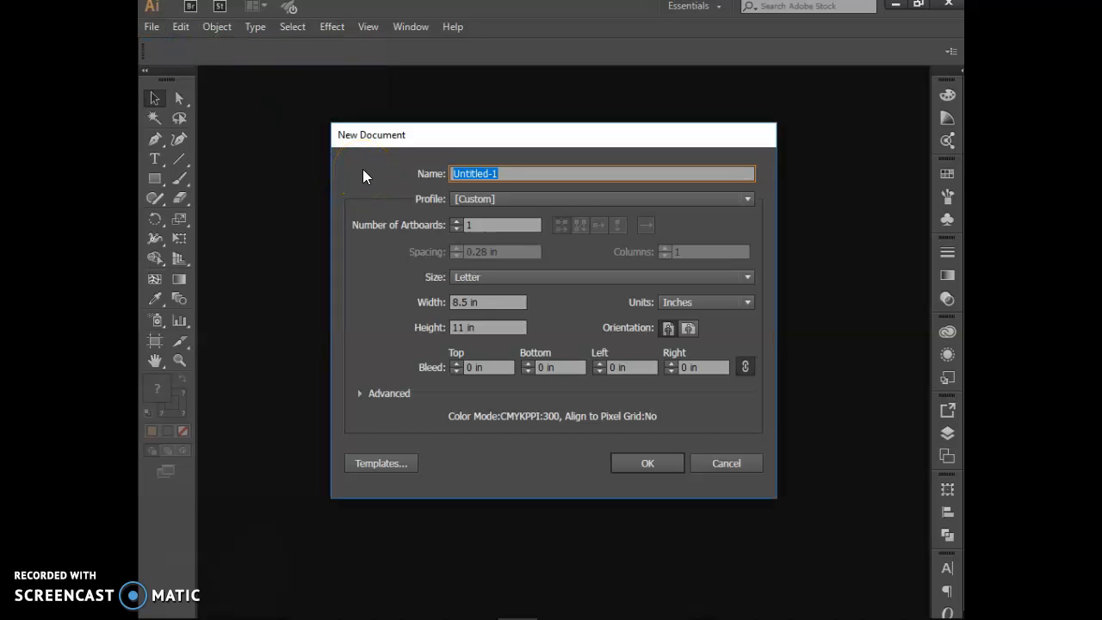
{"action": "mouse_move", "coordinate": [373, 167]}
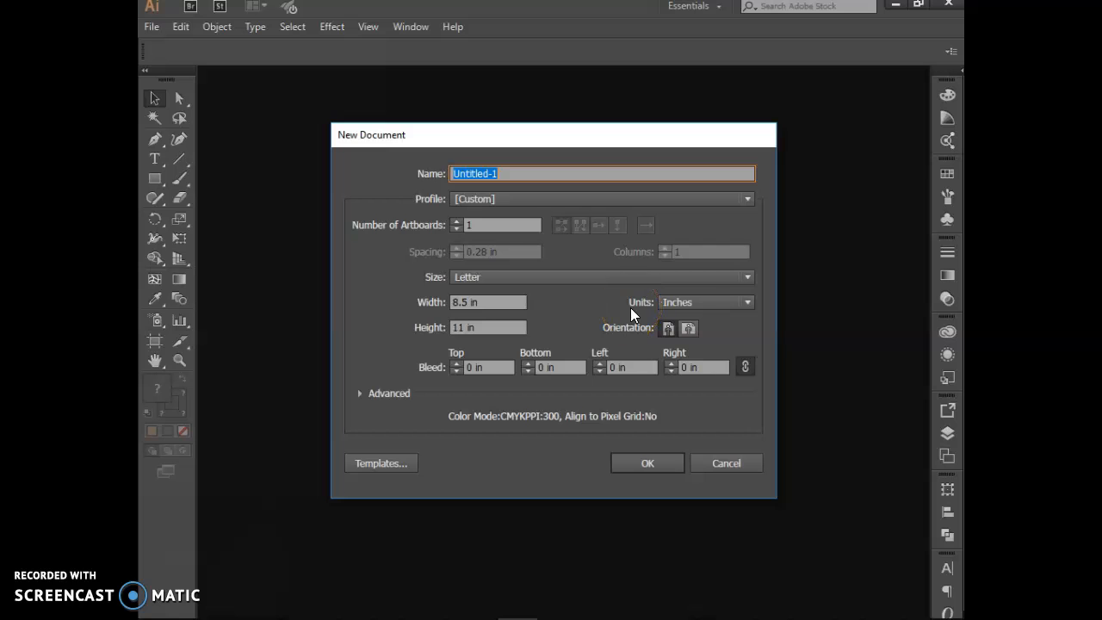
{"action": "mouse_move", "coordinate": [627, 314]}
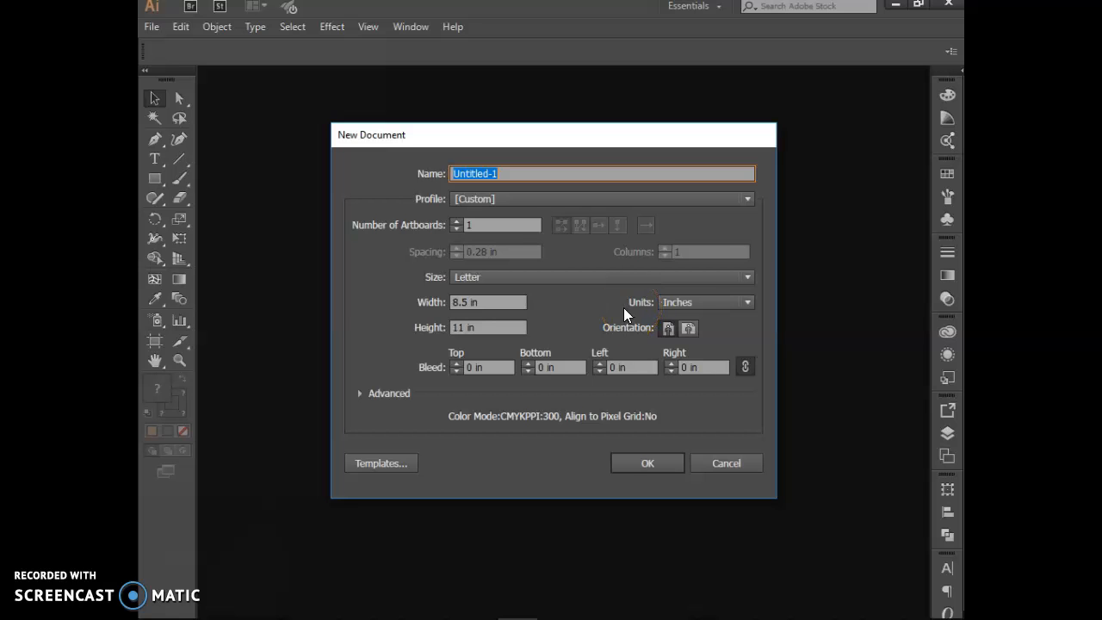
{"action": "mouse_move", "coordinate": [414, 311]}
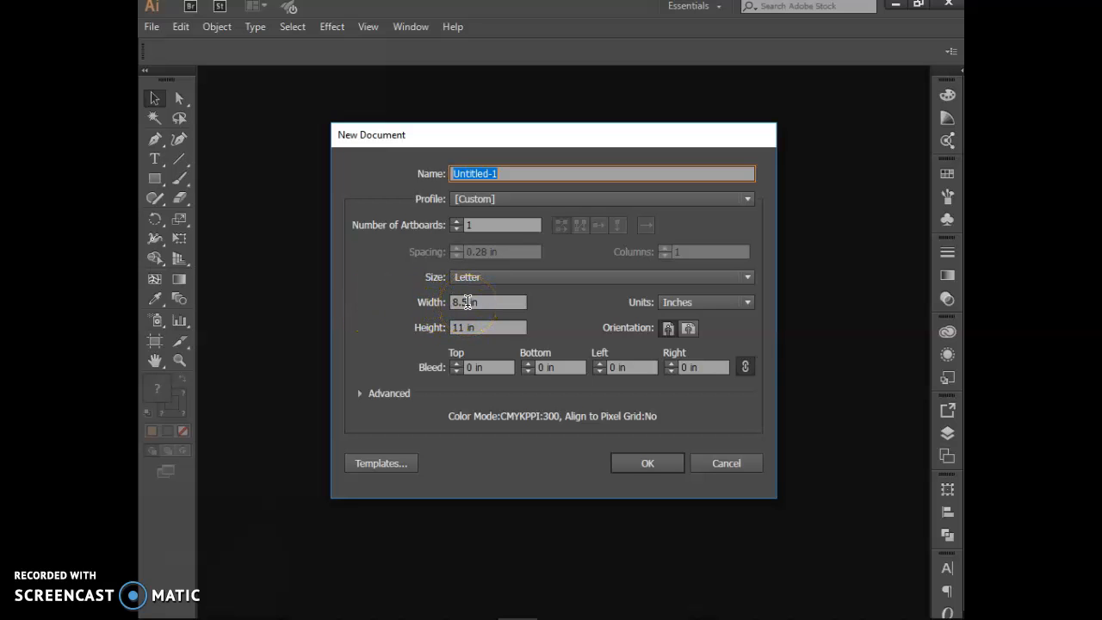
{"action": "left_click", "coordinate": [487, 327]}
{"action": "type", "text": "8.5"}
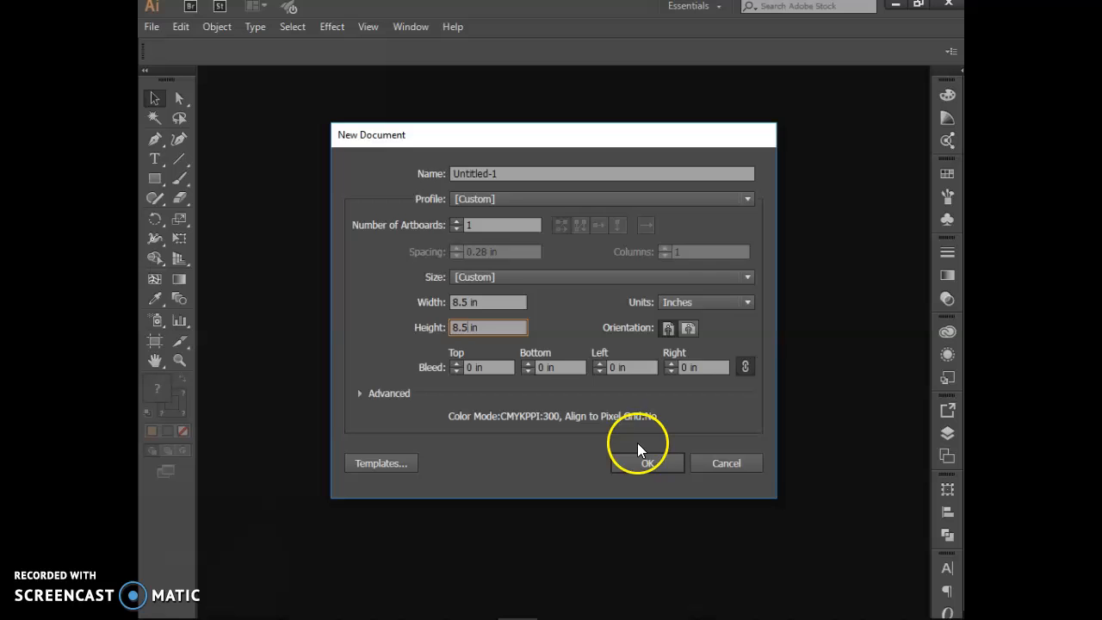
{"action": "left_click", "coordinate": [646, 462]}
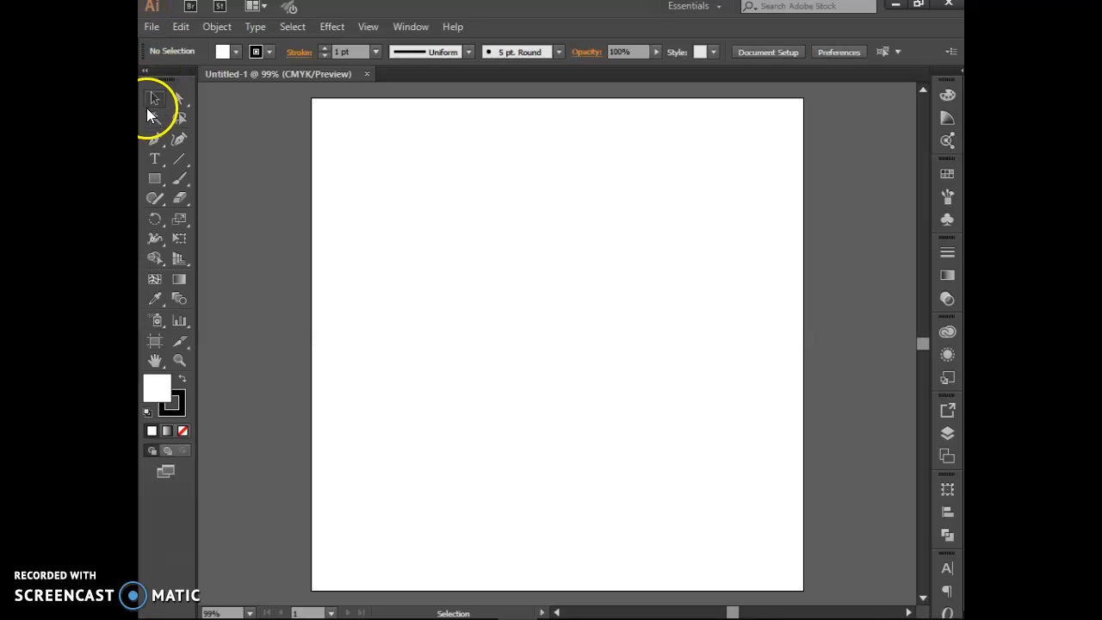
Step: Draw an outlined white square slightly left of the artboard centre with the Rectangle tool
{"action": "left_click", "coordinate": [155, 179]}
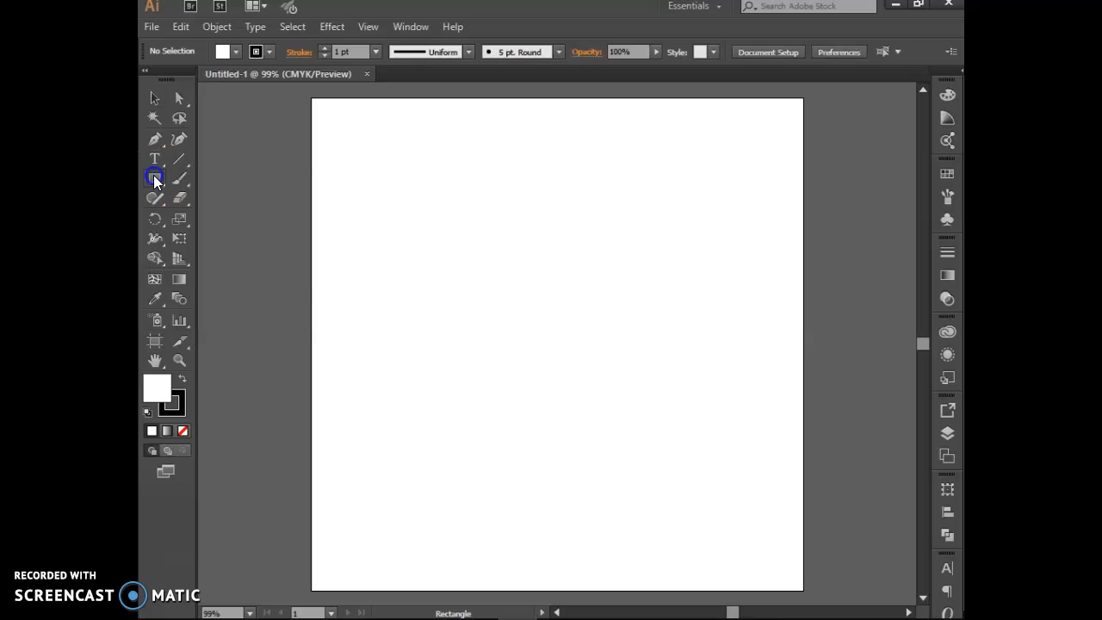
{"action": "left_click", "coordinate": [155, 178]}
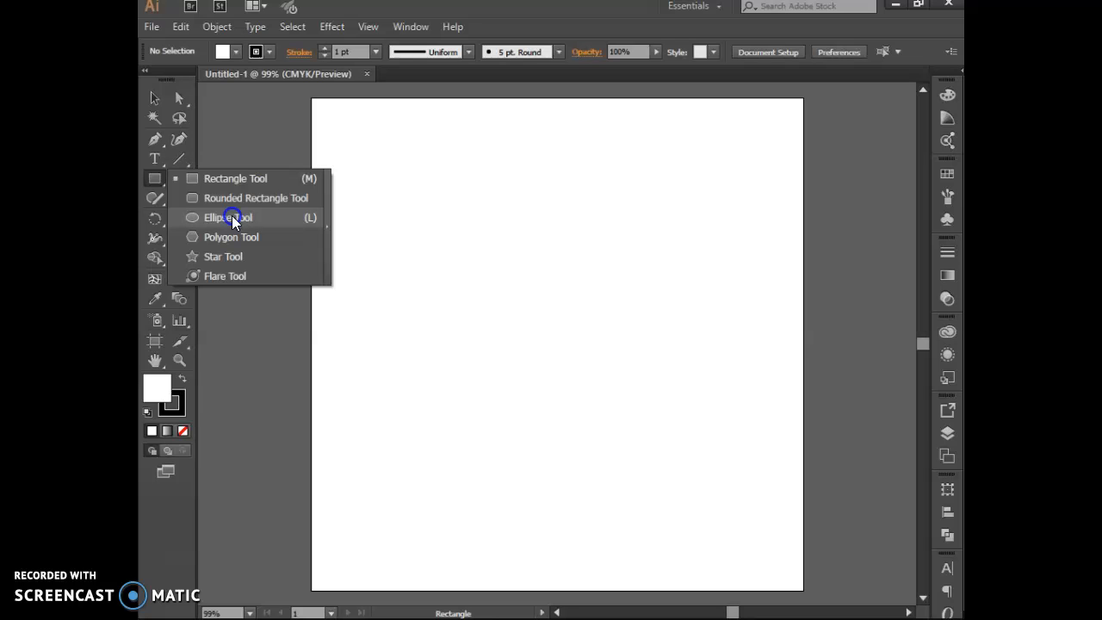
{"action": "left_click", "coordinate": [229, 217]}
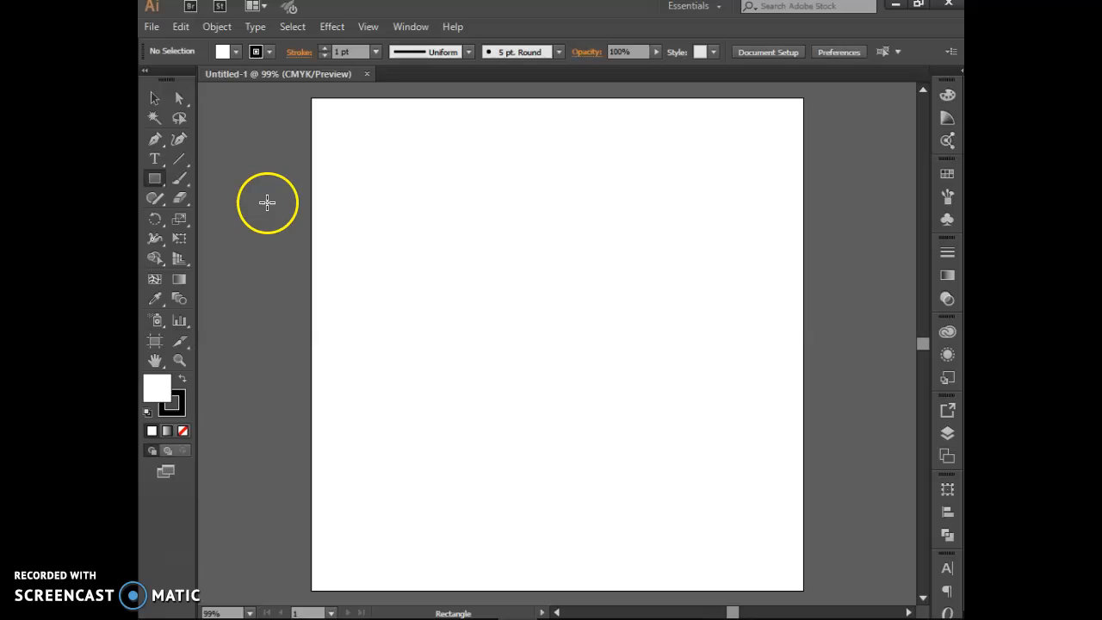
{"action": "mouse_move", "coordinate": [387, 275]}
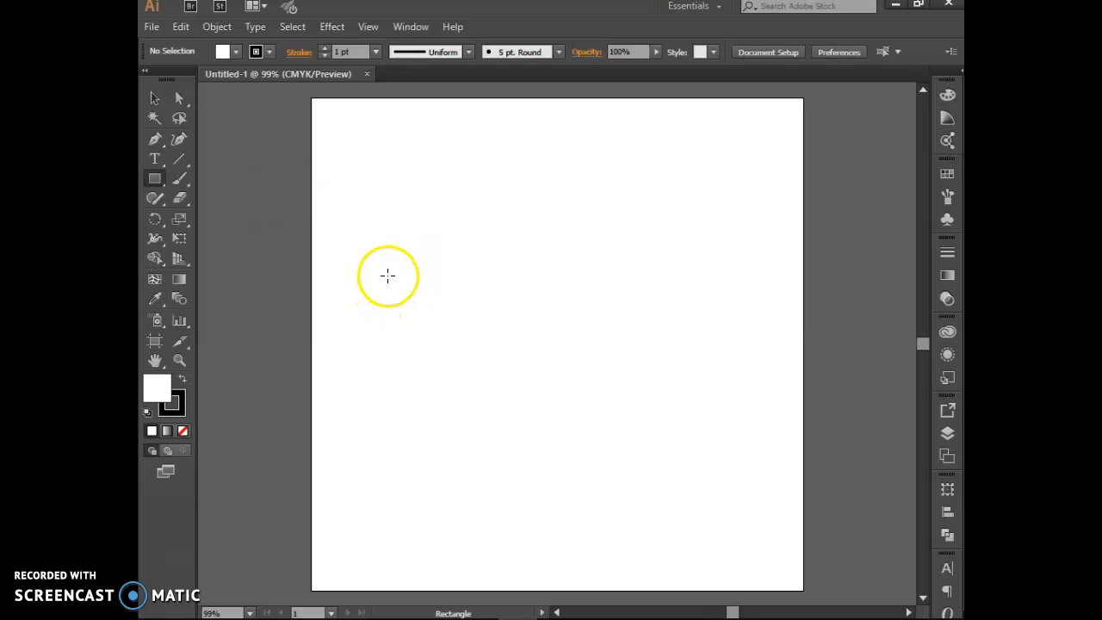
{"action": "mouse_move", "coordinate": [440, 251]}
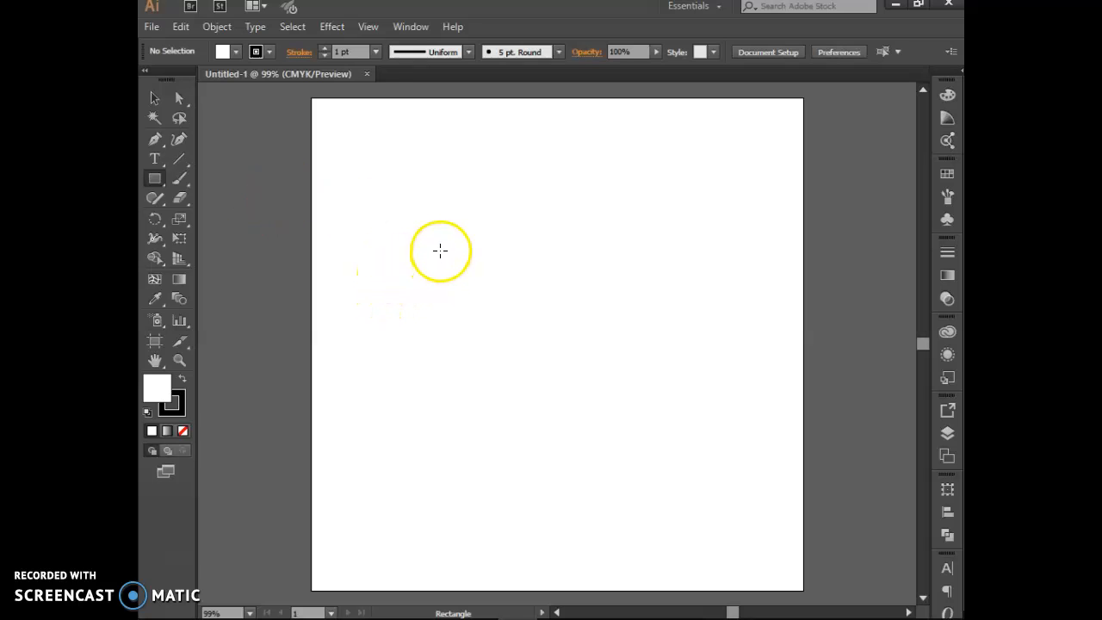
{"action": "left_click_drag", "start_coordinate": [428, 247], "coordinate": [505, 326]}
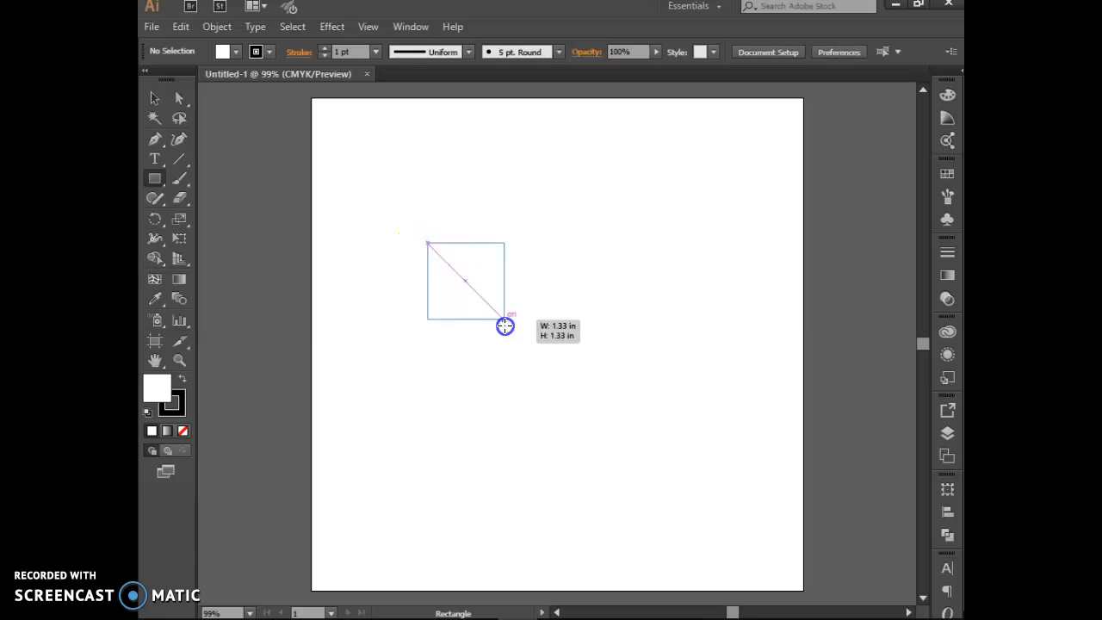
{"action": "left_click_drag", "start_coordinate": [504, 325], "coordinate": [613, 431]}
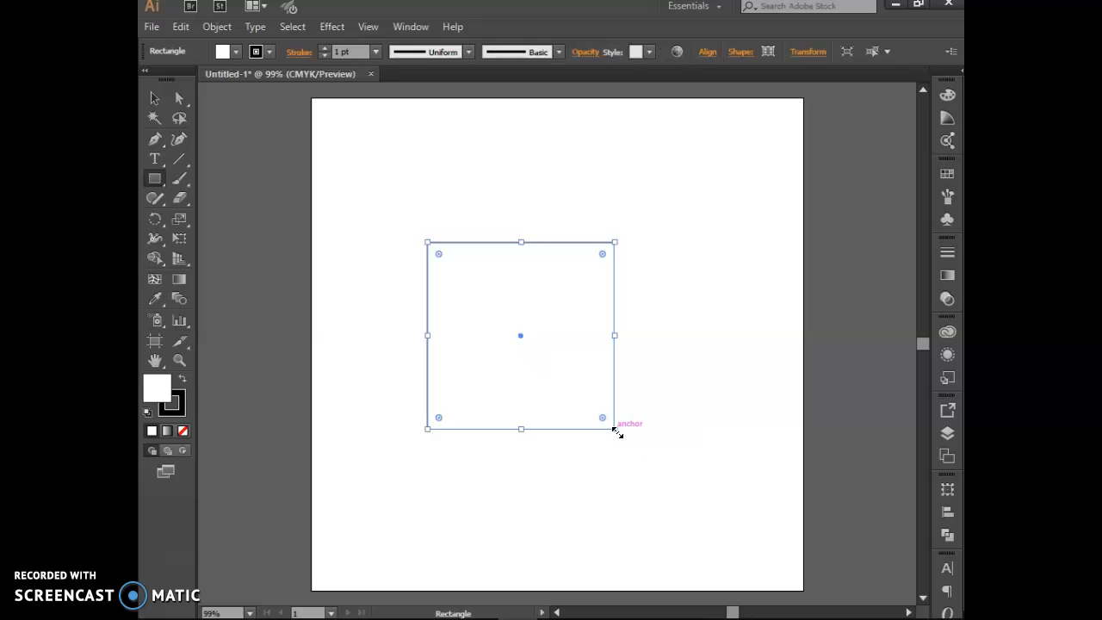
{"action": "left_click", "coordinate": [155, 97]}
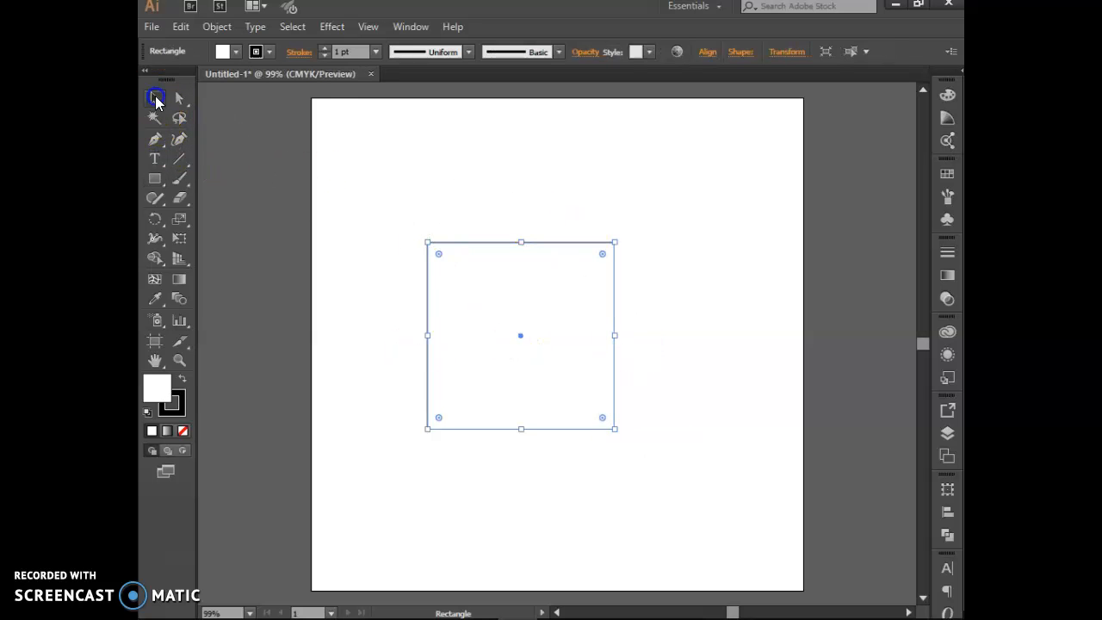
{"action": "mouse_move", "coordinate": [177, 97]}
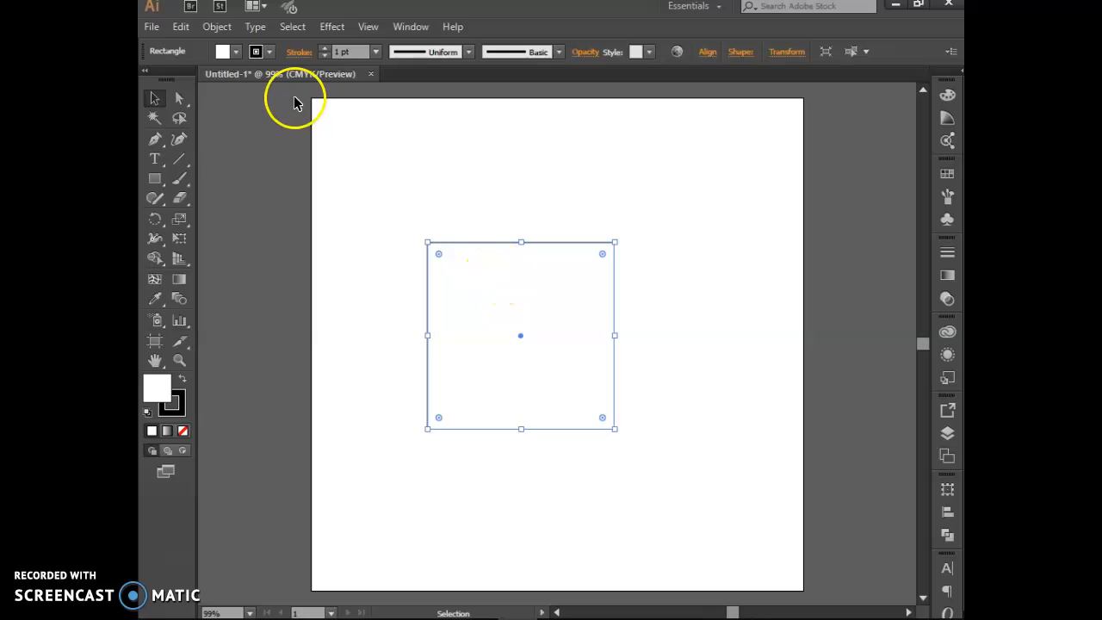
Step: Fill the square solid black from the Control bar swatches
{"action": "left_click", "coordinate": [255, 52]}
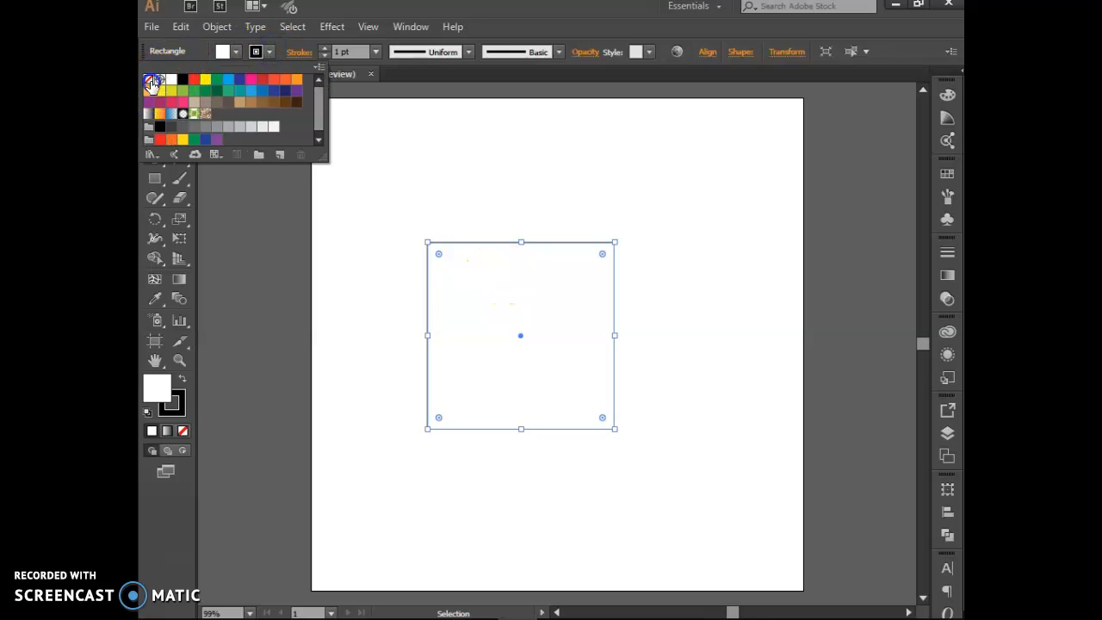
{"action": "left_click", "coordinate": [148, 79]}
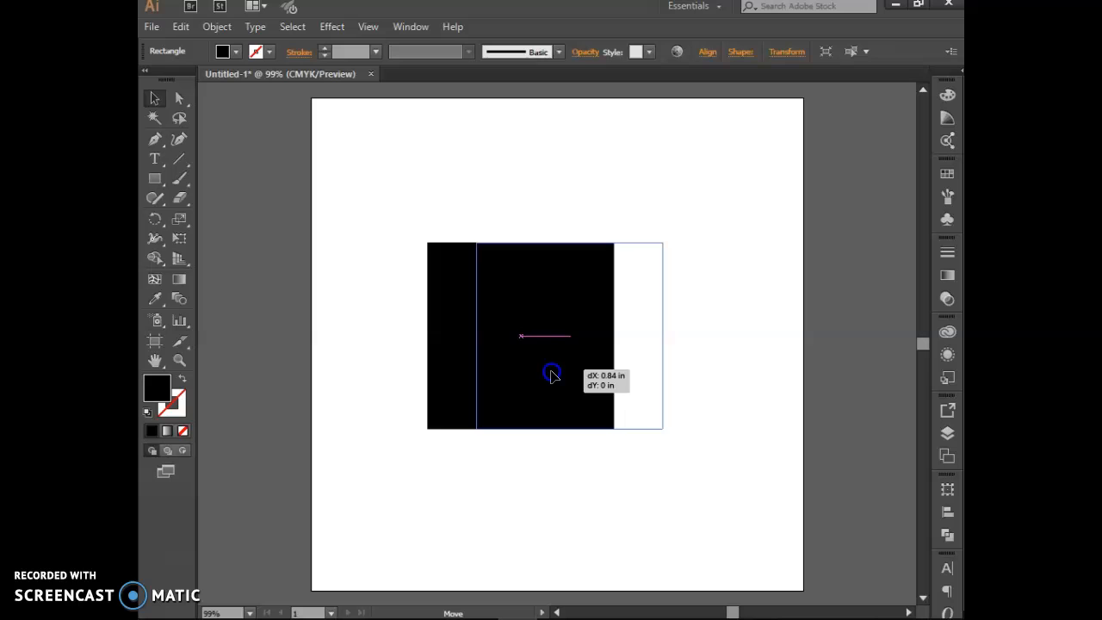
Step: Move the black square around until it settles near the artboard centre
{"action": "left_click_drag", "start_coordinate": [552, 374], "coordinate": [542, 377]}
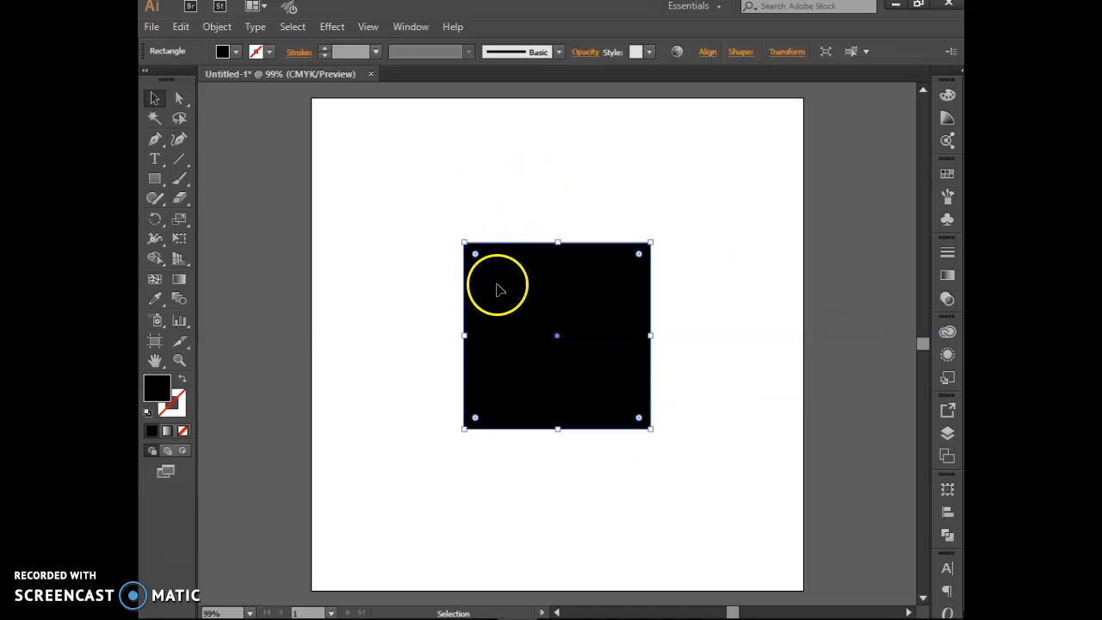
{"action": "left_click_drag", "start_coordinate": [499, 288], "coordinate": [376, 488]}
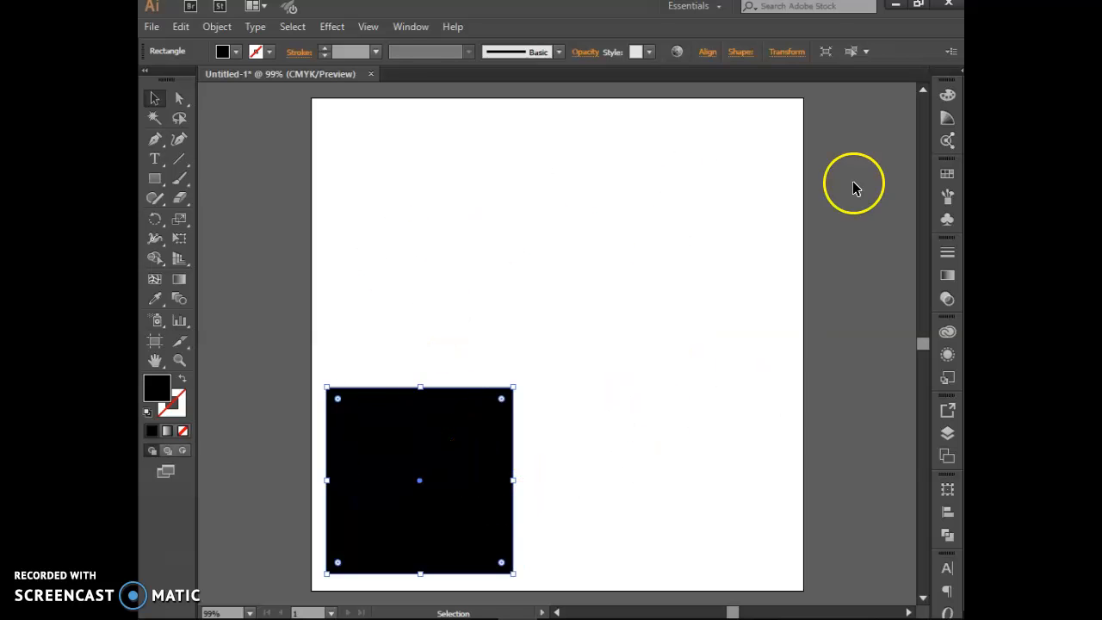
{"action": "mouse_move", "coordinate": [446, 479]}
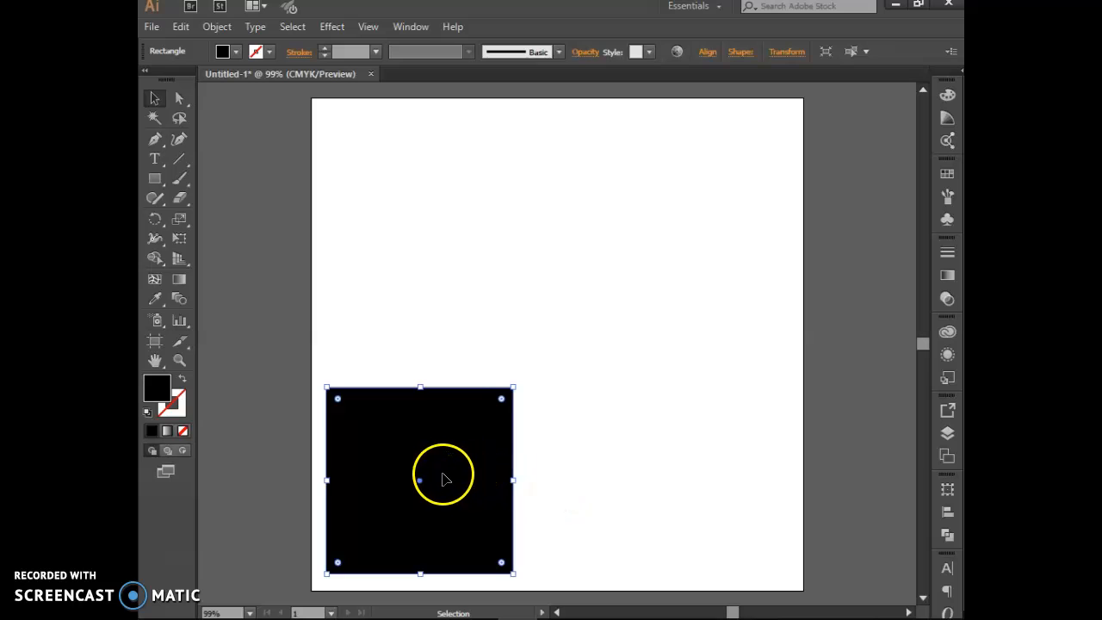
{"action": "left_click_drag", "start_coordinate": [443, 479], "coordinate": [592, 173]}
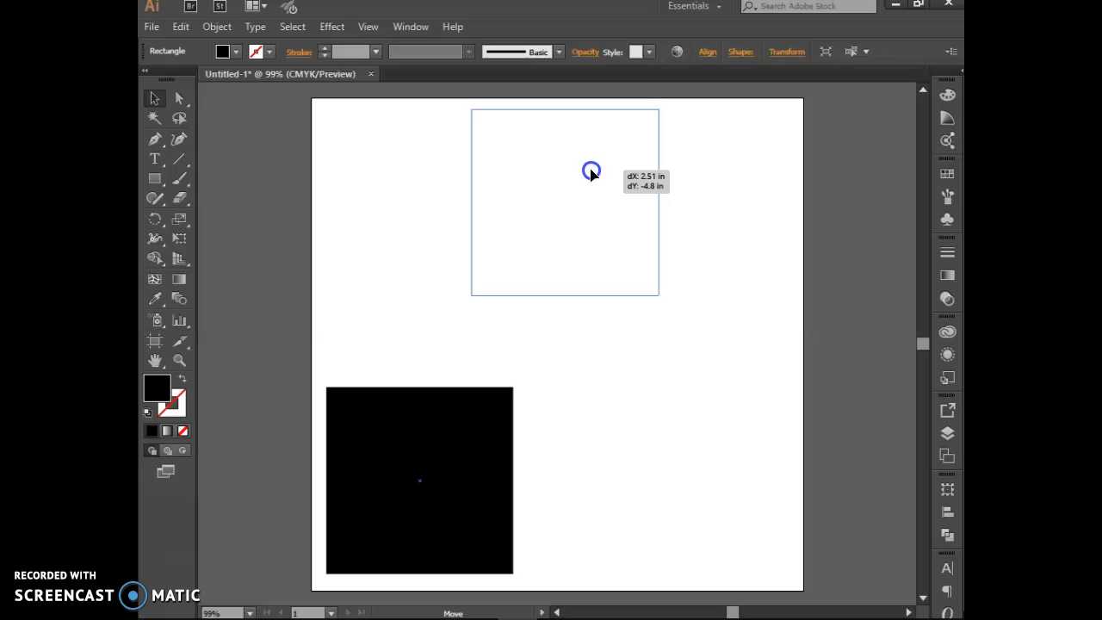
{"action": "left_click_drag", "start_coordinate": [592, 170], "coordinate": [585, 281]}
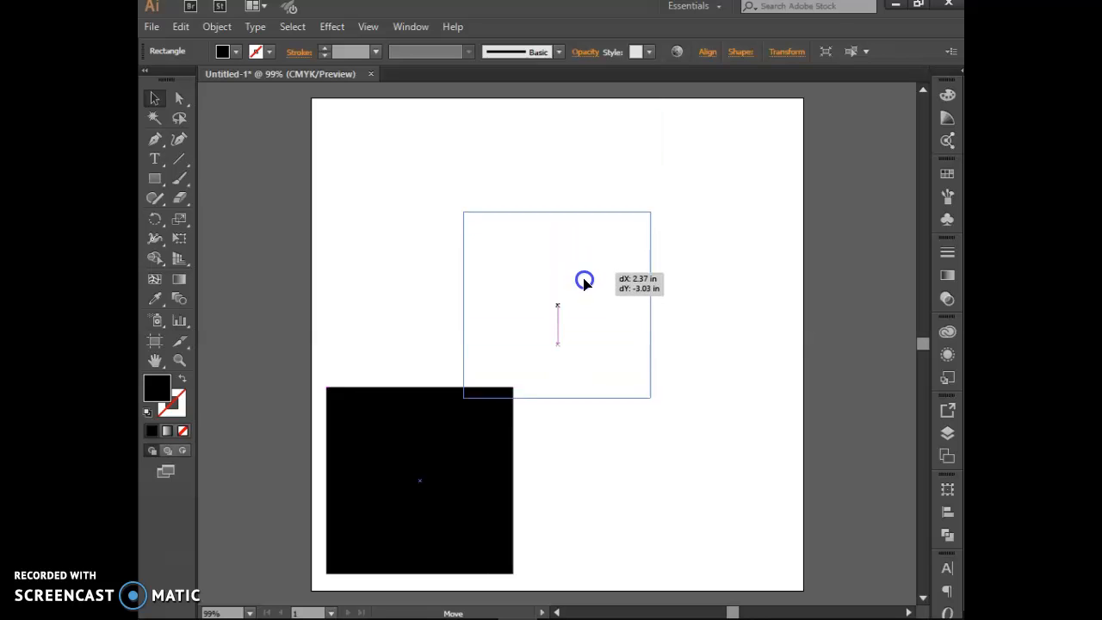
{"action": "left_click_drag", "start_coordinate": [585, 280], "coordinate": [594, 331]}
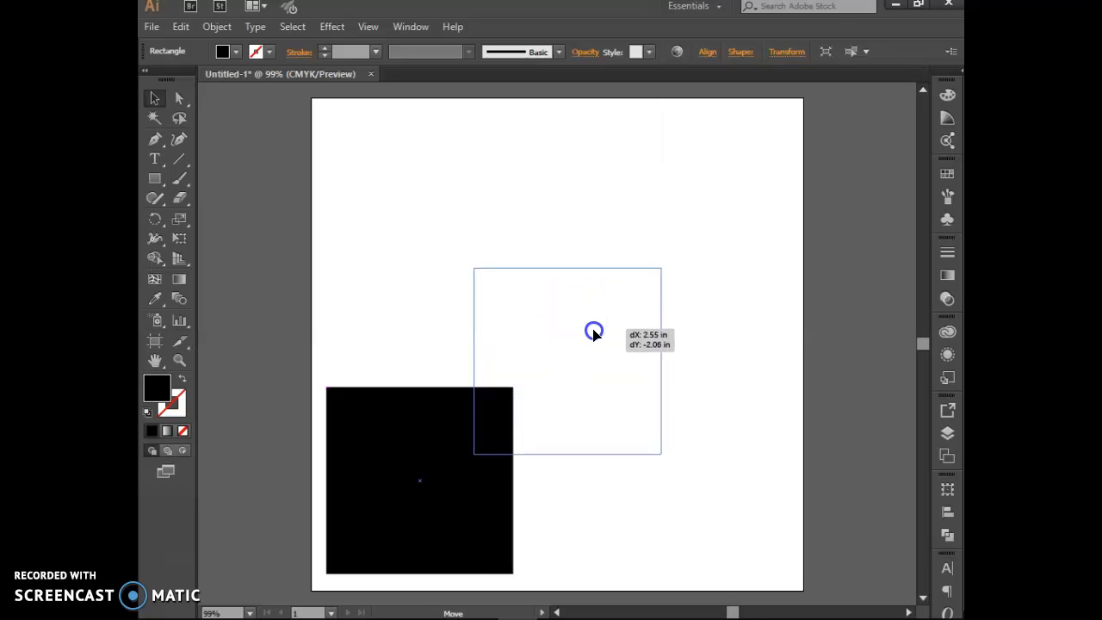
{"action": "left_click_drag", "start_coordinate": [595, 331], "coordinate": [589, 307]}
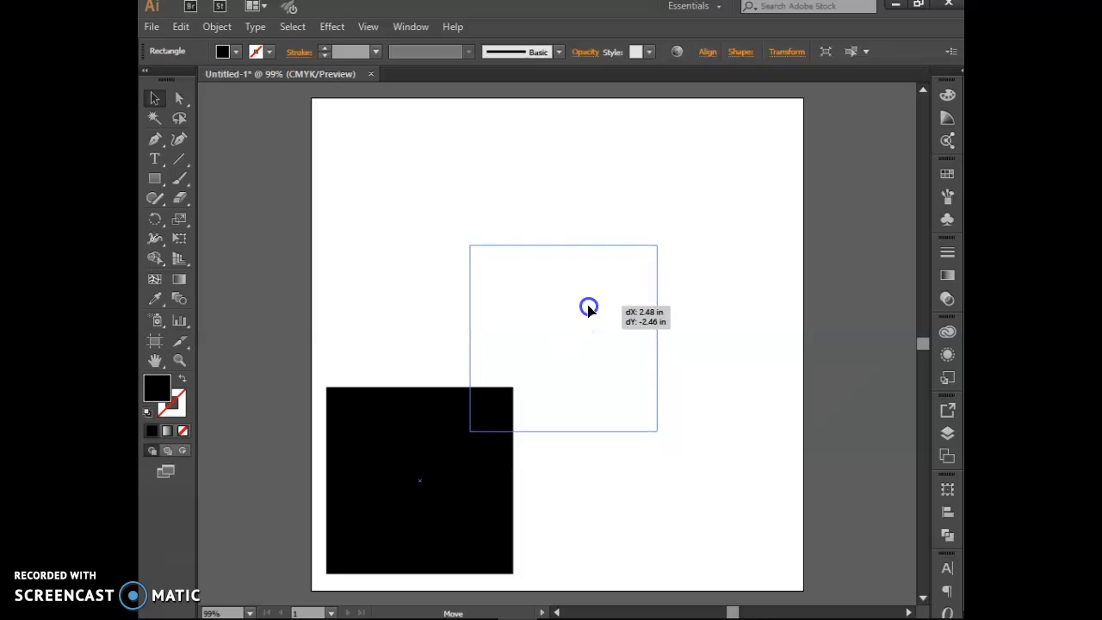
{"action": "left_click_drag", "start_coordinate": [589, 307], "coordinate": [584, 312]}
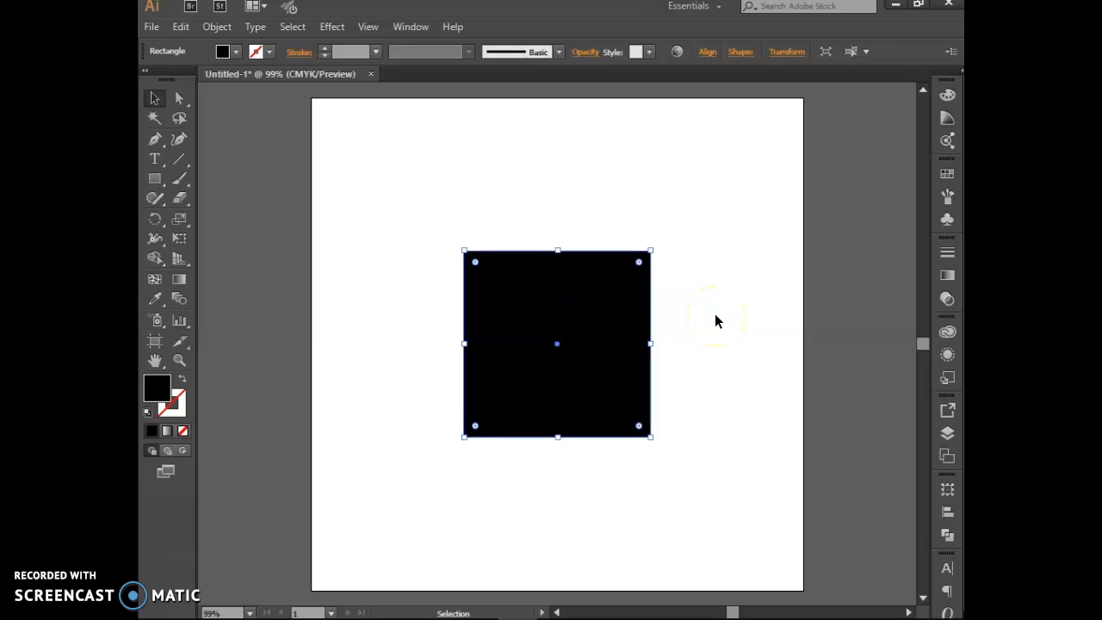
{"action": "mouse_move", "coordinate": [713, 213]}
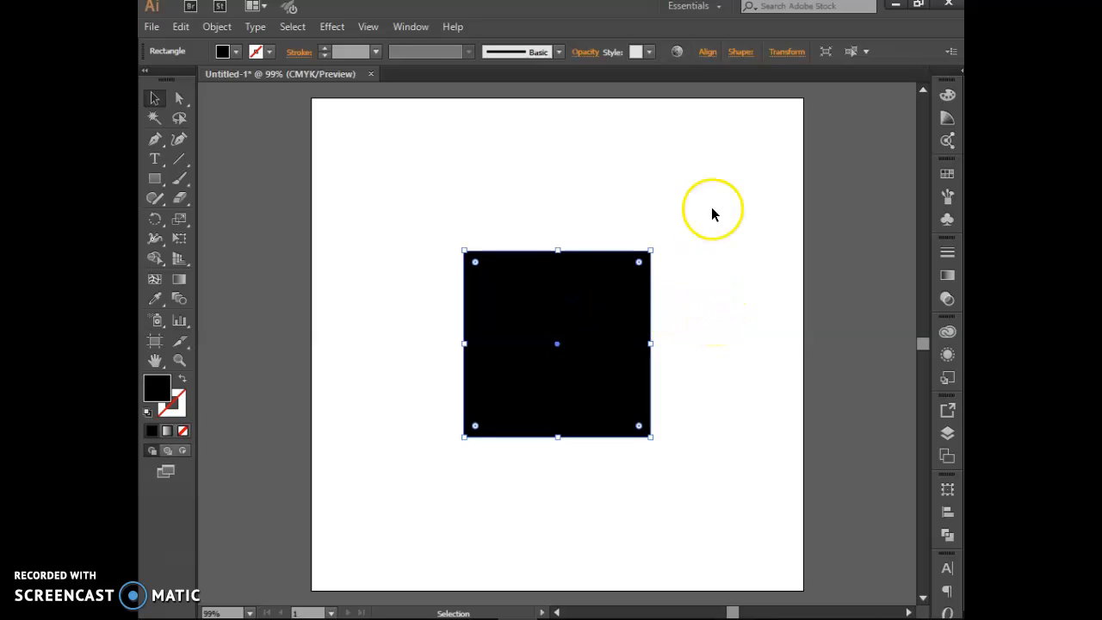
Step: Show the alignment options for the selected black square
{"action": "left_click", "coordinate": [706, 52]}
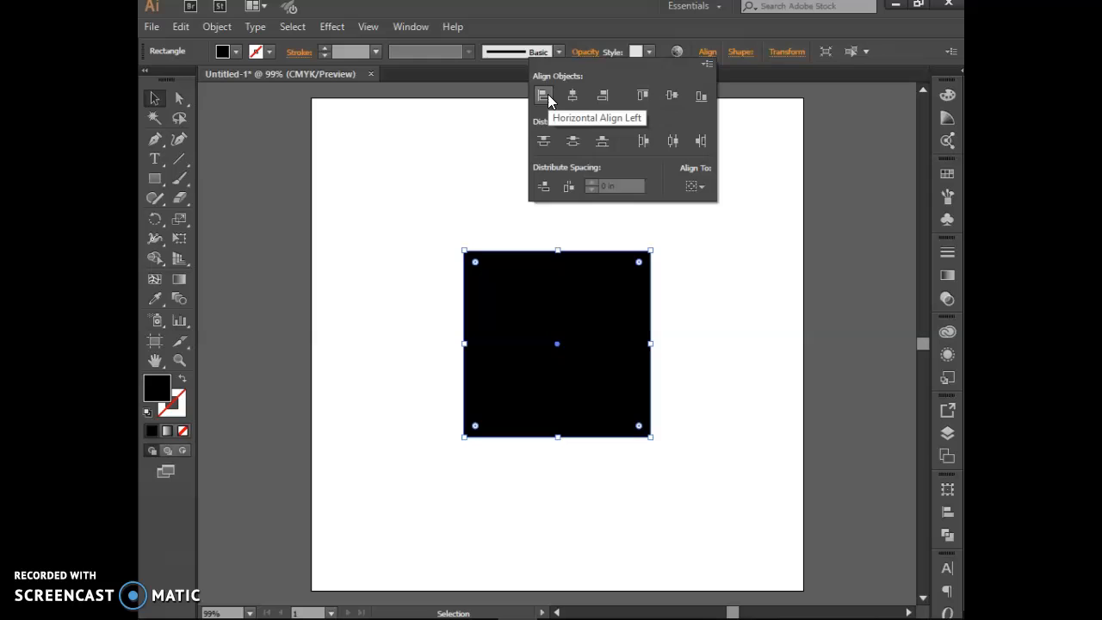
{"action": "mouse_move", "coordinate": [676, 95]}
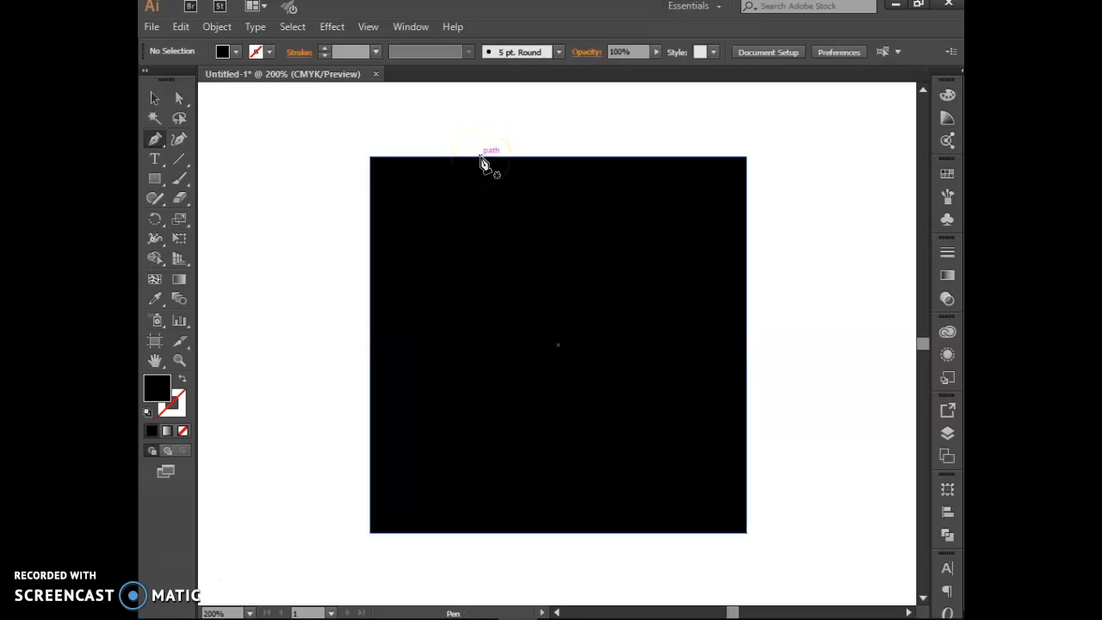
Step: Draw a narrow downward-pointing triangle path hanging from the square's top edge with the Pen tool
{"action": "left_click", "coordinate": [489, 164]}
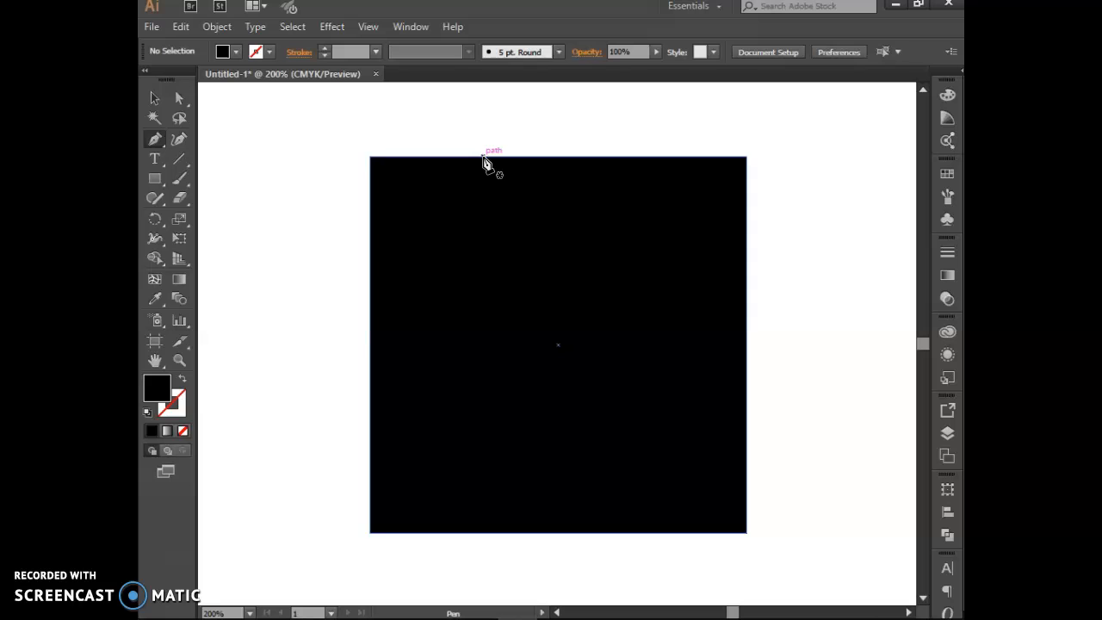
{"action": "left_click_drag", "start_coordinate": [483, 161], "coordinate": [485, 256]}
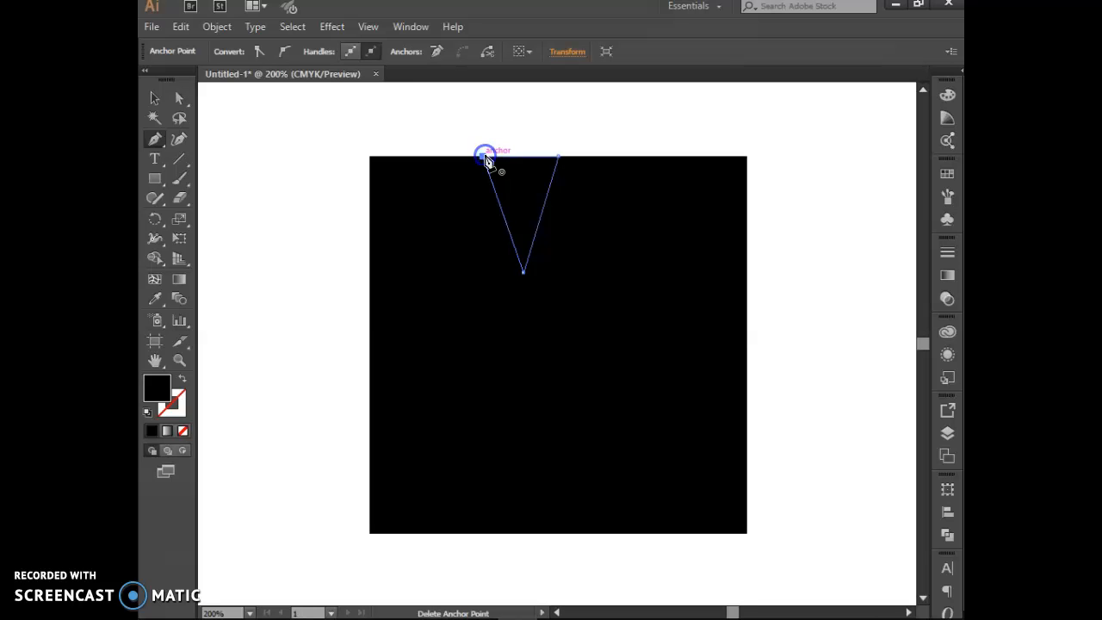
{"action": "left_click", "coordinate": [153, 99]}
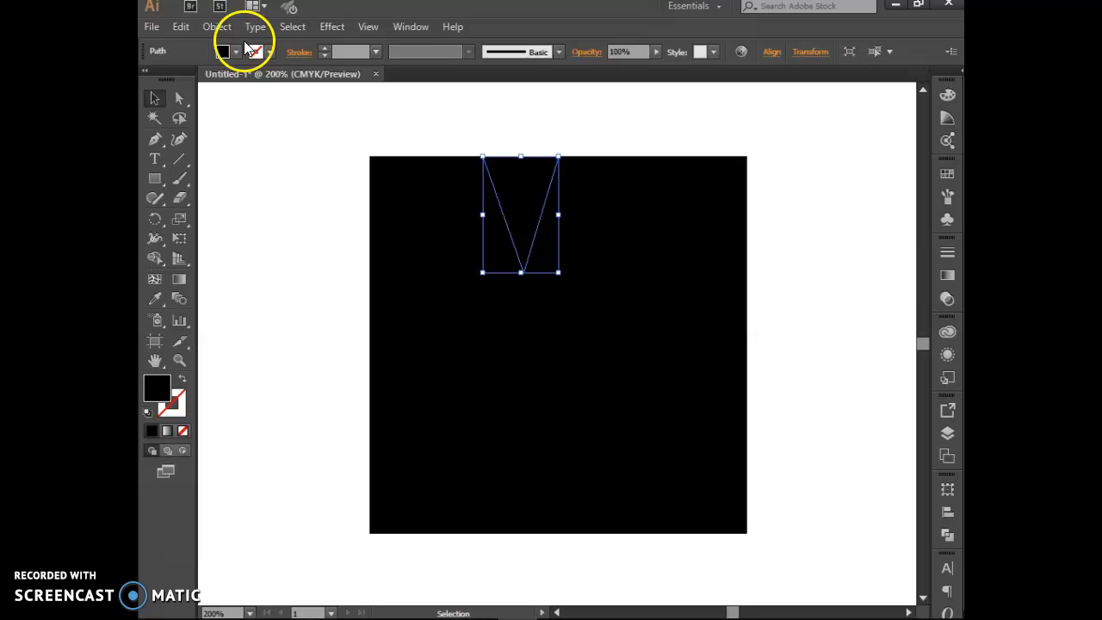
Step: Fill the triangle white so it reads as a notch cut into the black square
{"action": "left_click", "coordinate": [235, 52]}
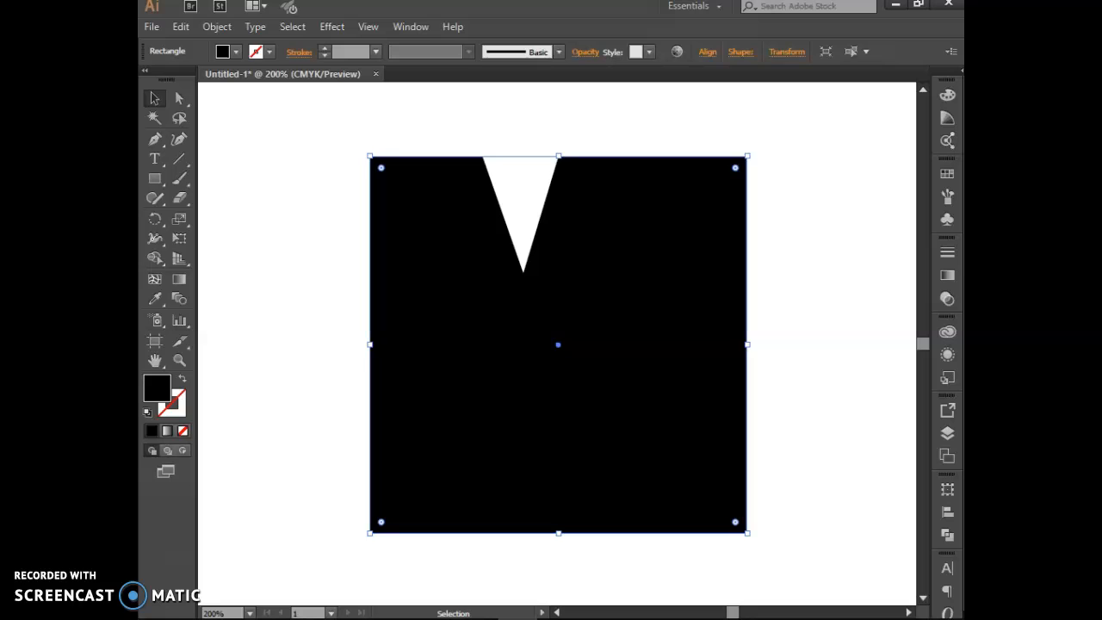
{"action": "left_click", "coordinate": [232, 51]}
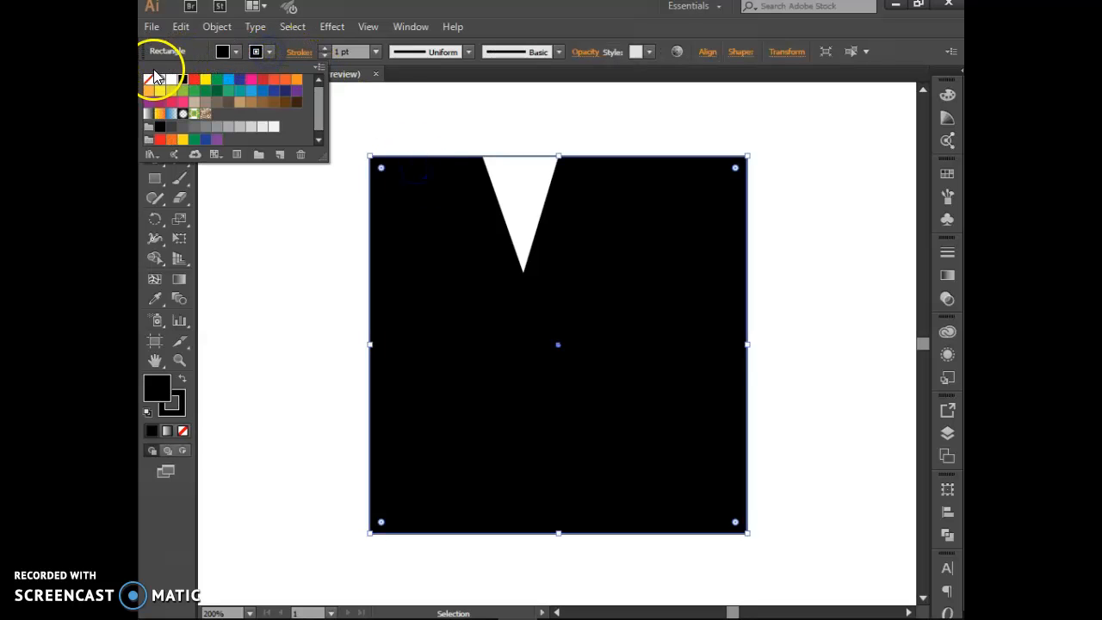
{"action": "left_click", "coordinate": [182, 84]}
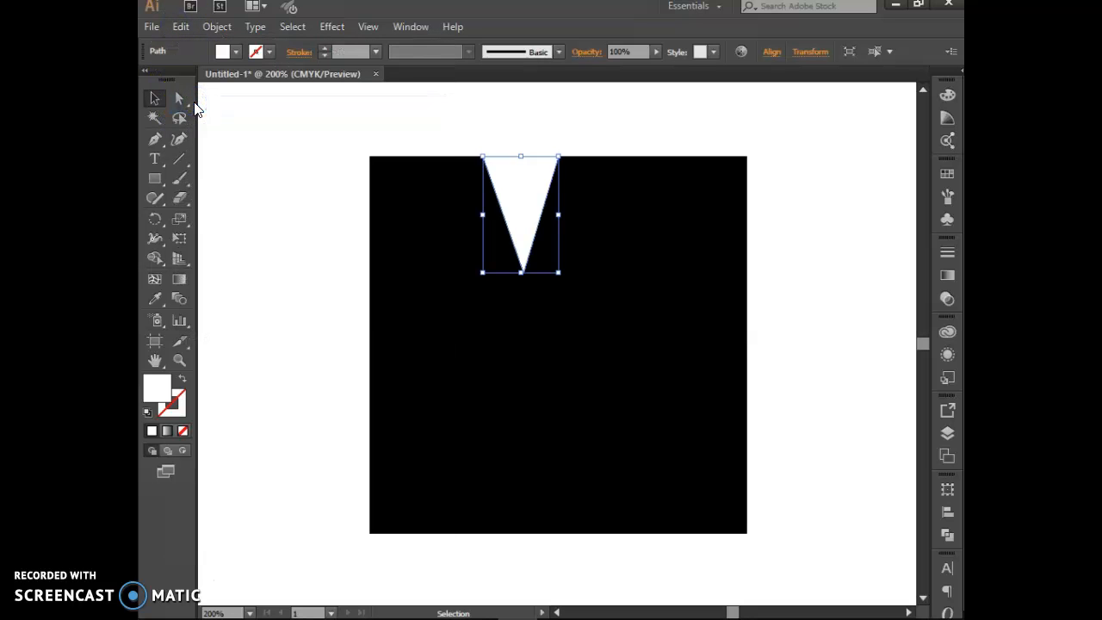
Step: Paste a copy of the triangle over the original and fill it black
{"action": "left_click", "coordinate": [180, 25]}
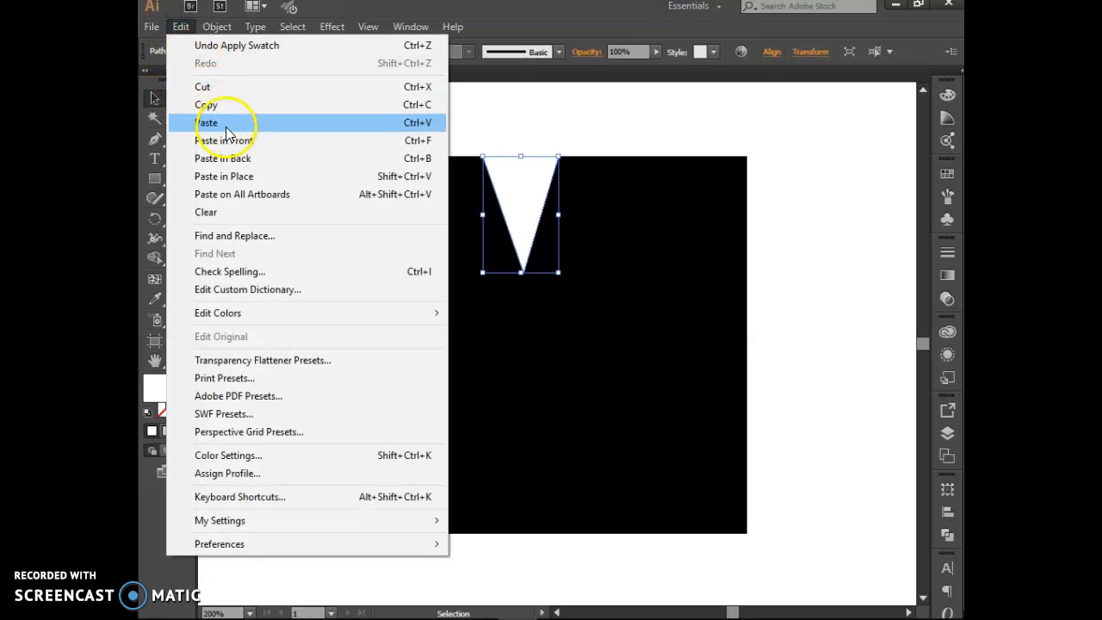
{"action": "left_click", "coordinate": [207, 122]}
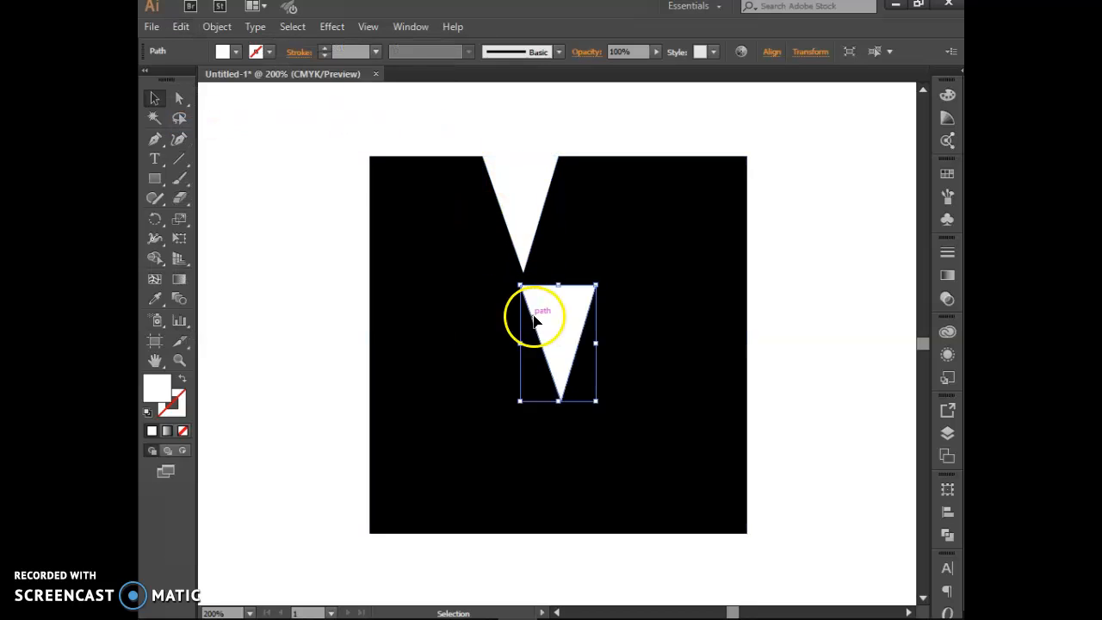
{"action": "left_click_drag", "start_coordinate": [543, 318], "coordinate": [421, 143]}
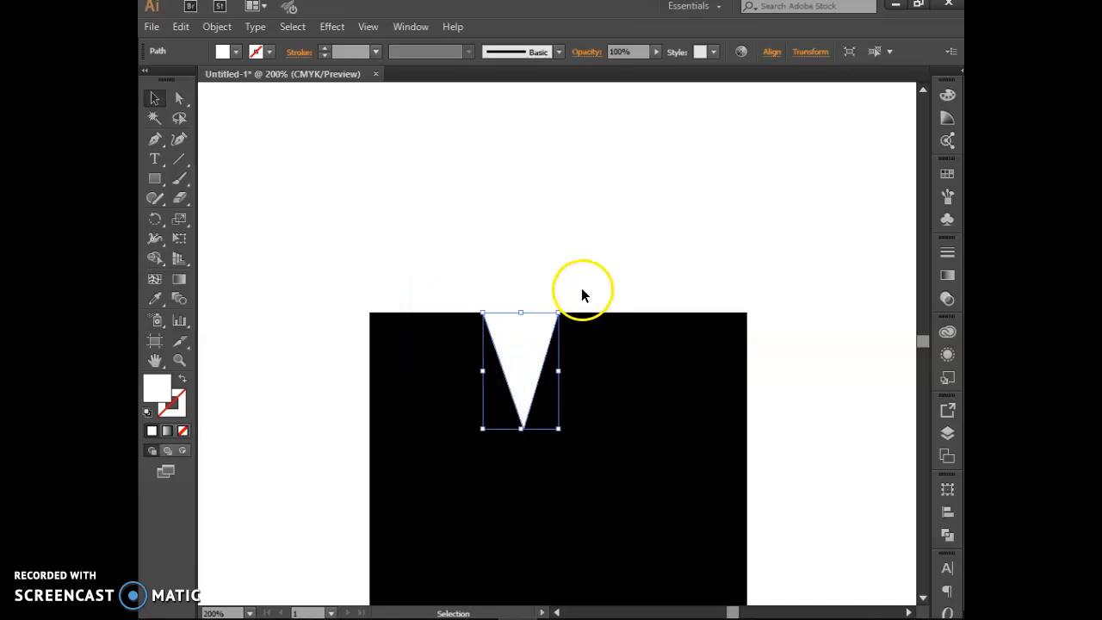
{"action": "left_click", "coordinate": [236, 52]}
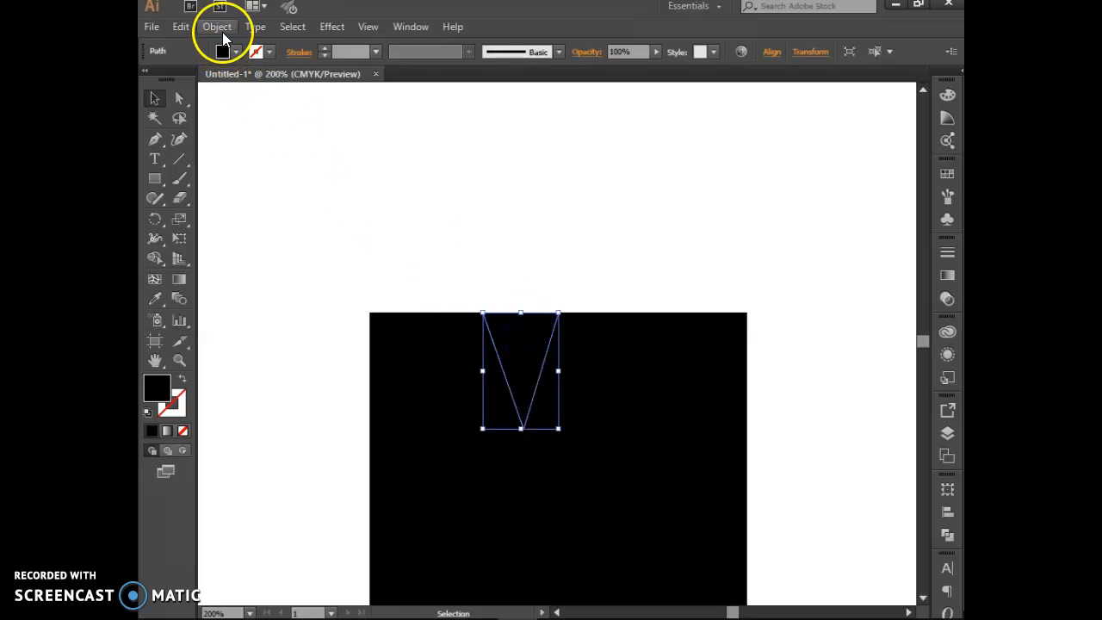
Step: Reflect the black triangle copy across the horizontal axis via Object > Transform > Reflect
{"action": "left_click", "coordinate": [217, 27]}
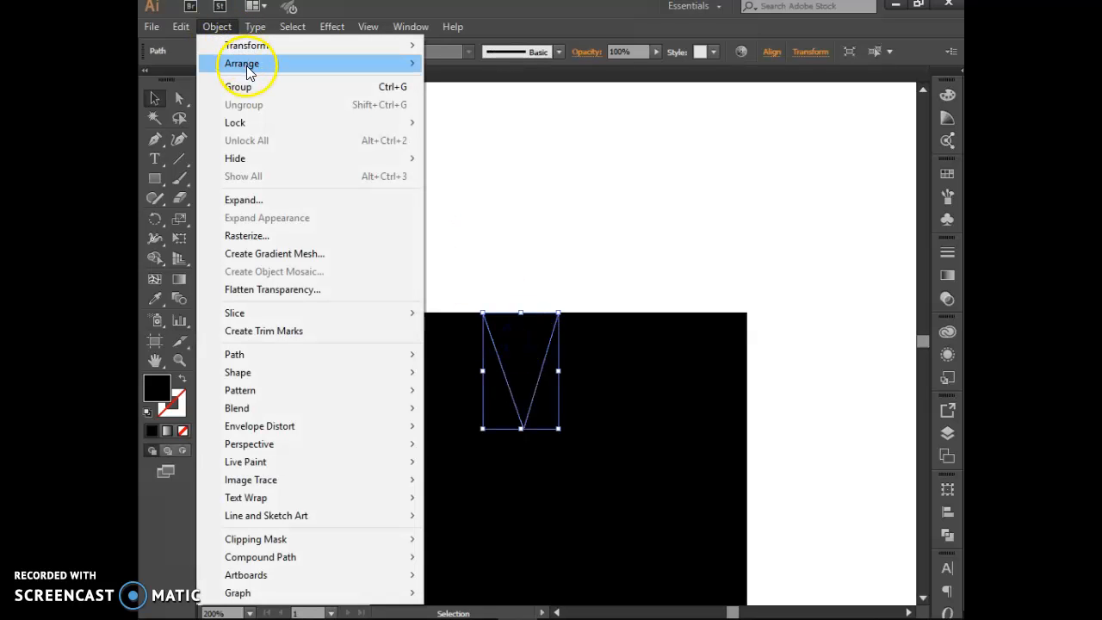
{"action": "mouse_move", "coordinate": [247, 46]}
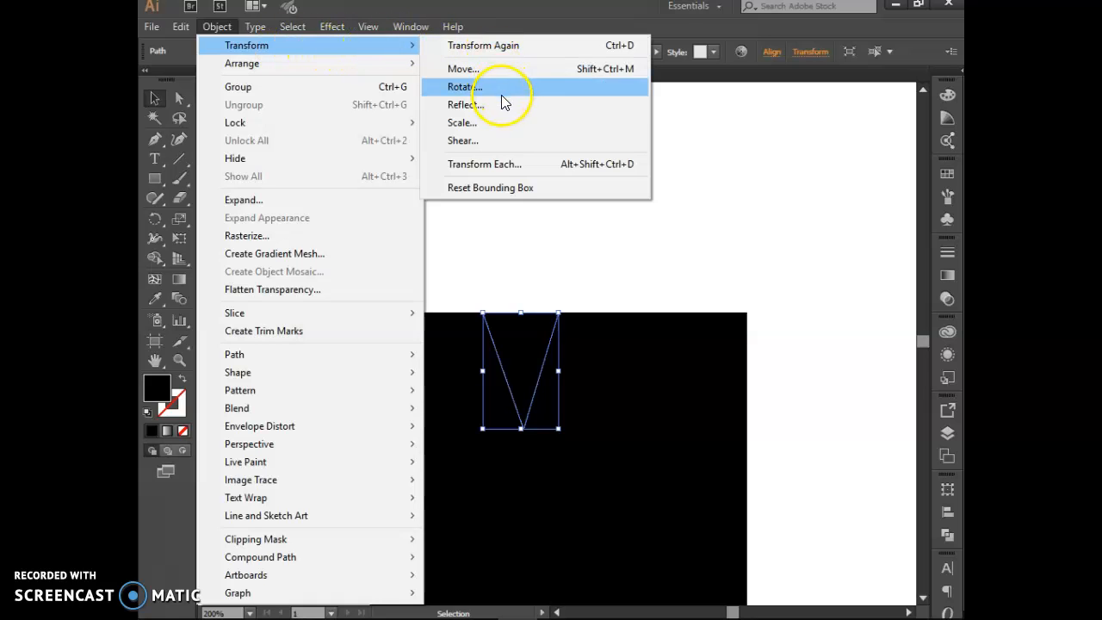
{"action": "mouse_move", "coordinate": [504, 104]}
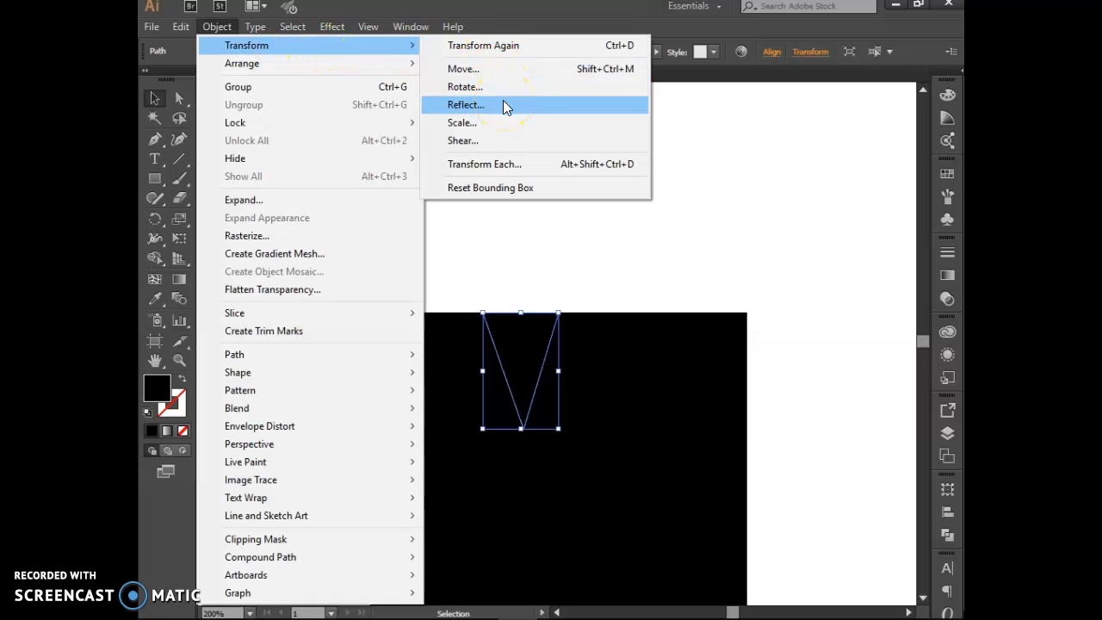
{"action": "left_click", "coordinate": [466, 104]}
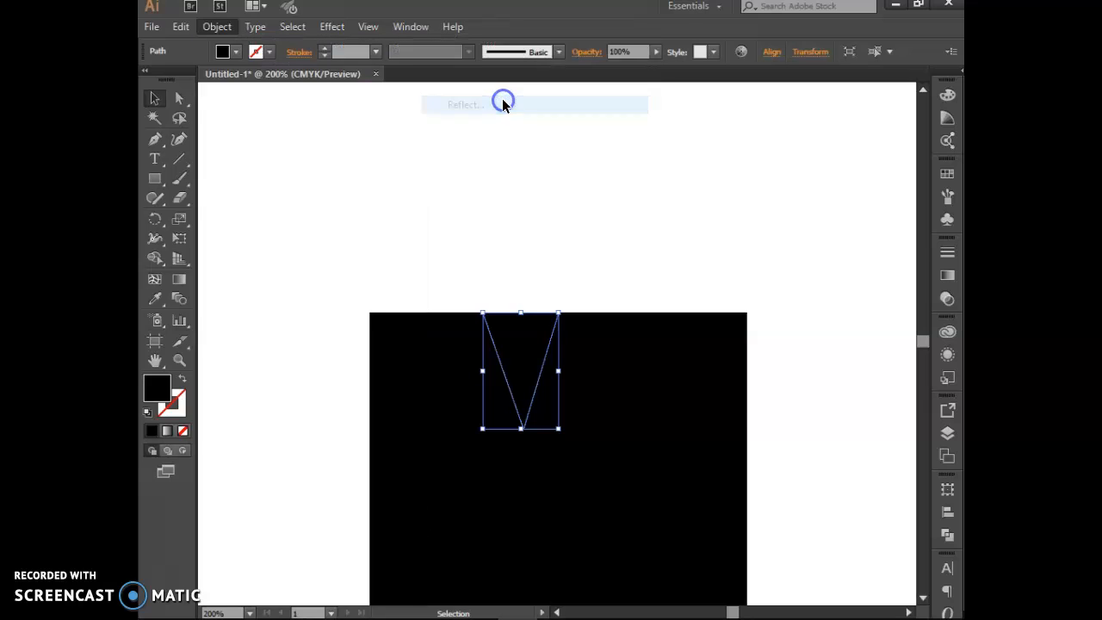
{"action": "left_click", "coordinate": [465, 104]}
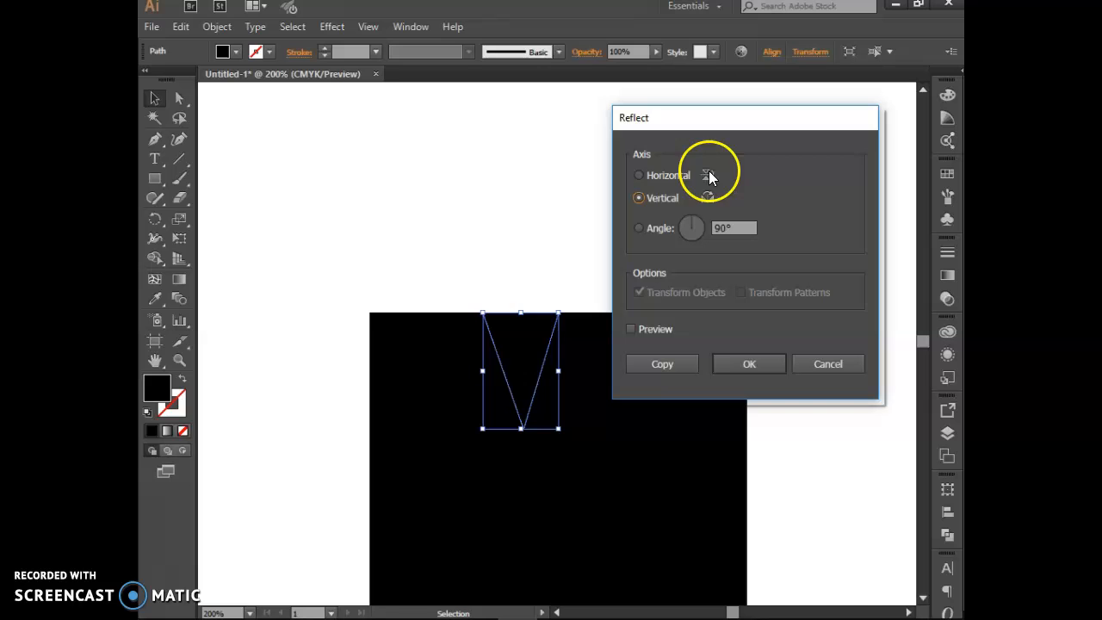
{"action": "mouse_move", "coordinate": [663, 205]}
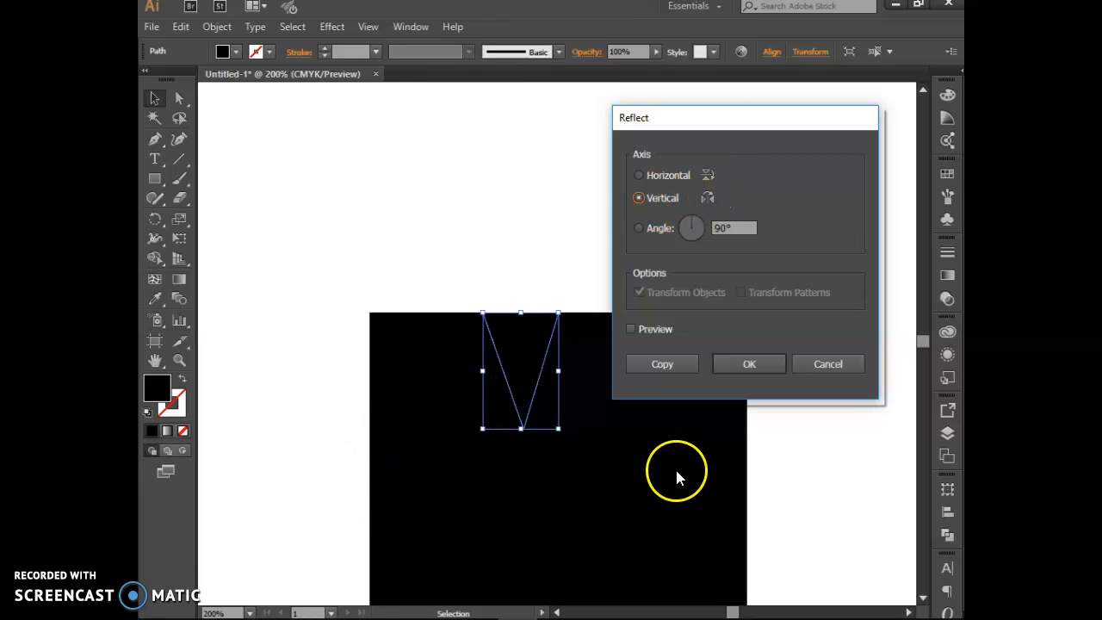
{"action": "mouse_move", "coordinate": [748, 363]}
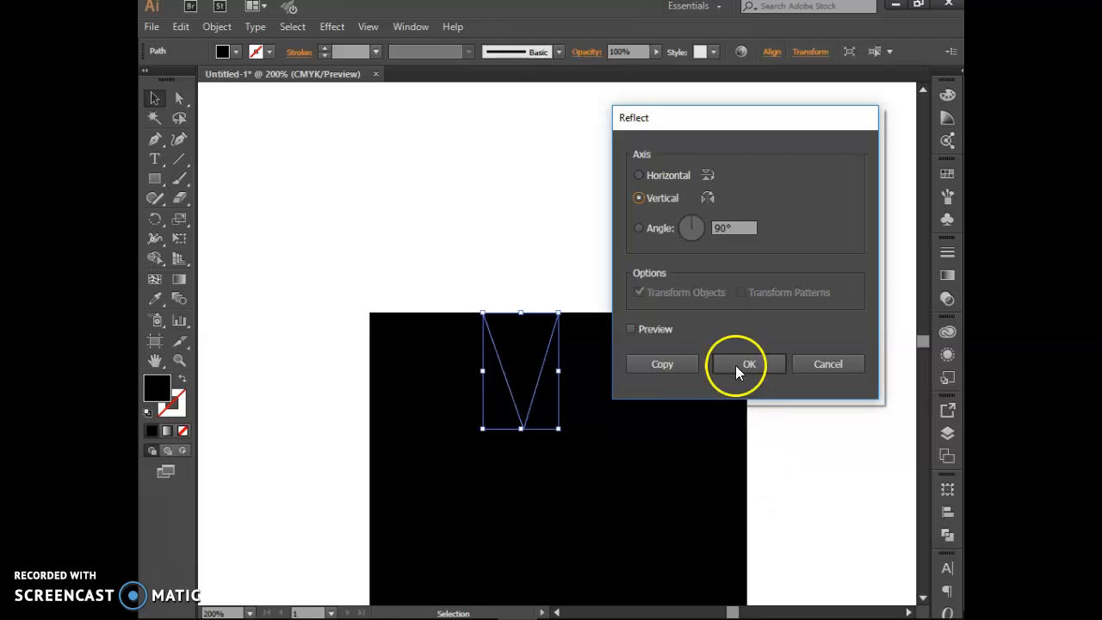
{"action": "mouse_move", "coordinate": [719, 159]}
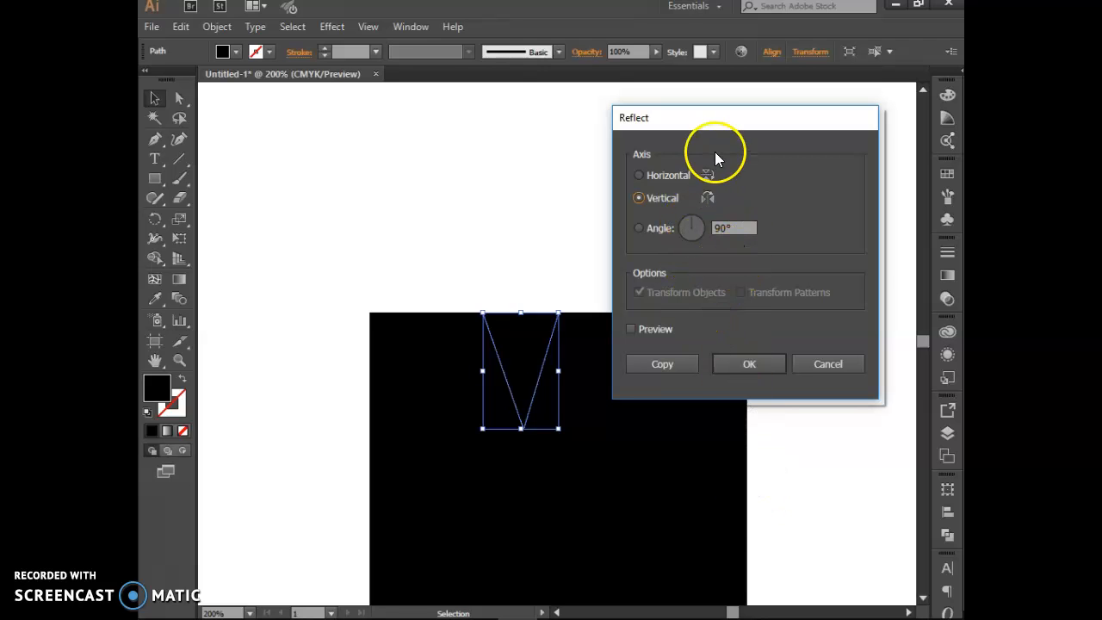
{"action": "left_click", "coordinate": [639, 175]}
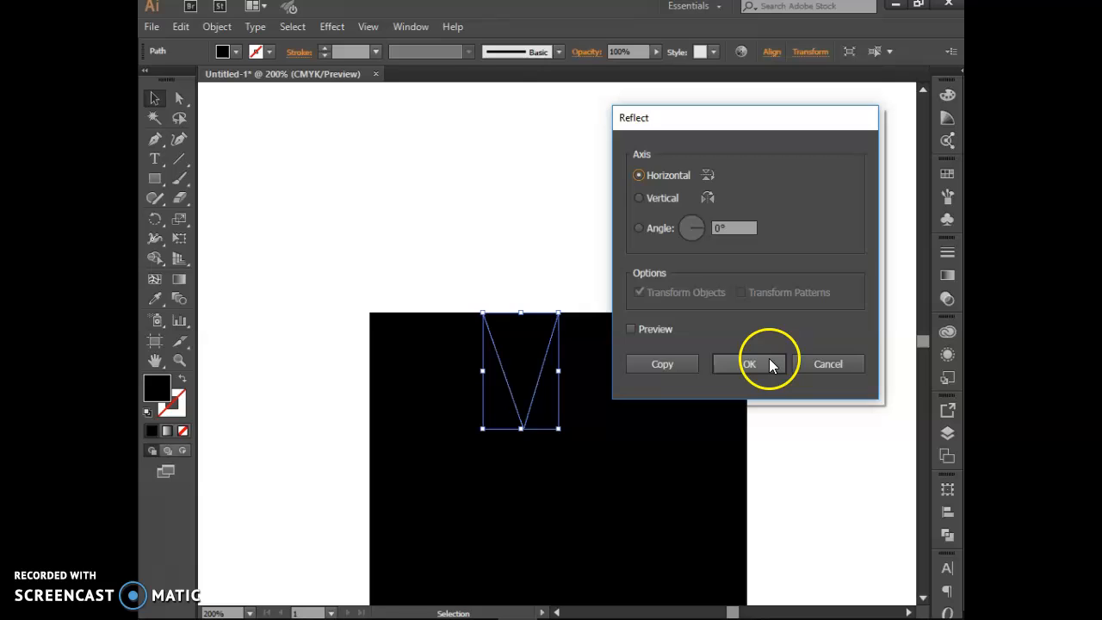
{"action": "left_click", "coordinate": [748, 363]}
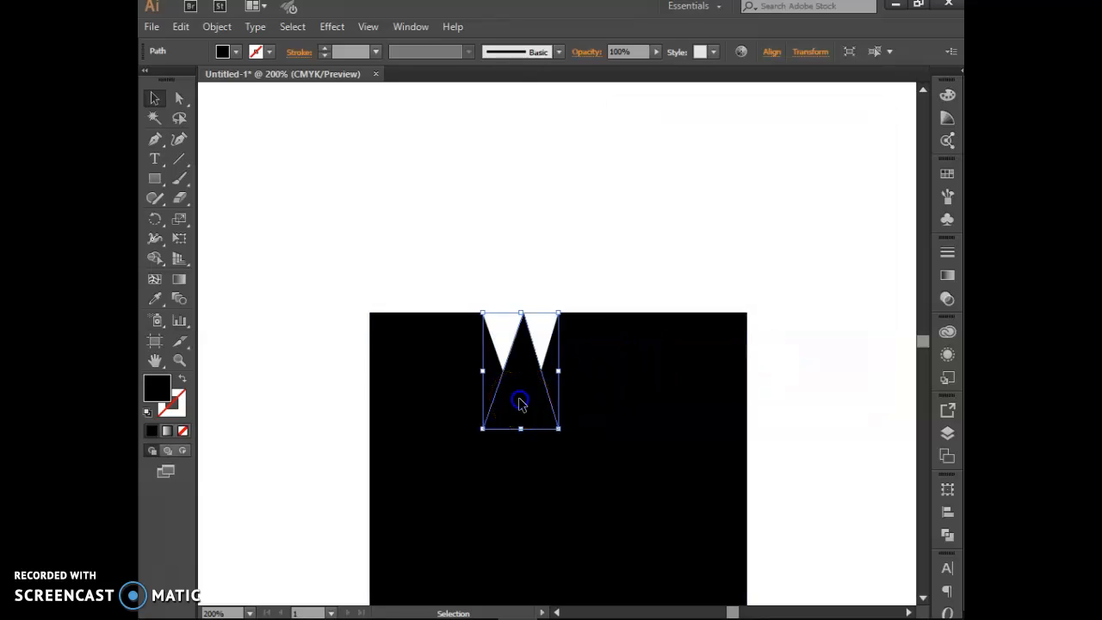
Step: Move the flipped black triangle above the square's top edge, then select the white triangle
{"action": "left_click_drag", "start_coordinate": [520, 403], "coordinate": [523, 284]}
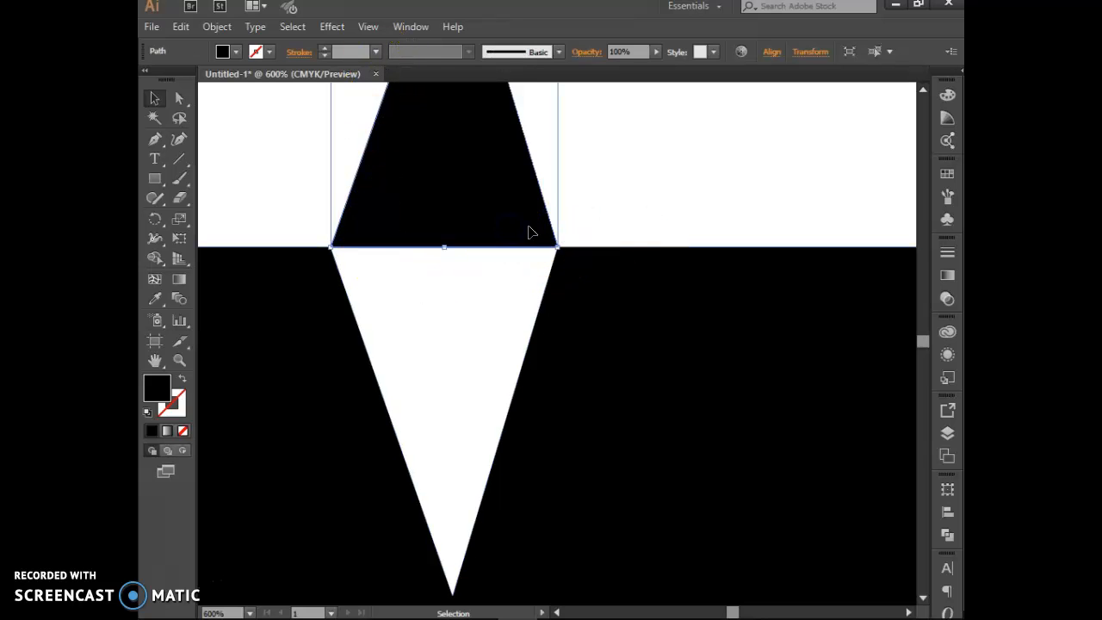
{"action": "mouse_move", "coordinate": [551, 220]}
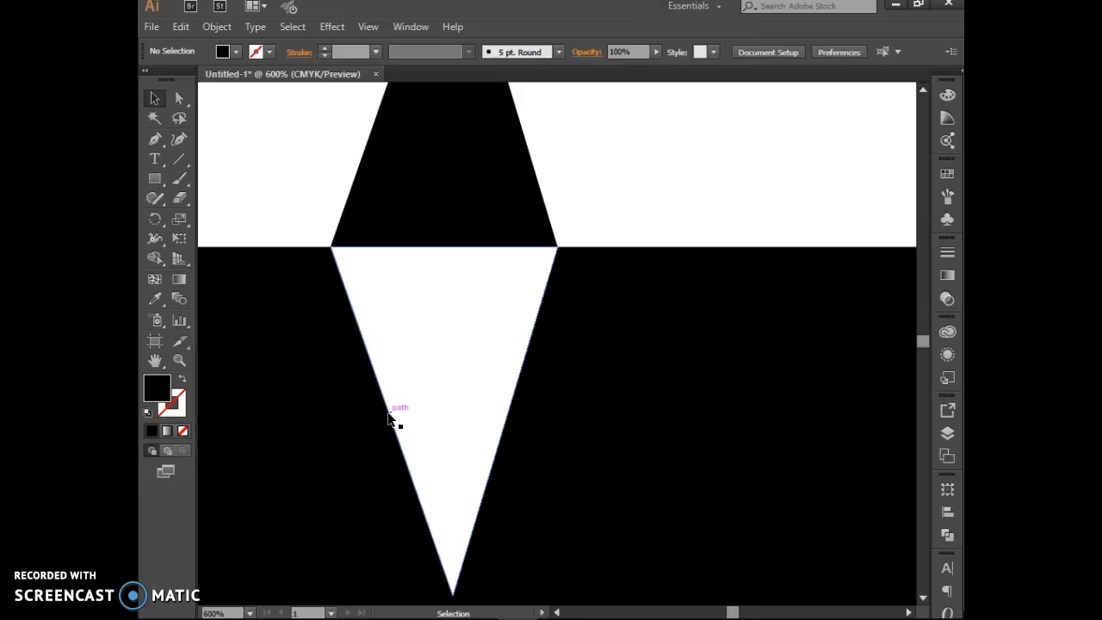
{"action": "left_click", "coordinate": [387, 417]}
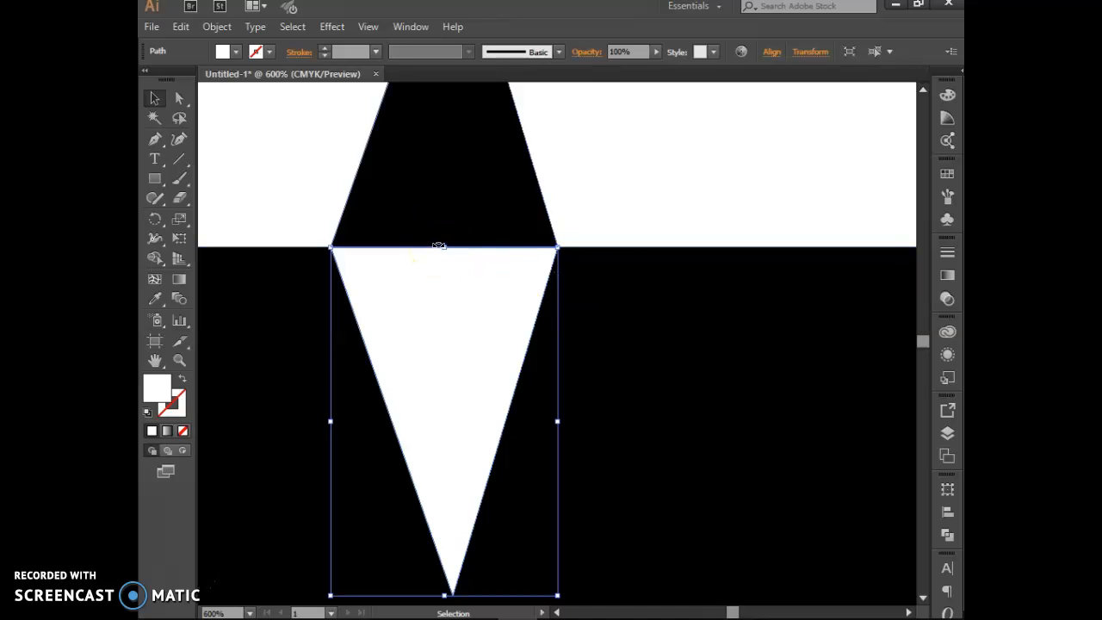
{"action": "mouse_move", "coordinate": [414, 248]}
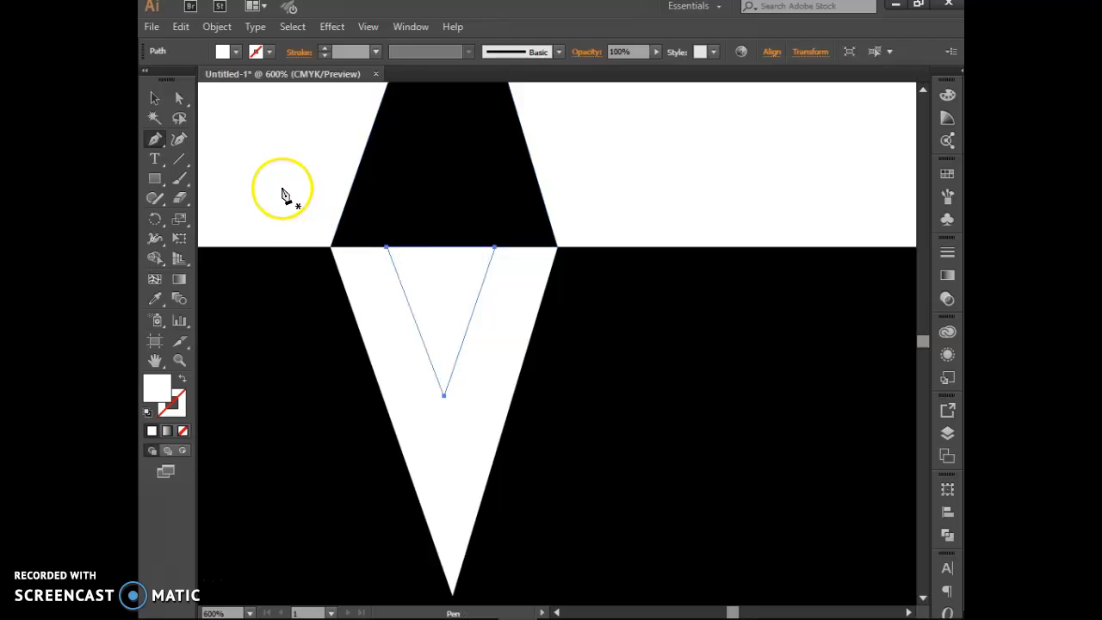
{"action": "mouse_move", "coordinate": [495, 250]}
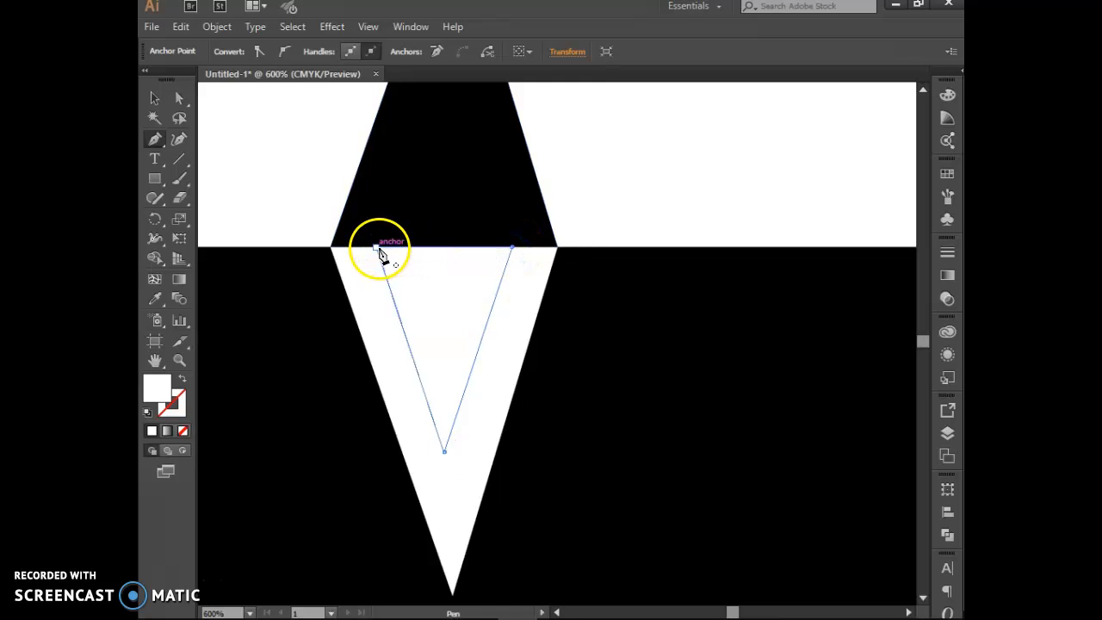
Step: Close the smaller inverted triangle inside the white V and return to the Selection tool
{"action": "left_click", "coordinate": [156, 97]}
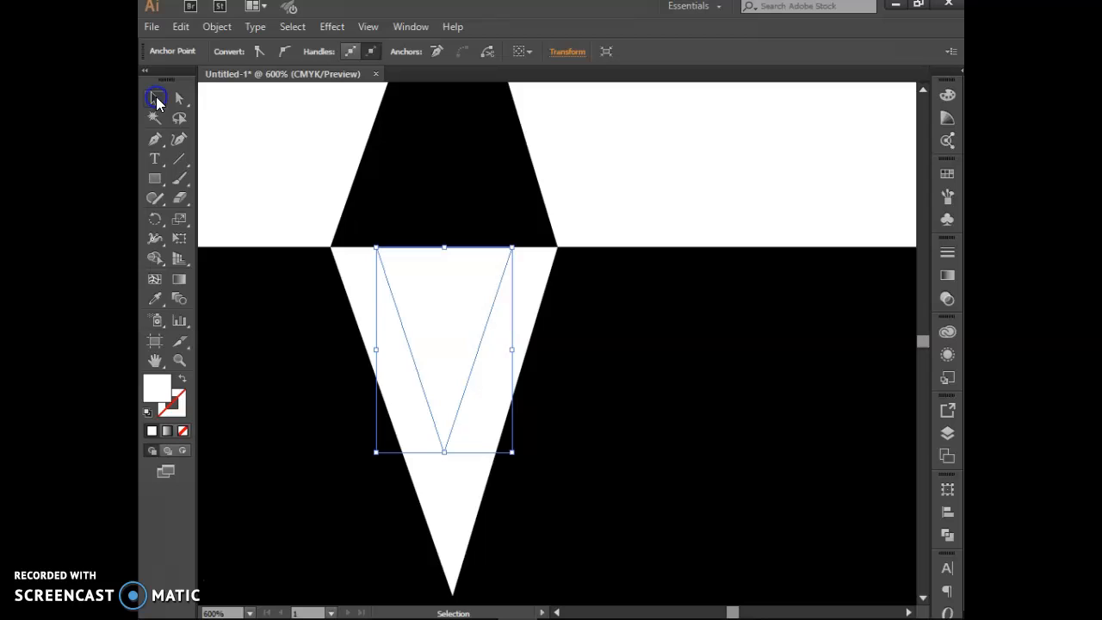
{"action": "left_click", "coordinate": [226, 52]}
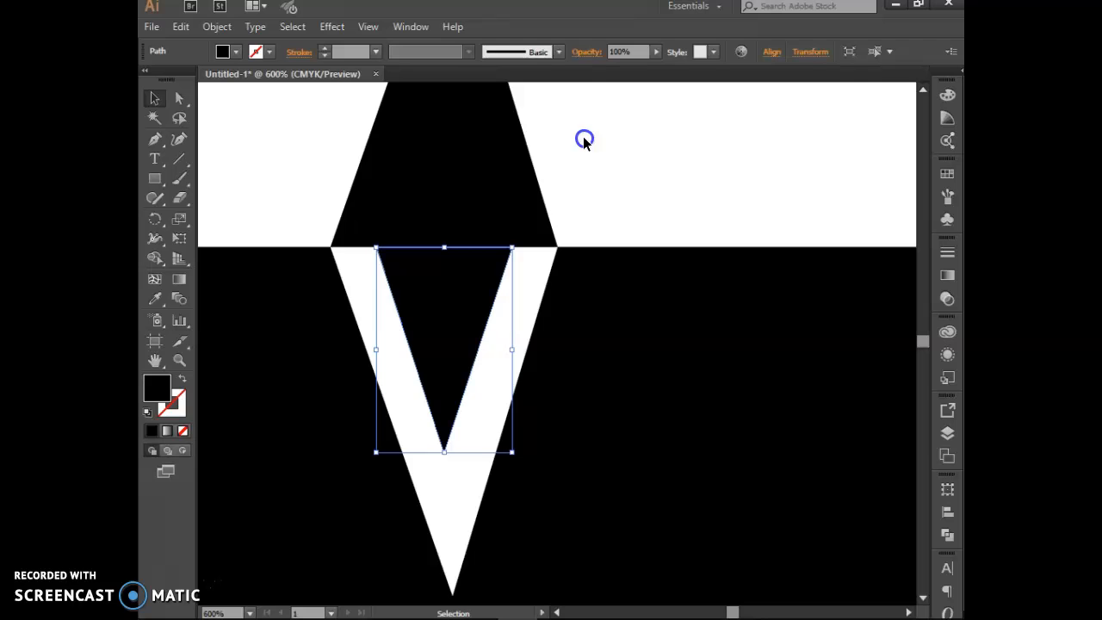
{"action": "mouse_move", "coordinate": [472, 301]}
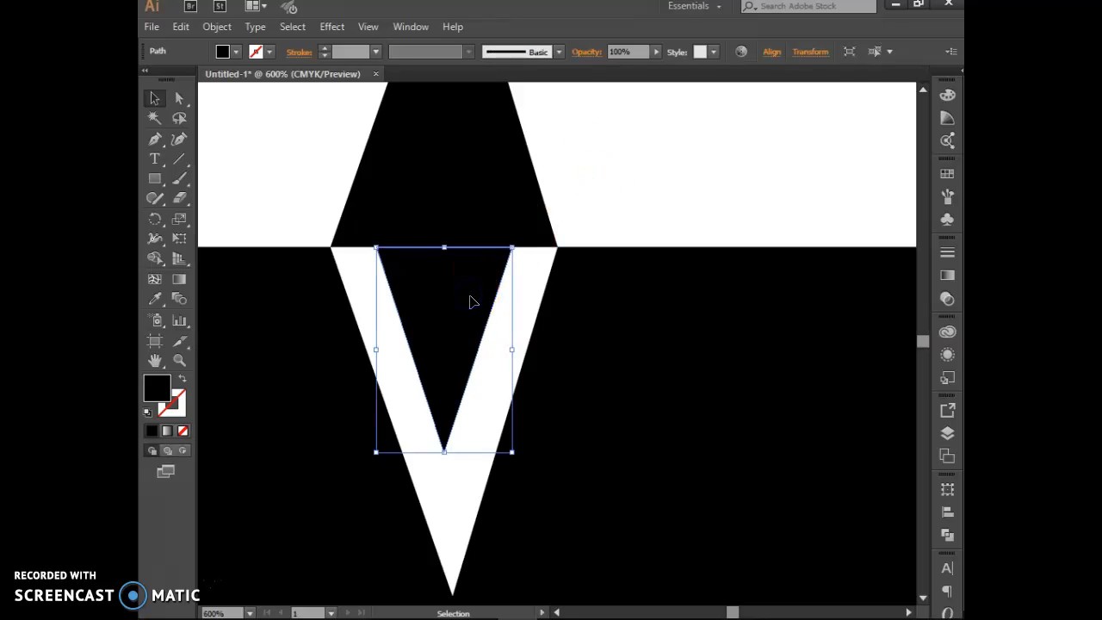
Step: Paste a copy of the inner triangle, fill it white and reflect it across the horizontal axis above the square
{"action": "left_click", "coordinate": [180, 27]}
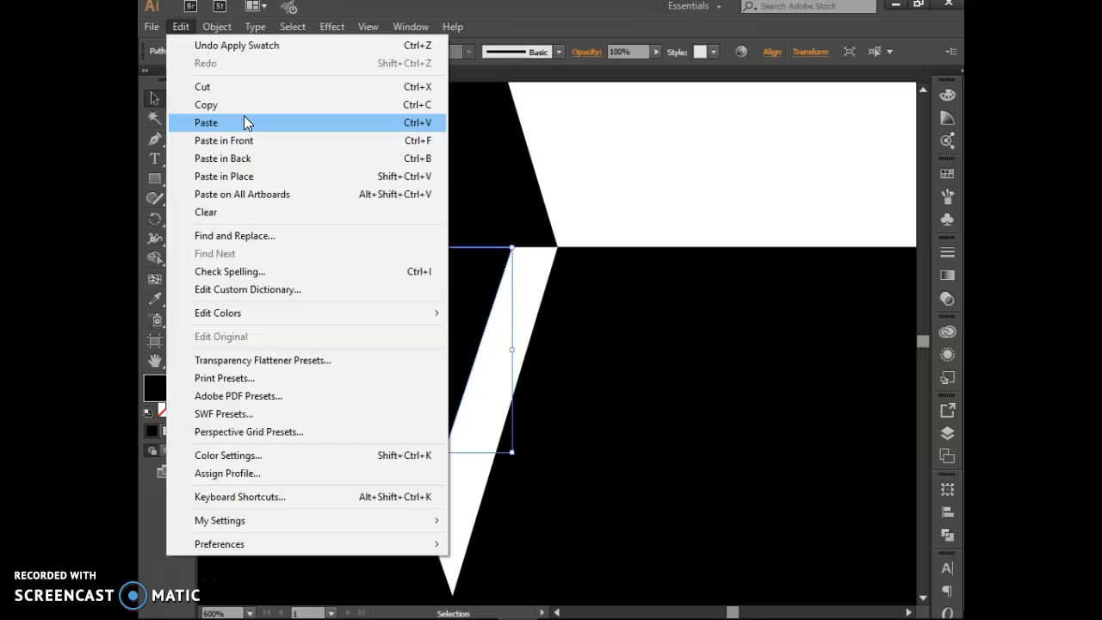
{"action": "mouse_move", "coordinate": [218, 85]}
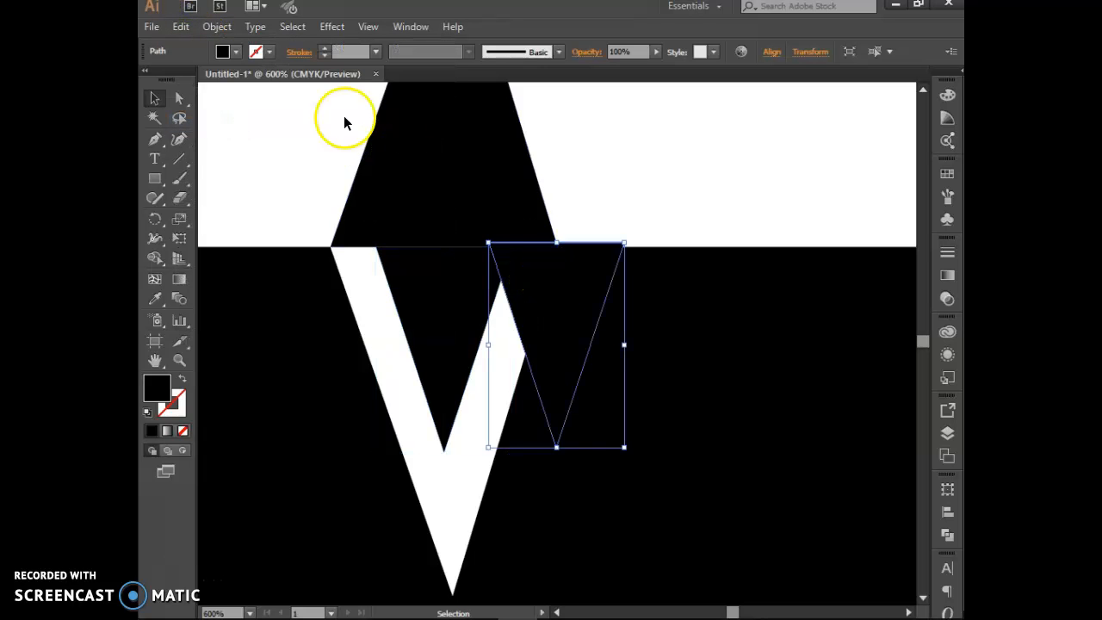
{"action": "left_click", "coordinate": [222, 52]}
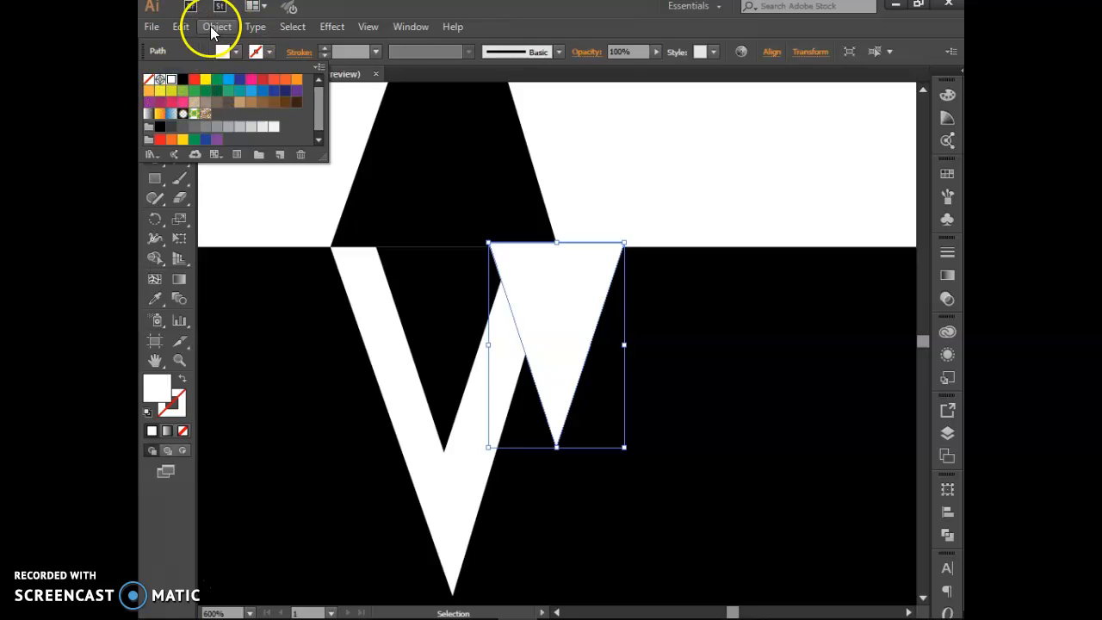
{"action": "left_click", "coordinate": [217, 26]}
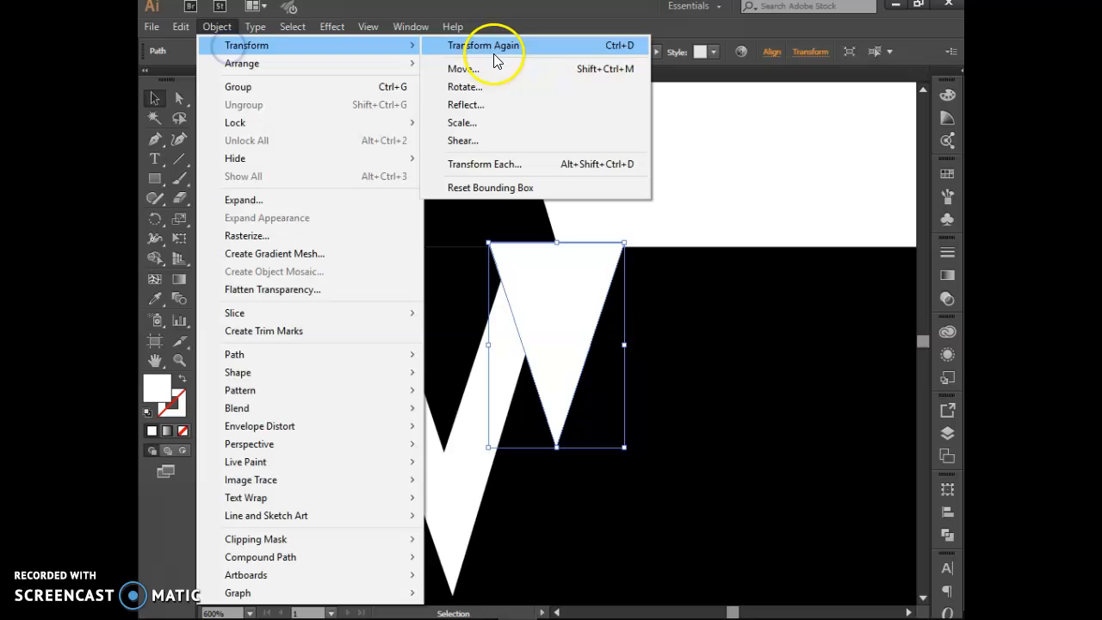
{"action": "left_click", "coordinate": [465, 104]}
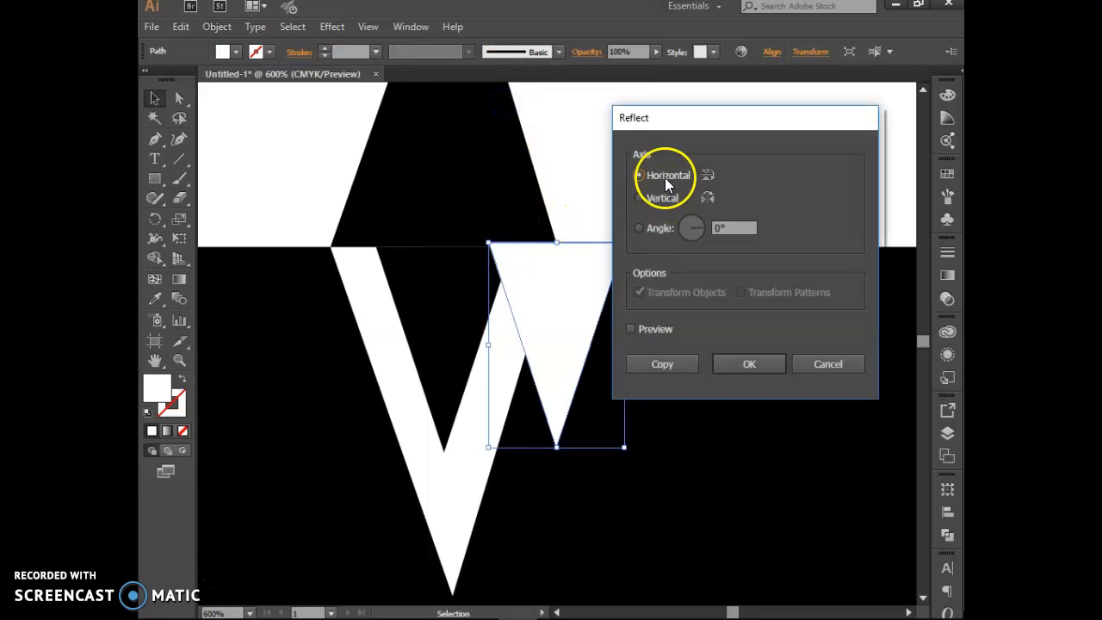
{"action": "left_click", "coordinate": [749, 363]}
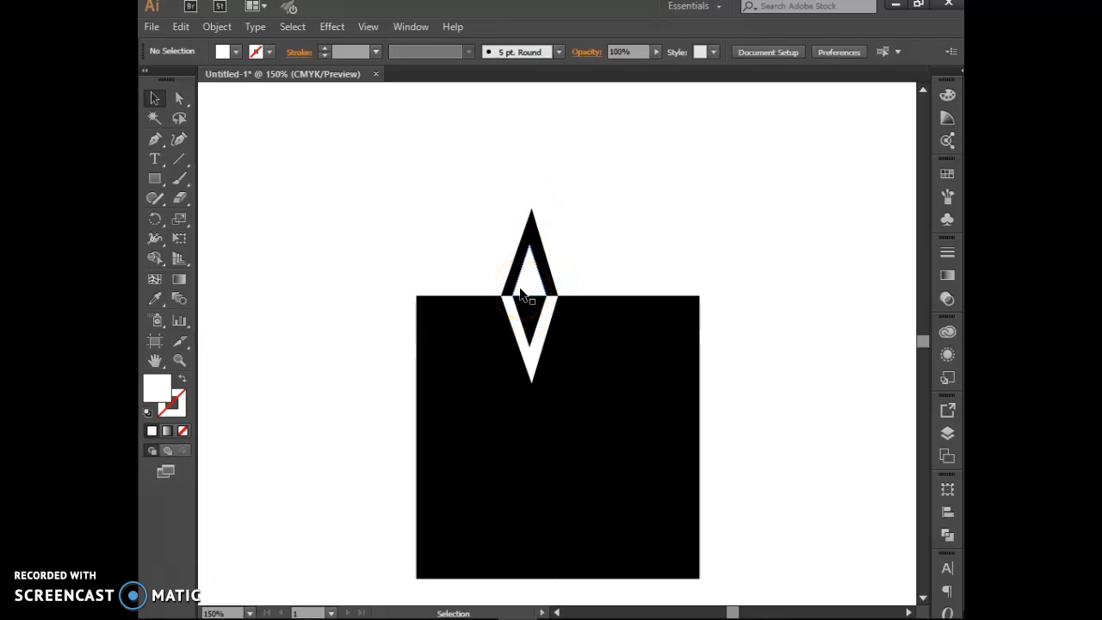
Step: Draw a white star with the Star tool just below the tip of the white V
{"action": "left_click", "coordinate": [154, 178]}
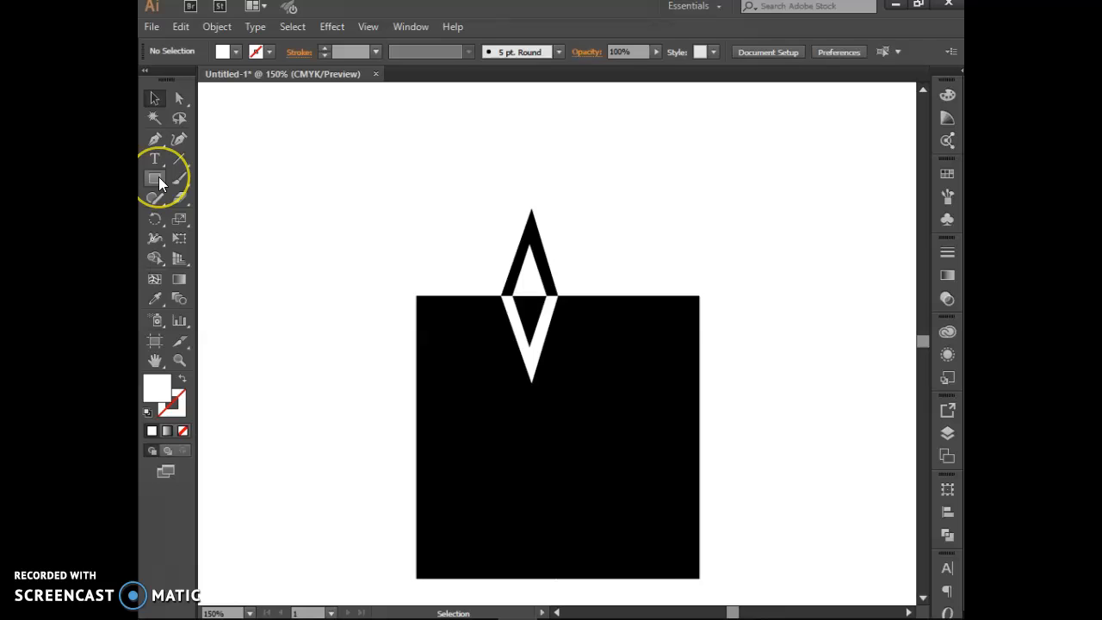
{"action": "left_click", "coordinate": [155, 178]}
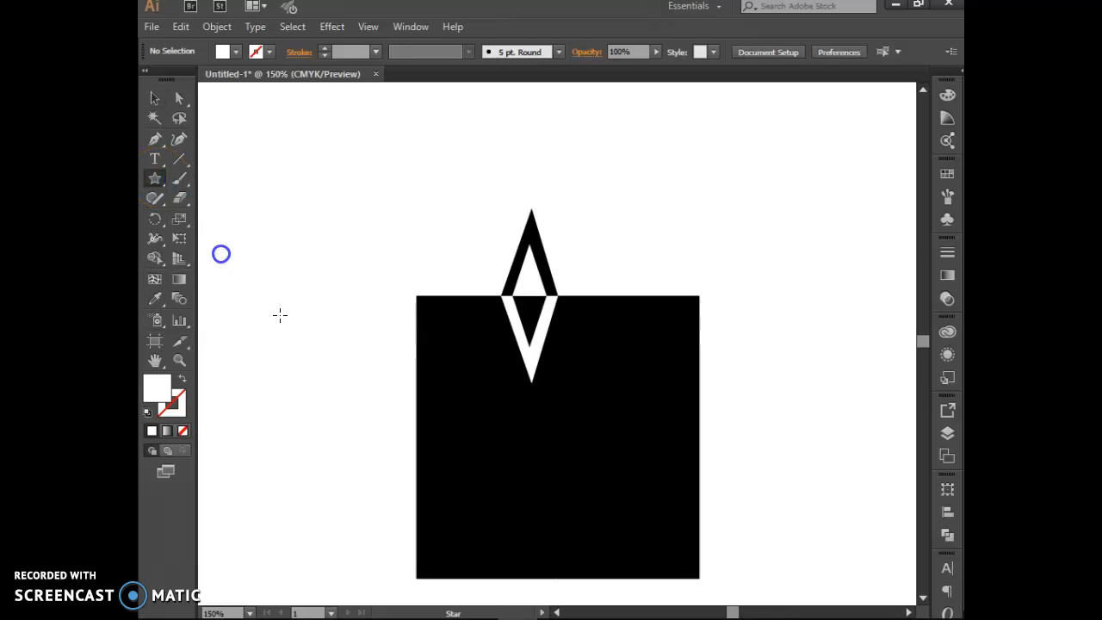
{"action": "mouse_move", "coordinate": [453, 394]}
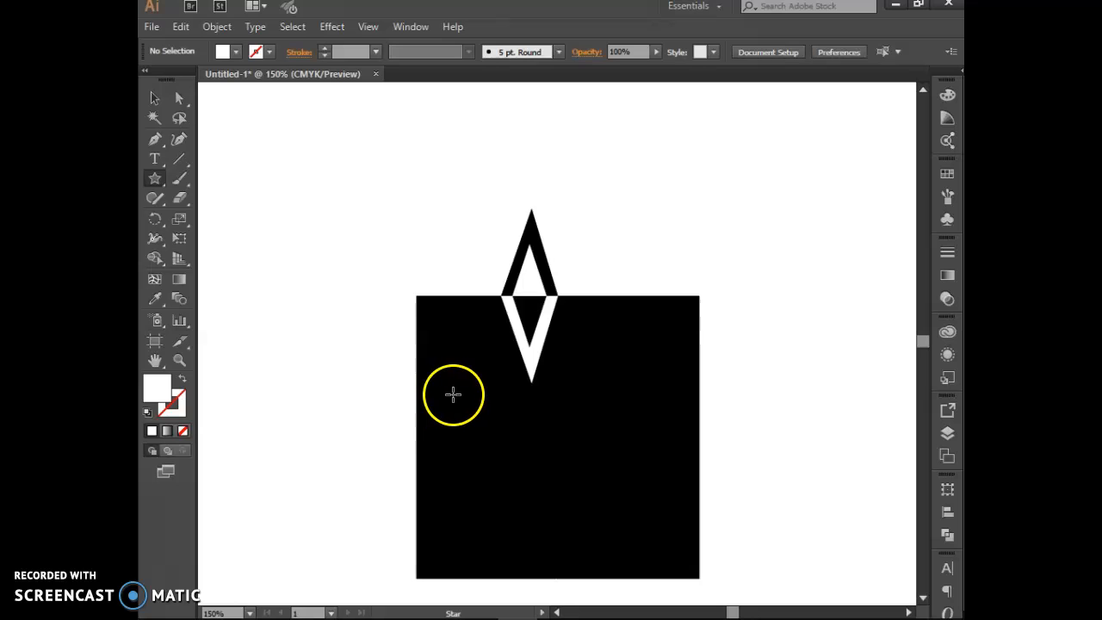
{"action": "left_click_drag", "start_coordinate": [453, 394], "coordinate": [482, 428]}
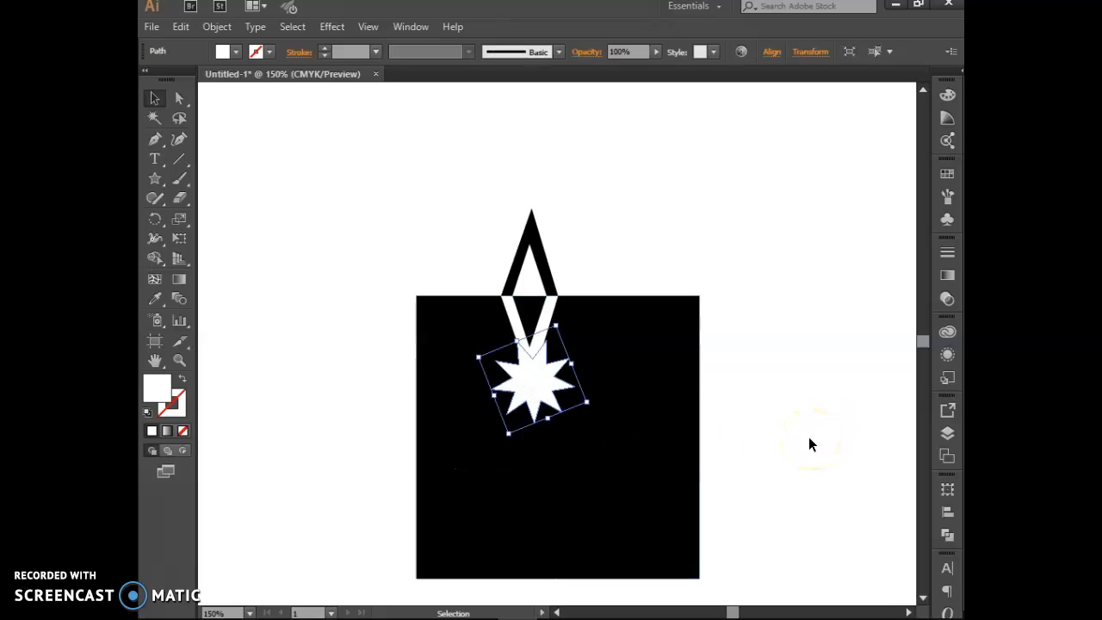
{"action": "left_click", "coordinate": [784, 353]}
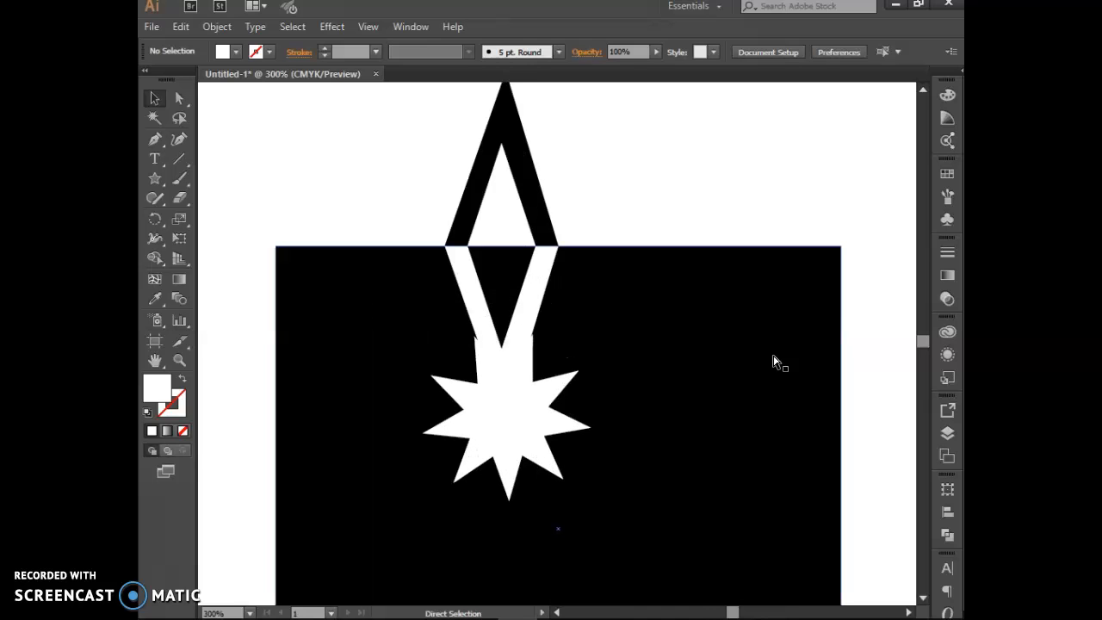
{"action": "left_click", "coordinate": [504, 413]}
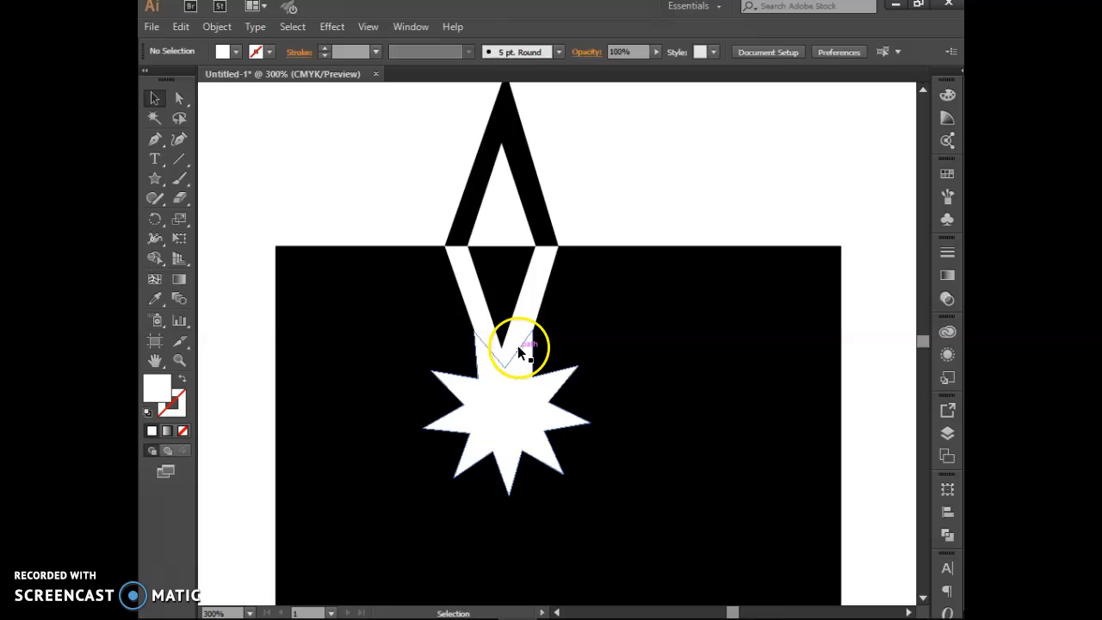
Step: Unite the star and the white V into one shape with Pathfinder, then deselect
{"action": "left_click", "coordinate": [517, 353]}
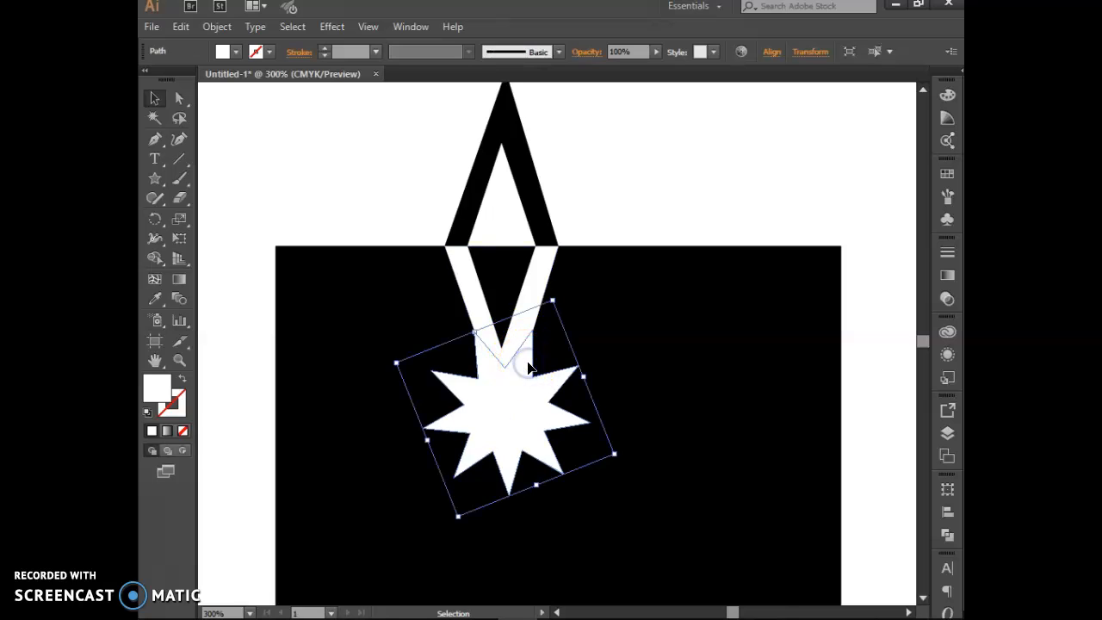
{"action": "mouse_move", "coordinate": [515, 118]}
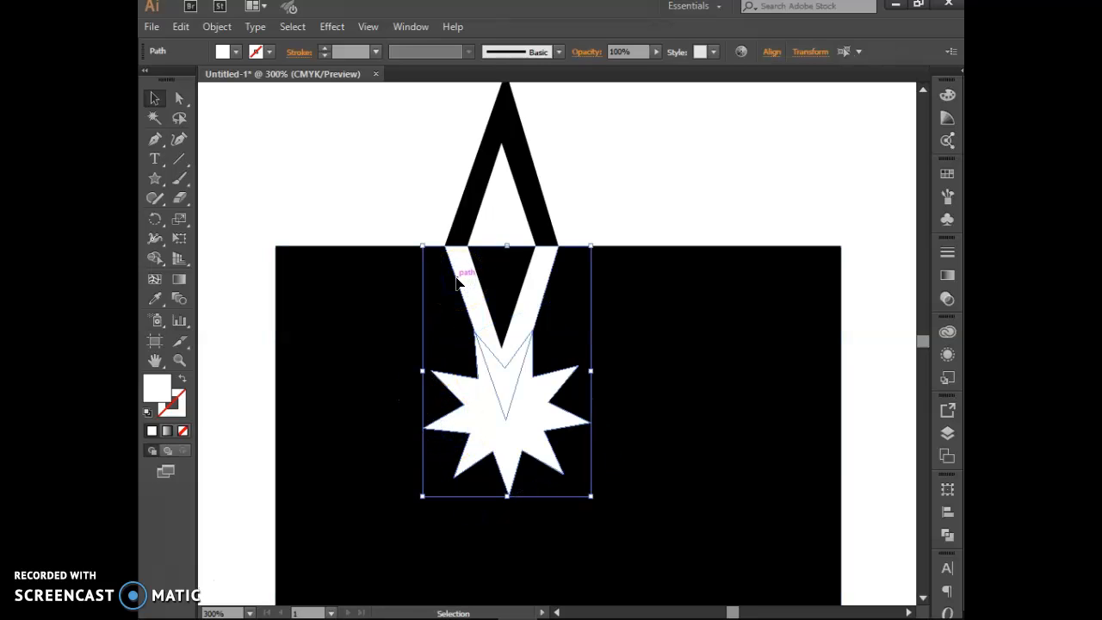
{"action": "left_click", "coordinate": [410, 26]}
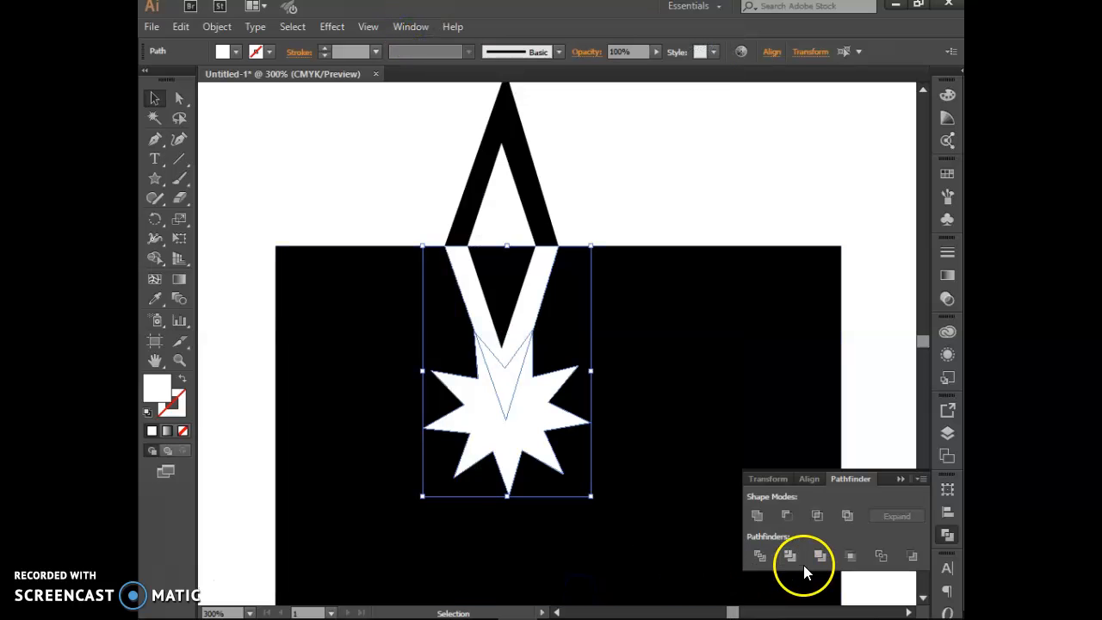
{"action": "mouse_move", "coordinate": [757, 515]}
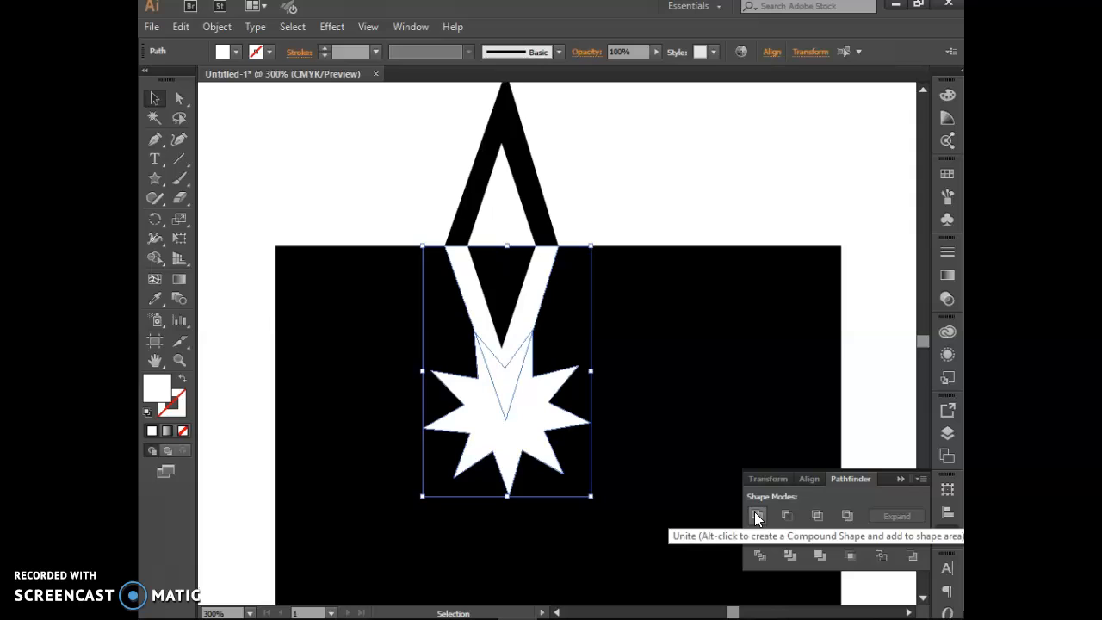
{"action": "left_click", "coordinate": [757, 515]}
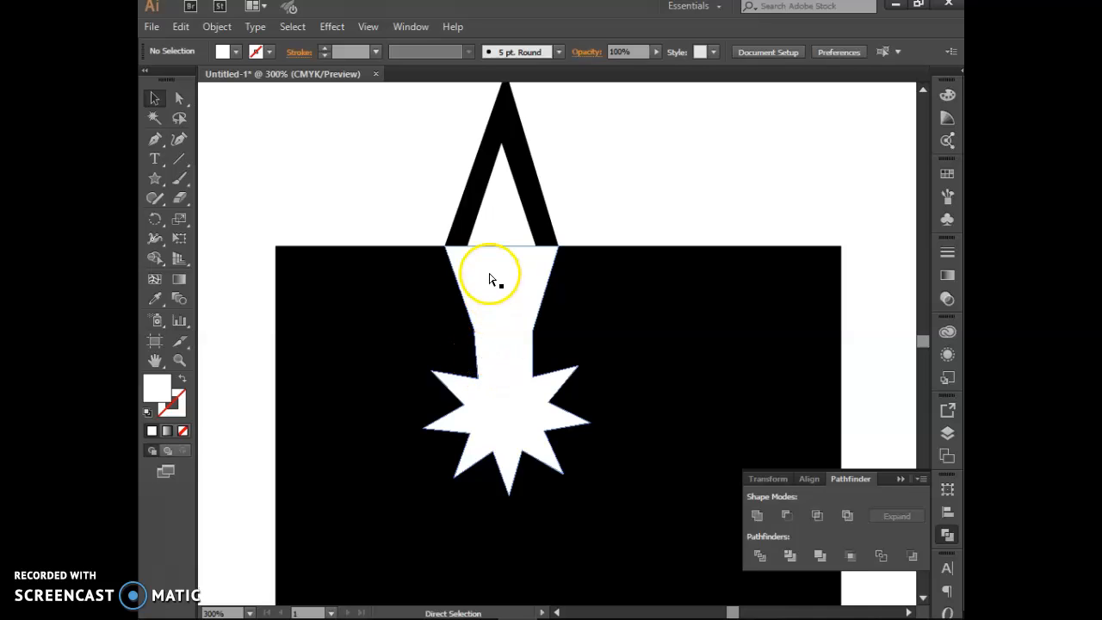
{"action": "left_click", "coordinate": [491, 284]}
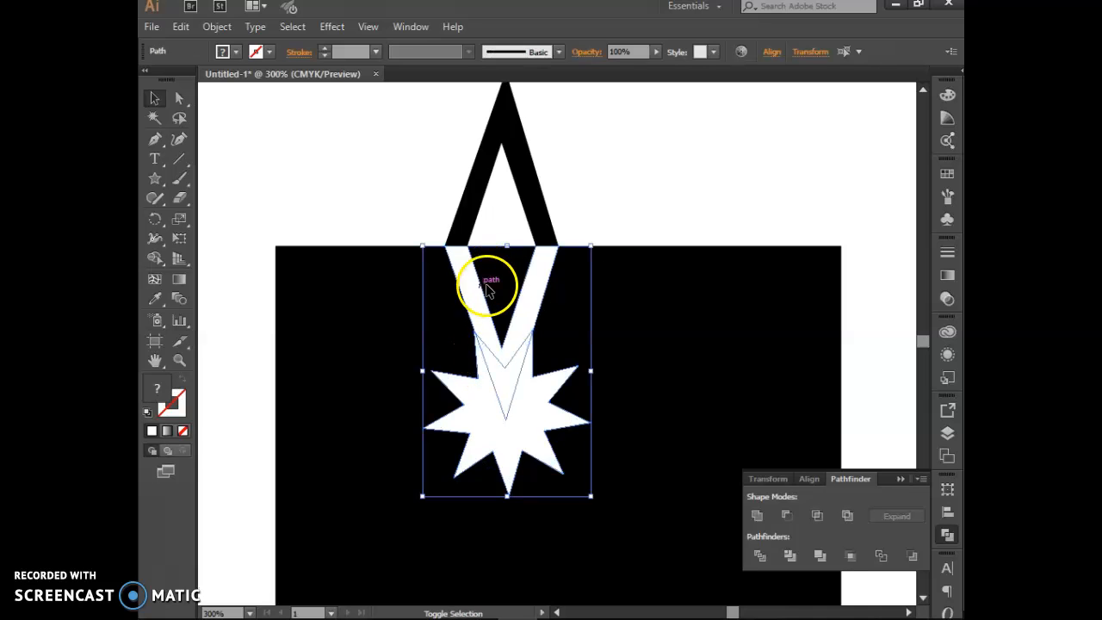
{"action": "left_click", "coordinate": [757, 515]}
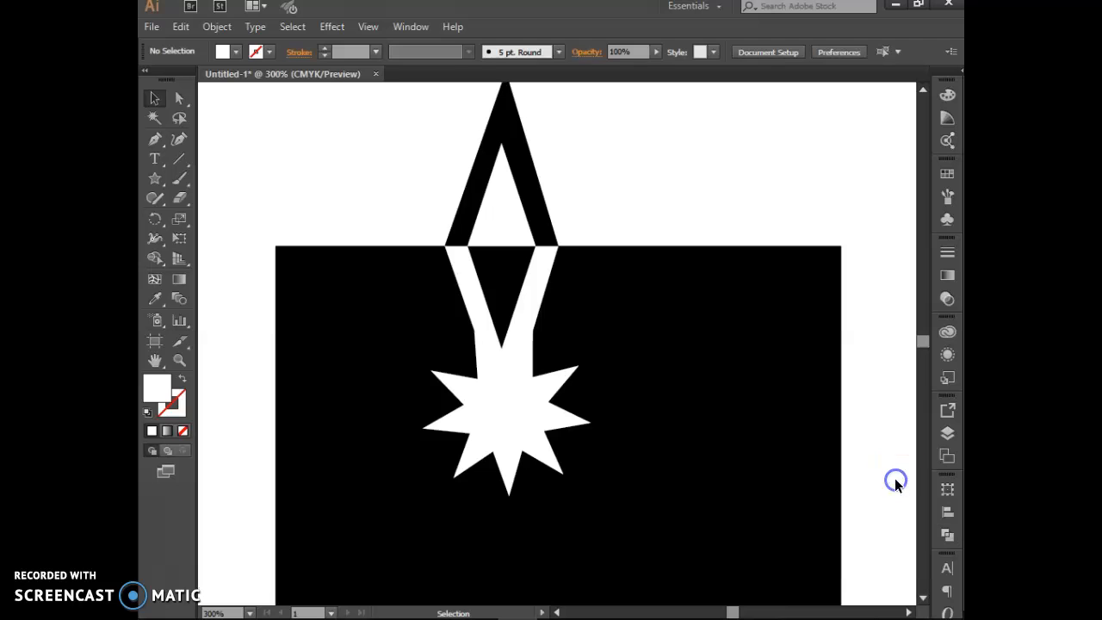
{"action": "mouse_move", "coordinate": [577, 267]}
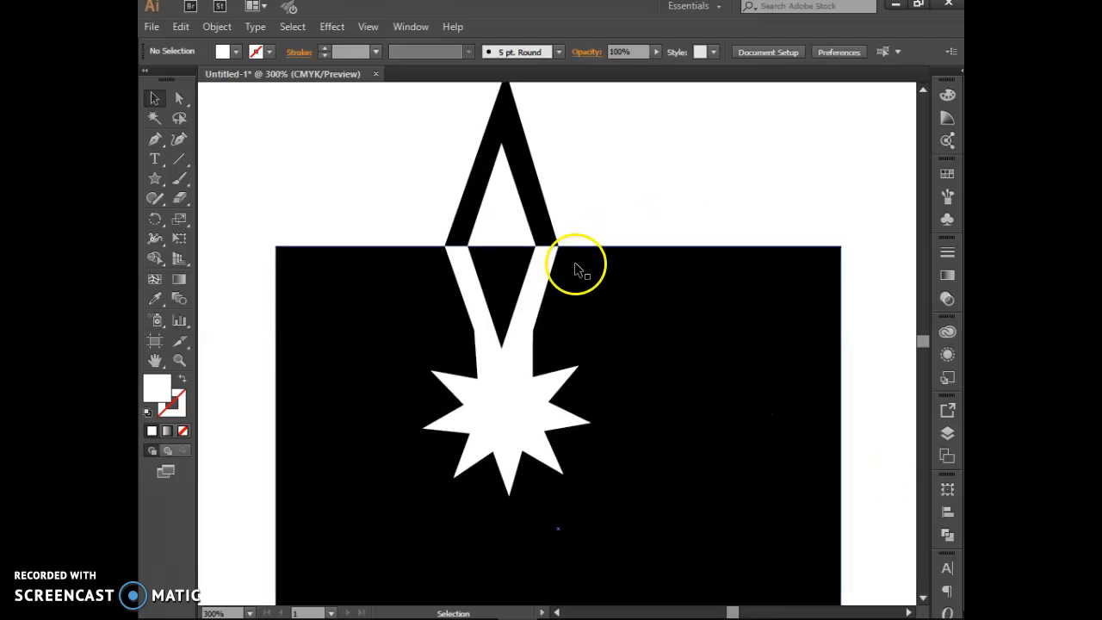
Step: Move the star aside and start a Pen swirl from the left edge curling into a teardrop loop
{"action": "left_click_drag", "start_coordinate": [507, 422], "coordinate": [723, 465]}
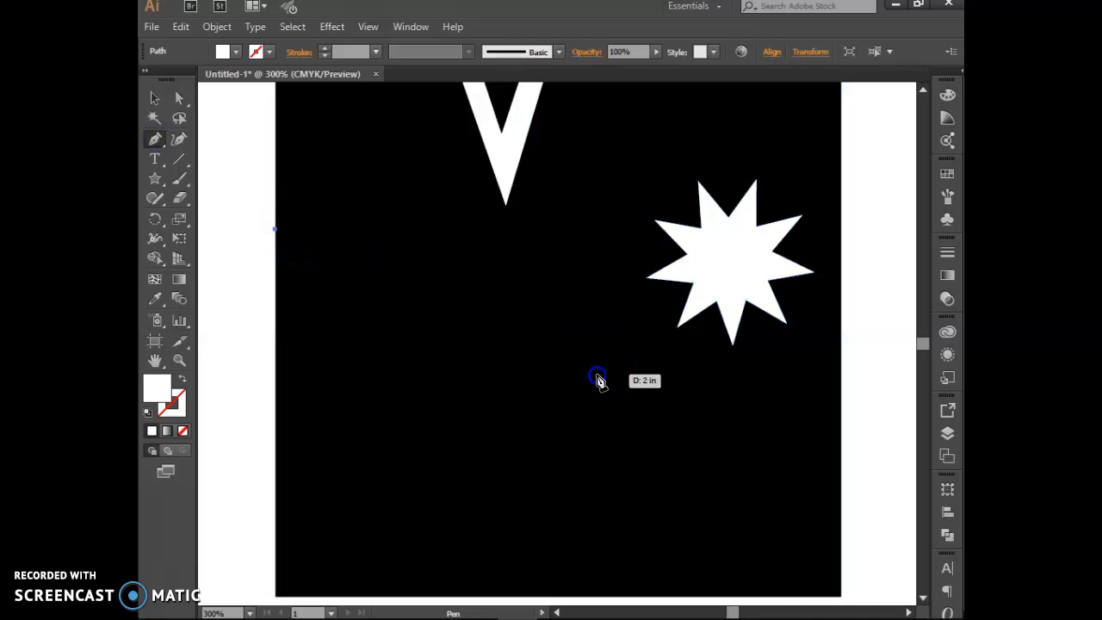
{"action": "left_click_drag", "start_coordinate": [597, 375], "coordinate": [632, 564]}
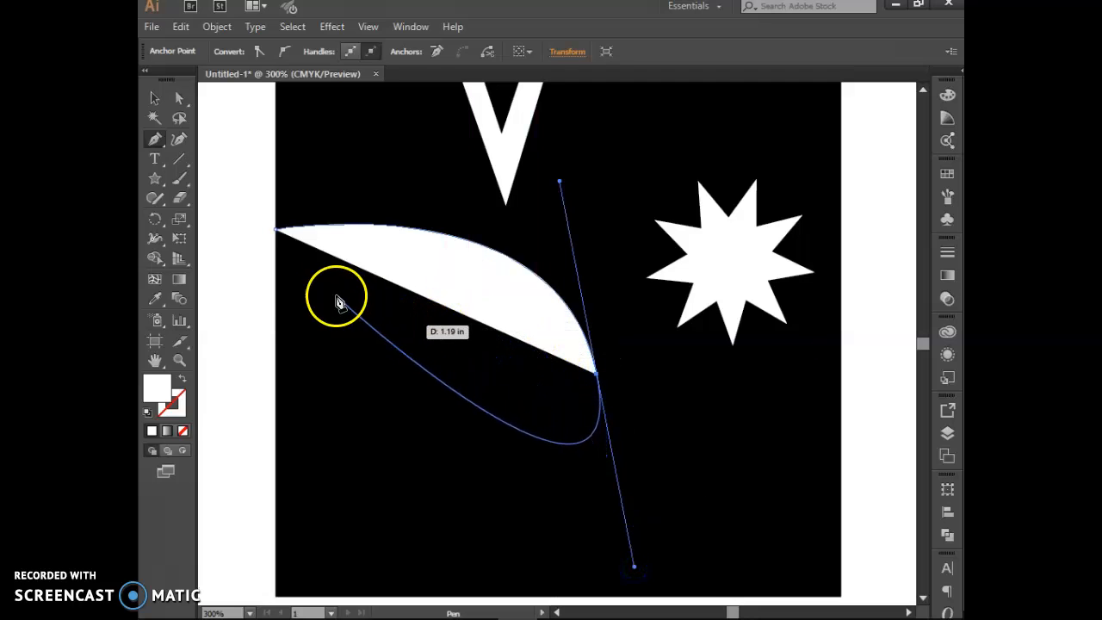
{"action": "left_click_drag", "start_coordinate": [336, 301], "coordinate": [417, 263]}
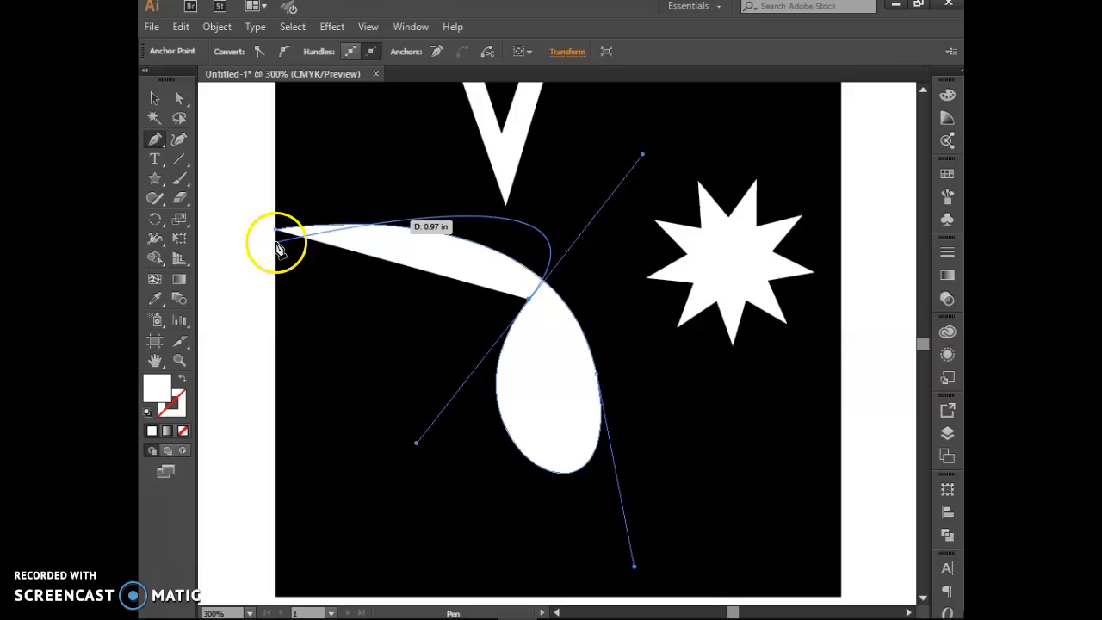
{"action": "left_click_drag", "start_coordinate": [280, 232], "coordinate": [525, 302]}
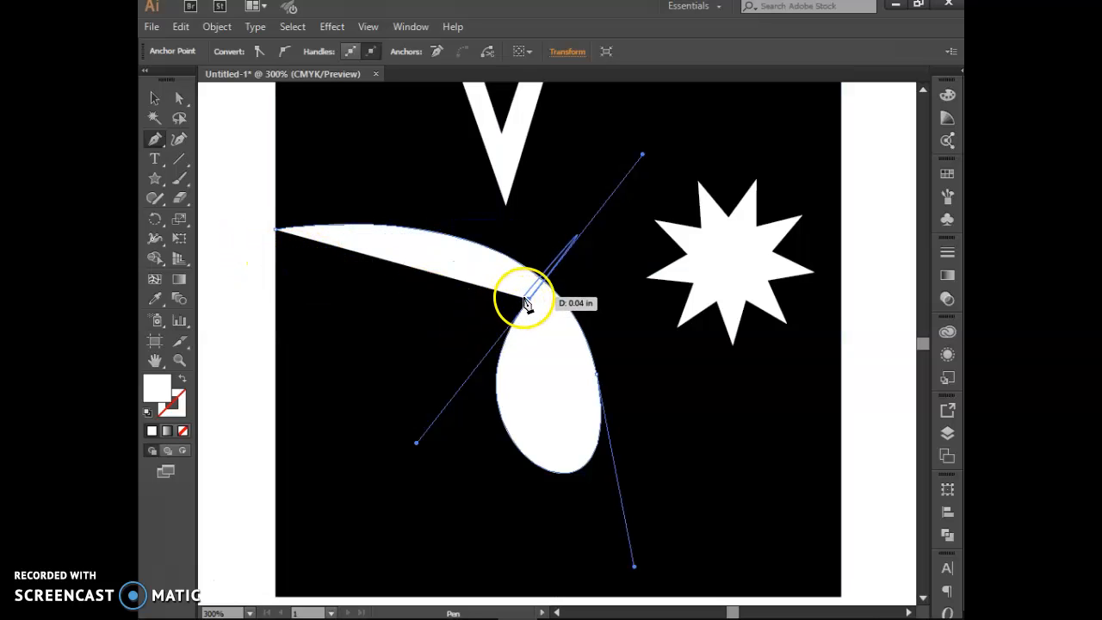
Step: Bring the swirl back to the left edge and close the path at its start
{"action": "left_click_drag", "start_coordinate": [528, 303], "coordinate": [293, 230]}
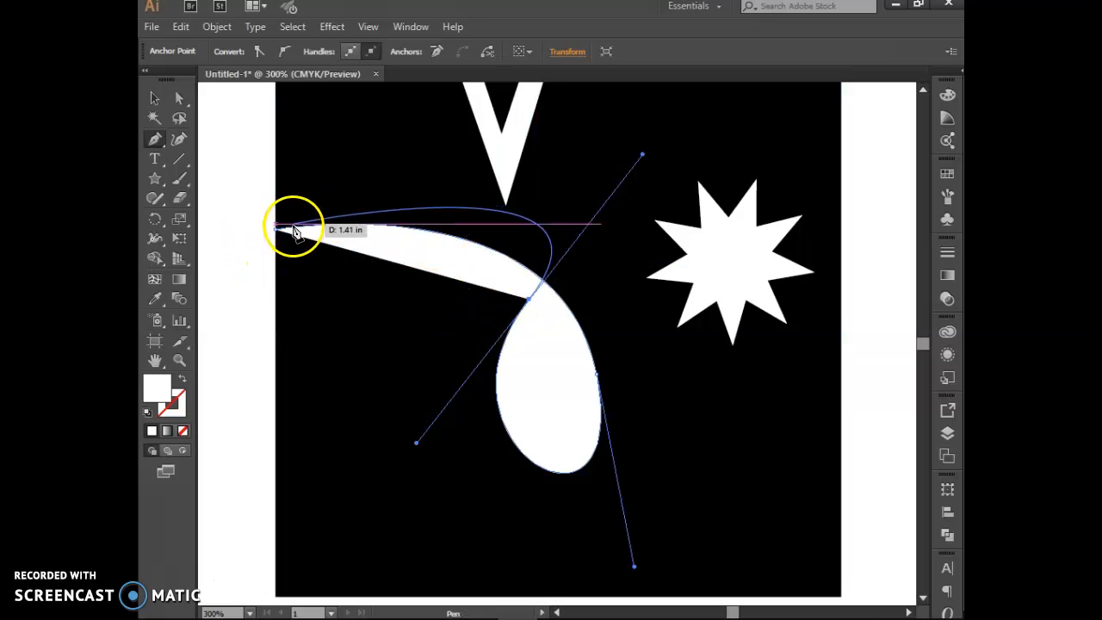
{"action": "left_click_drag", "start_coordinate": [293, 228], "coordinate": [280, 259]}
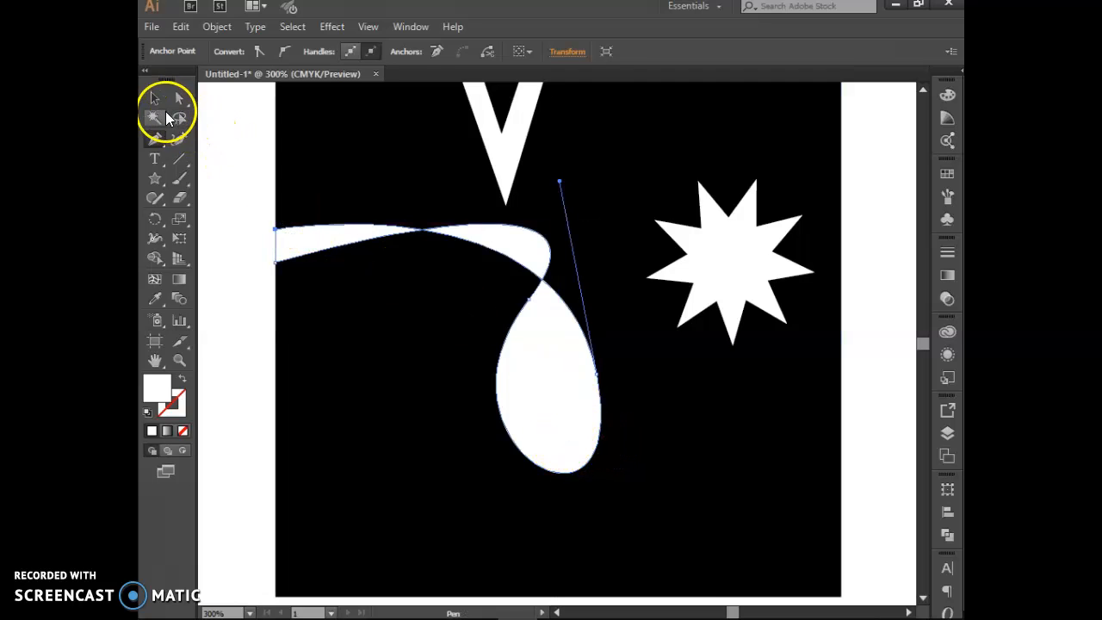
{"action": "left_click", "coordinate": [154, 98]}
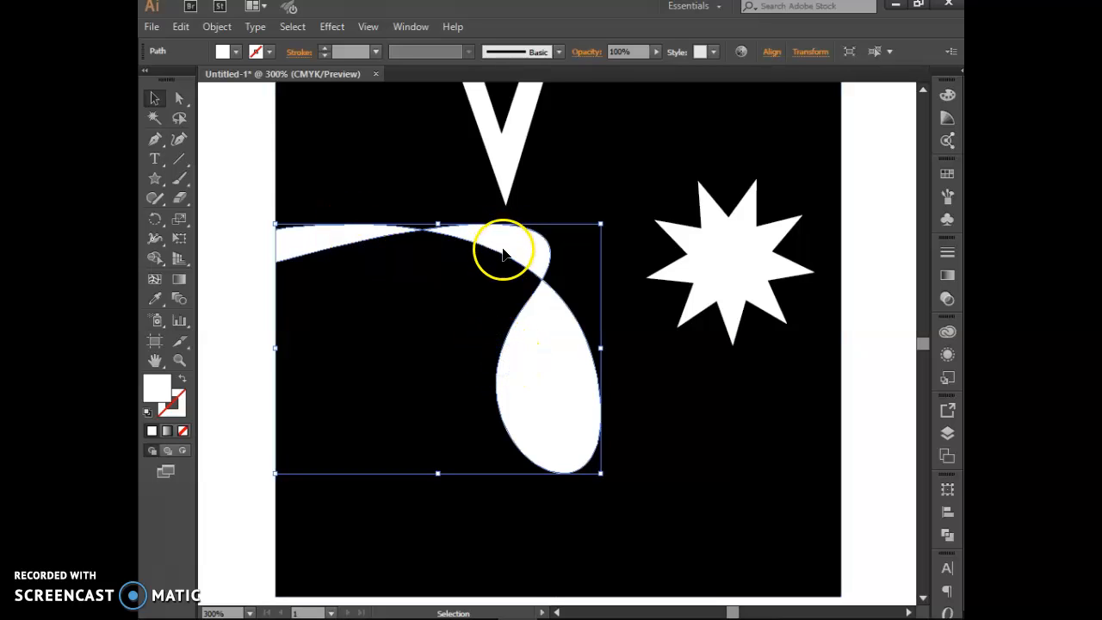
{"action": "mouse_move", "coordinate": [180, 139]}
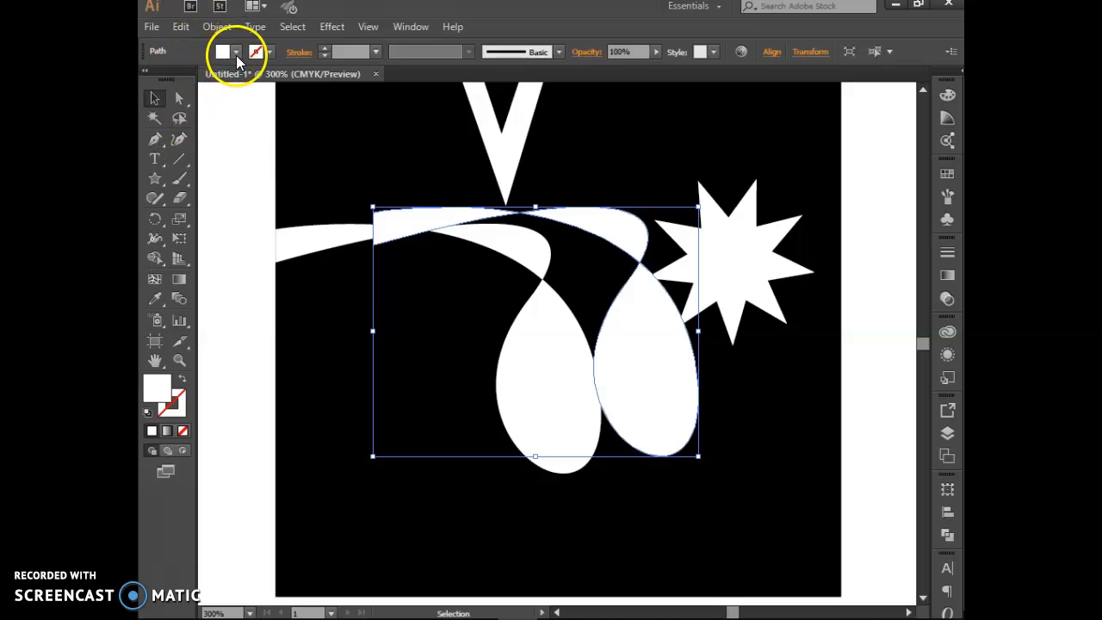
Step: Fill the copied swirl black and reflect it across the vertical axis to the left of the square
{"action": "left_click", "coordinate": [222, 52]}
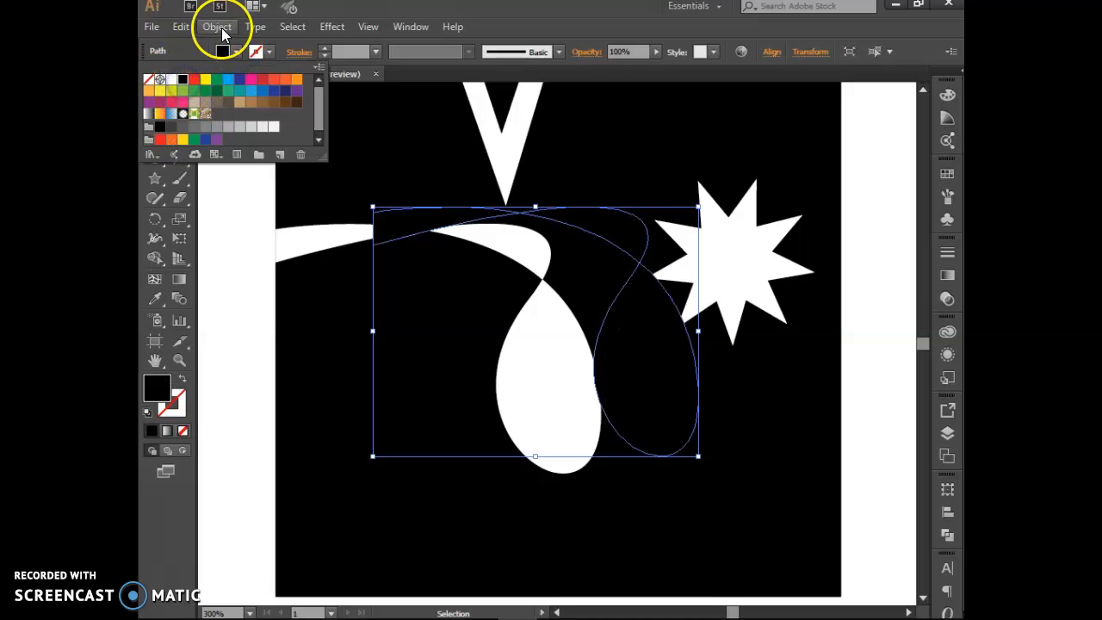
{"action": "left_click", "coordinate": [216, 27]}
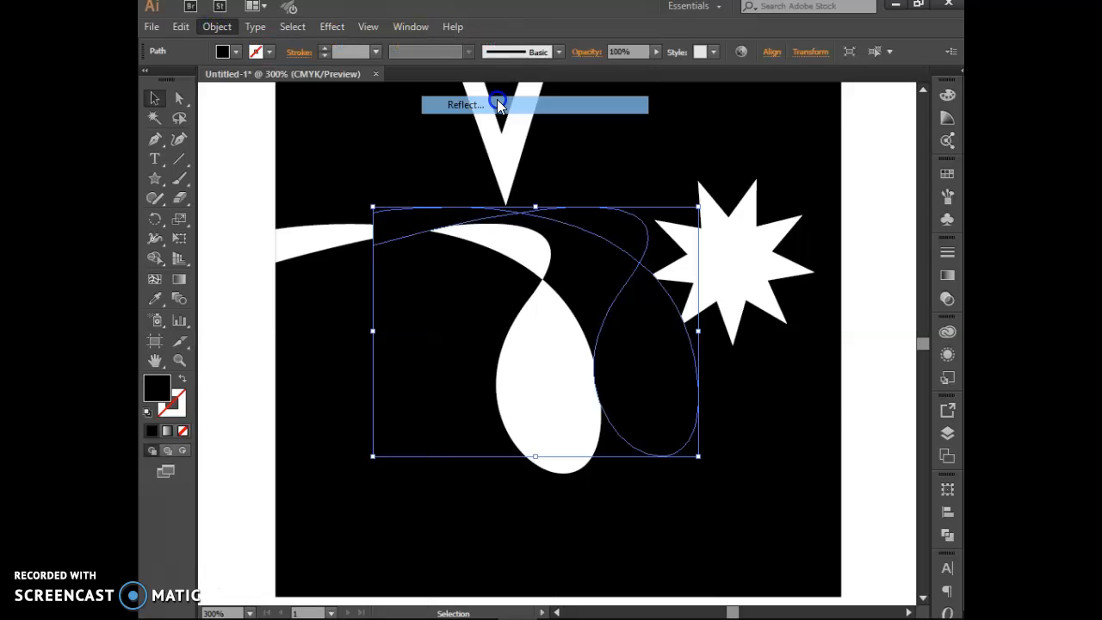
{"action": "left_click", "coordinate": [464, 104]}
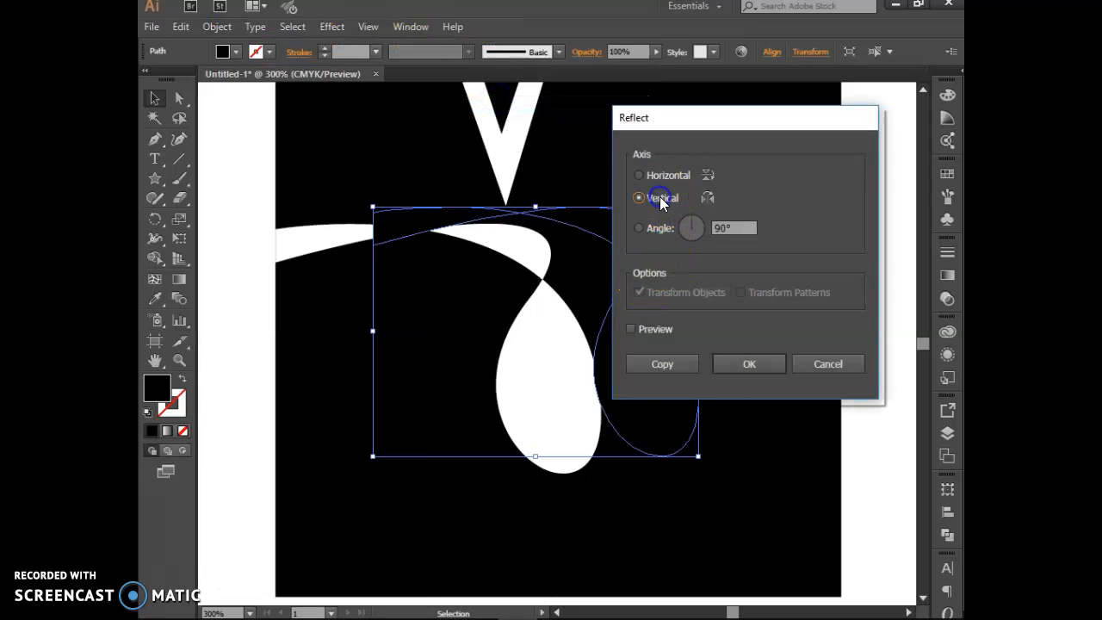
{"action": "left_click", "coordinate": [748, 364]}
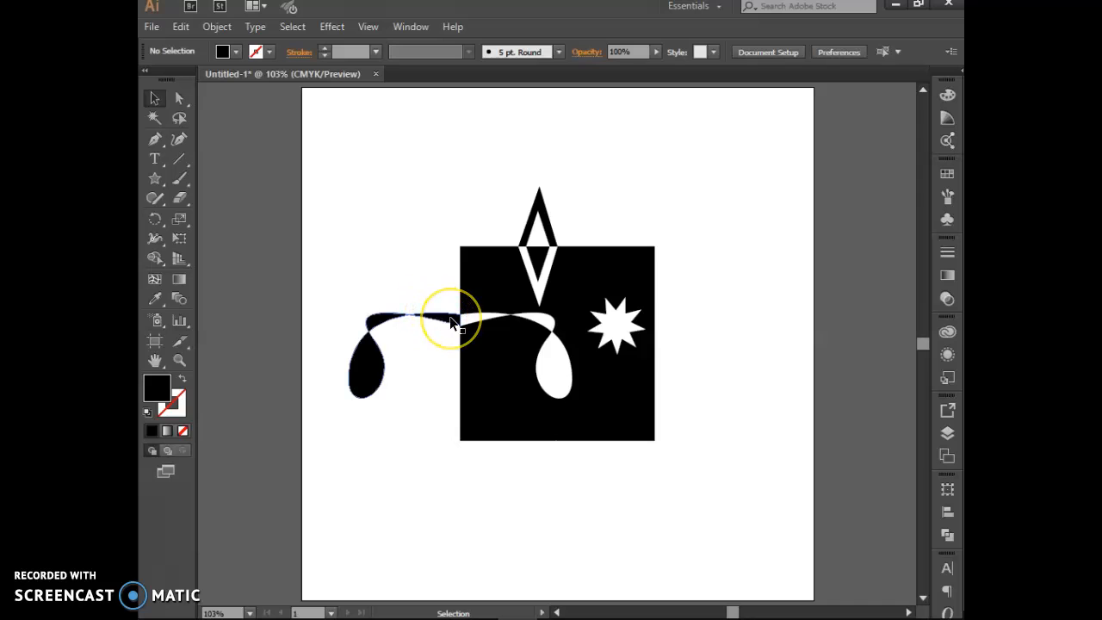
{"action": "right_click", "coordinate": [452, 323]}
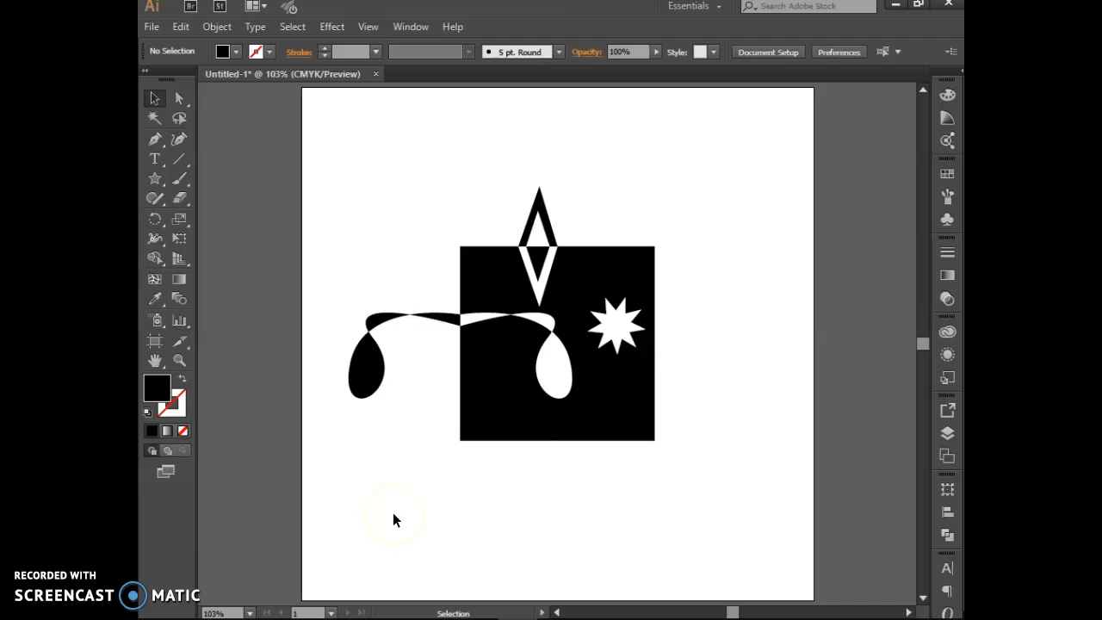
{"action": "mouse_move", "coordinate": [480, 450]}
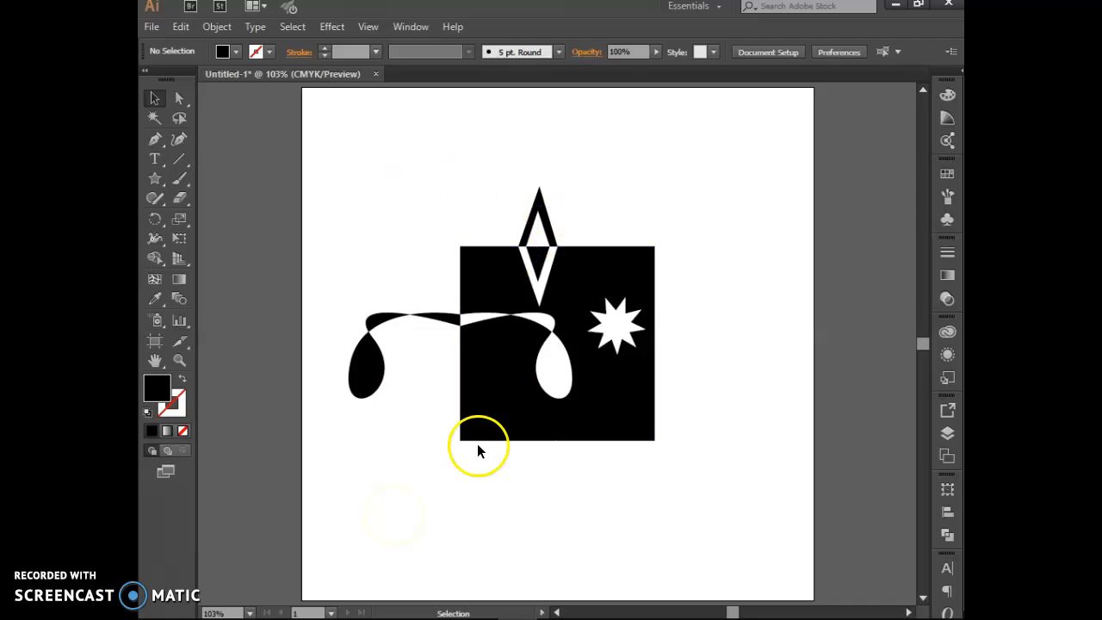
{"action": "left_click", "coordinate": [616, 326]}
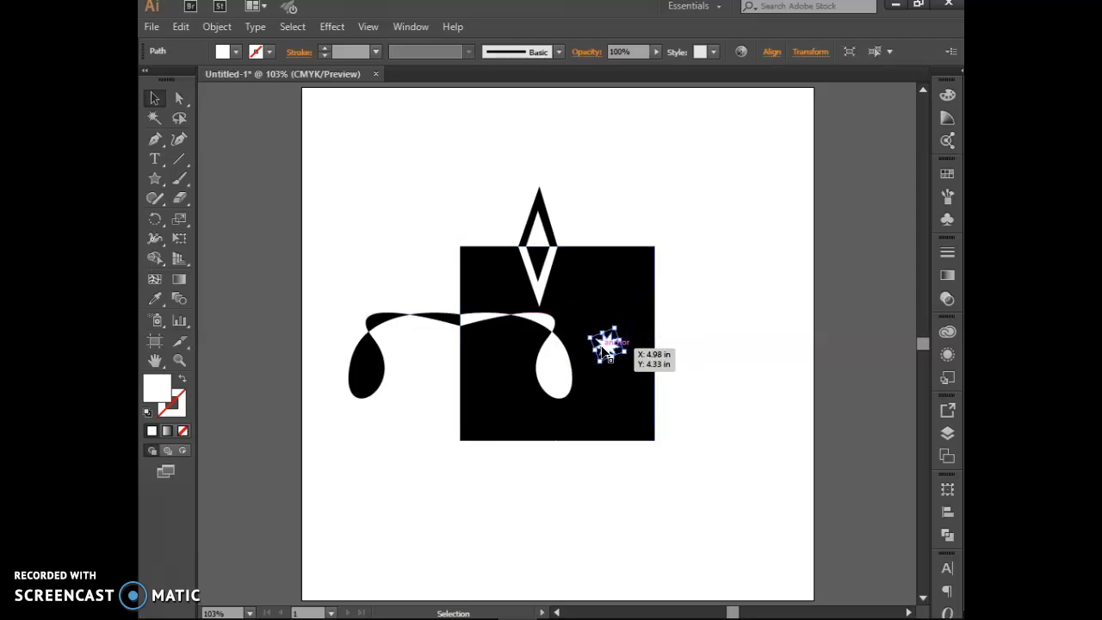
Step: Place the white star in the black teardrop and a black-filled copy in the white teardrop
{"action": "left_click_drag", "start_coordinate": [607, 345], "coordinate": [366, 366]}
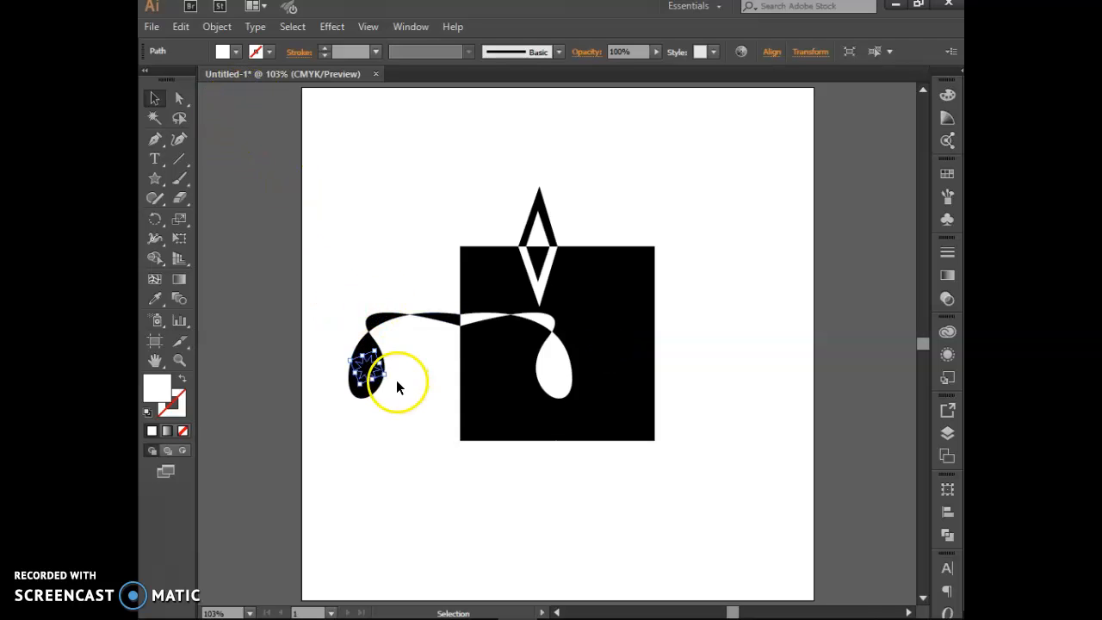
{"action": "right_click", "coordinate": [398, 388]}
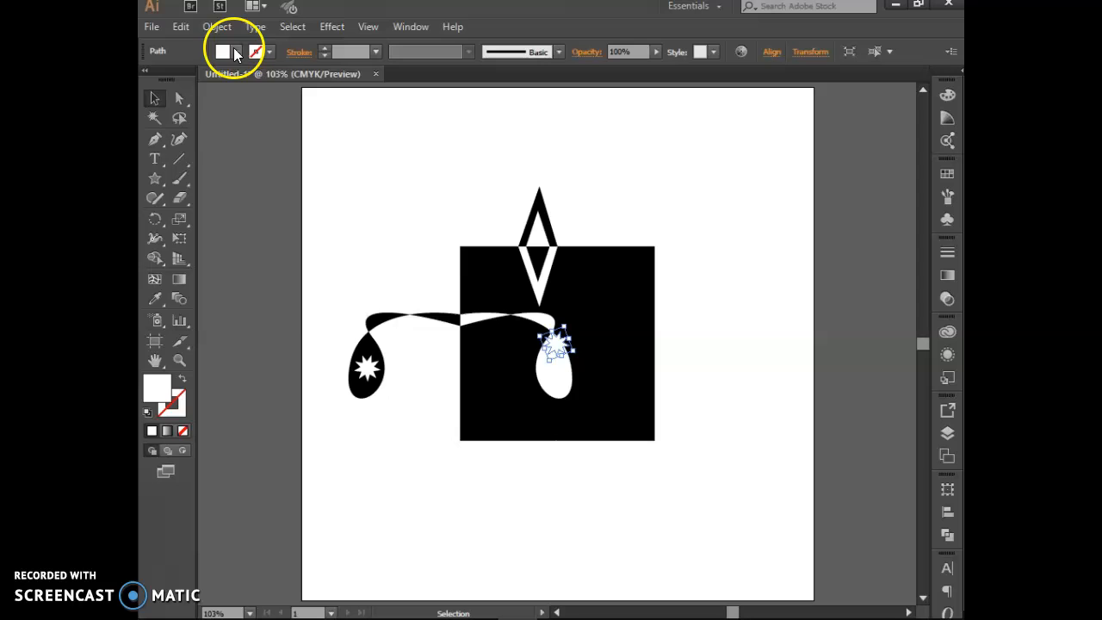
{"action": "left_click", "coordinate": [223, 52]}
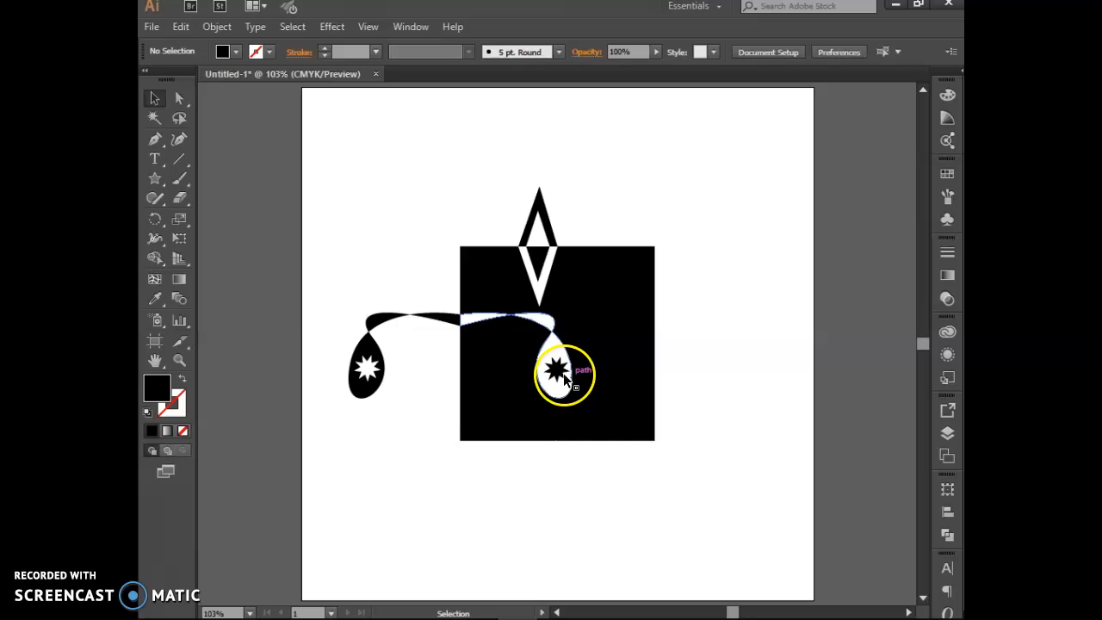
{"action": "left_click_drag", "start_coordinate": [564, 371], "coordinate": [556, 377]}
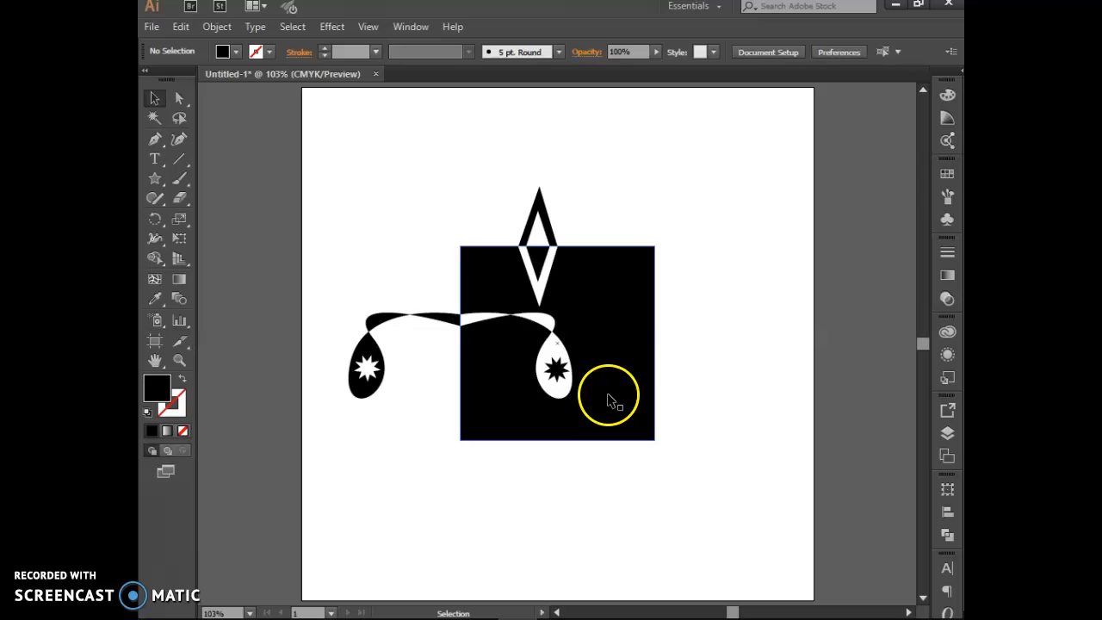
{"action": "mouse_move", "coordinate": [564, 276]}
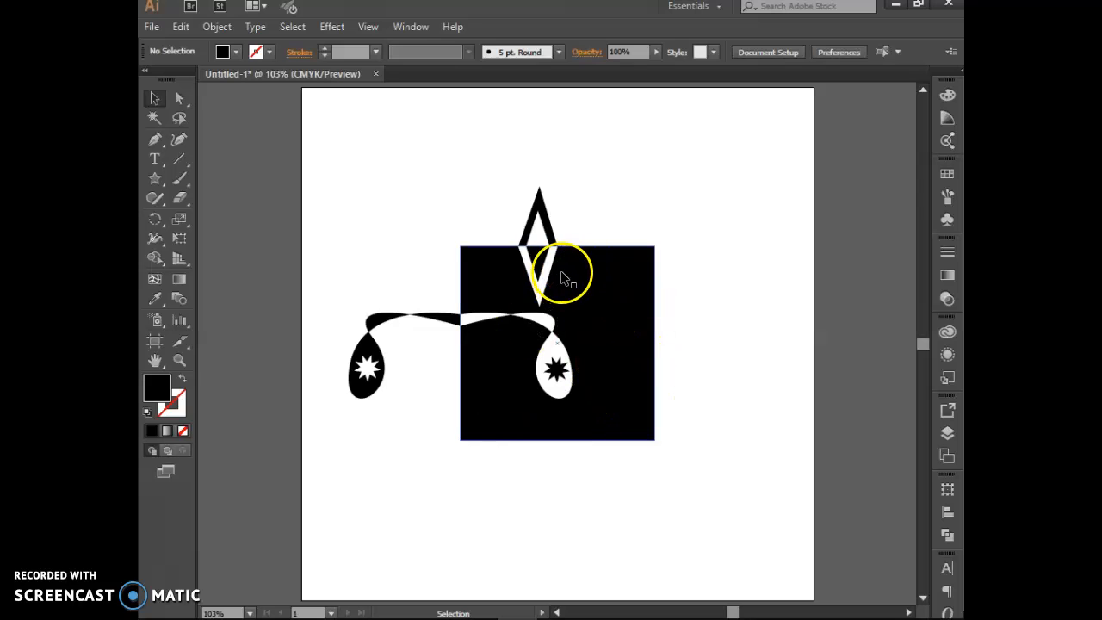
{"action": "mouse_move", "coordinate": [465, 271]}
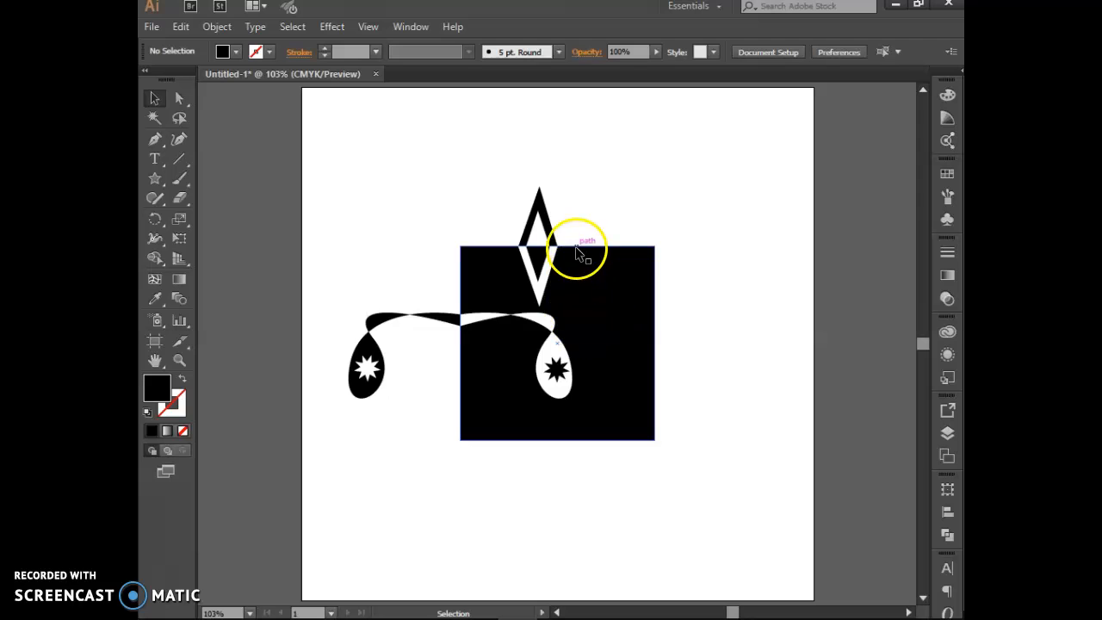
{"action": "mouse_move", "coordinate": [207, 107]}
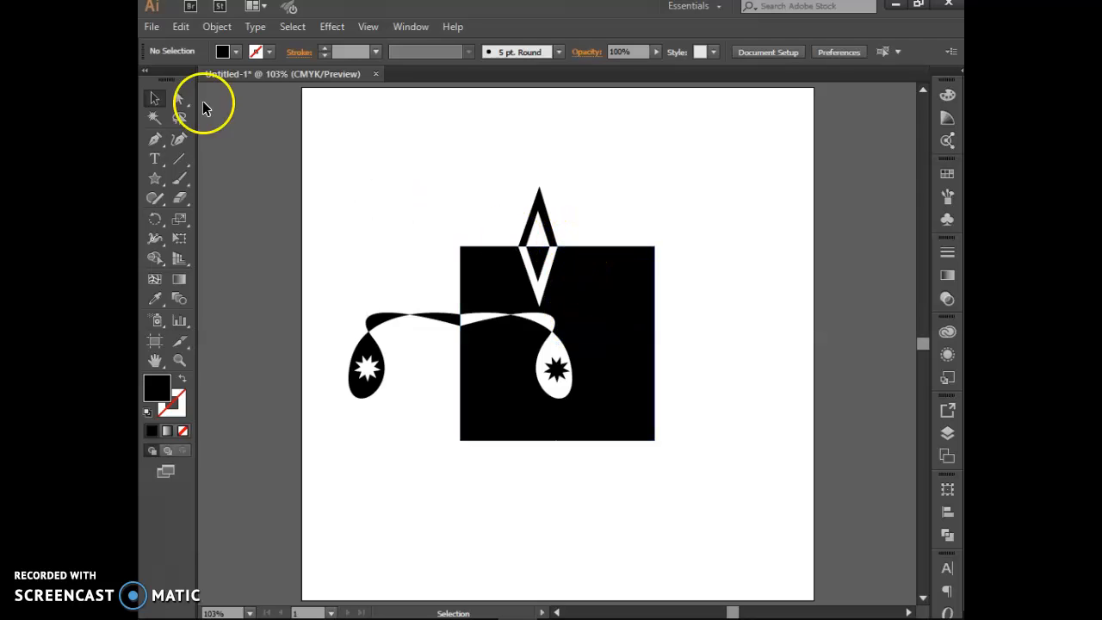
{"action": "left_click", "coordinate": [151, 26]}
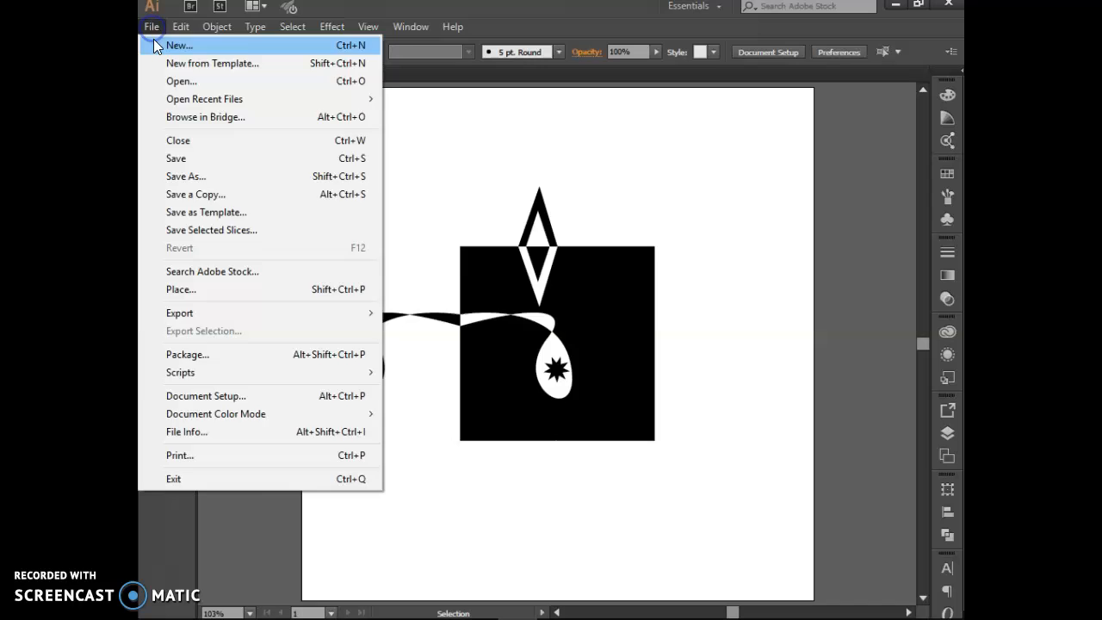
{"action": "left_click", "coordinate": [178, 45]}
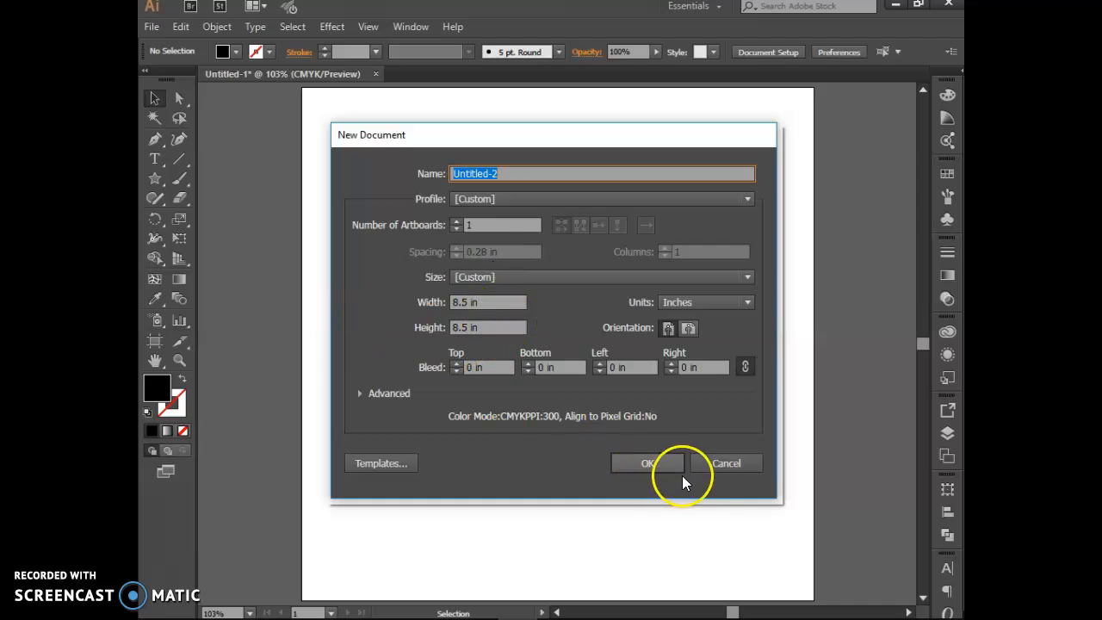
{"action": "left_click", "coordinate": [647, 463]}
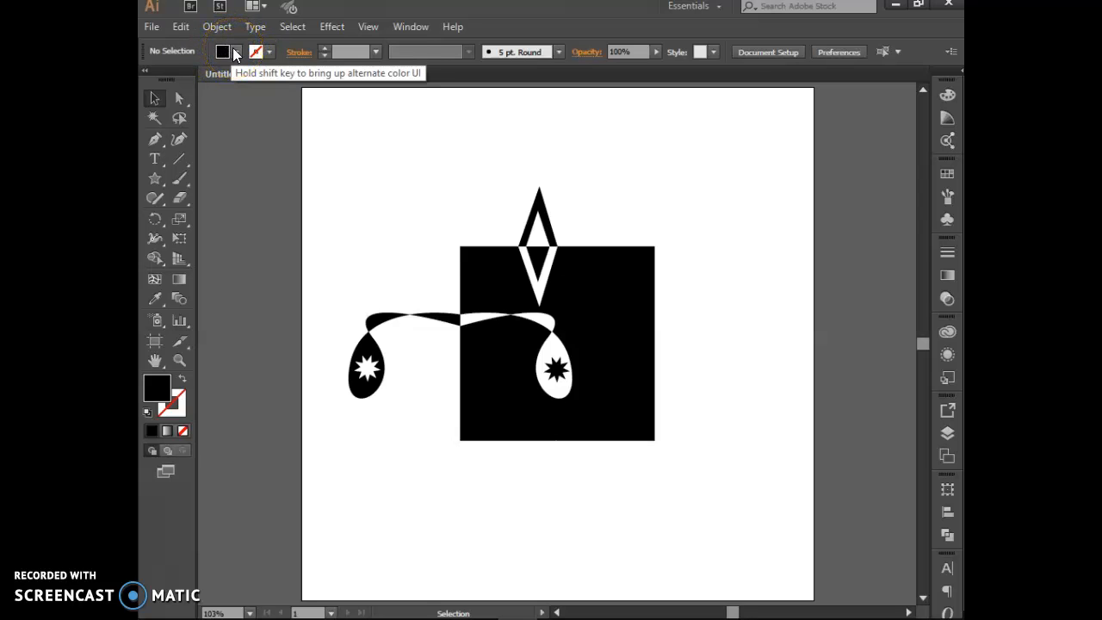
{"action": "left_click", "coordinate": [216, 26]}
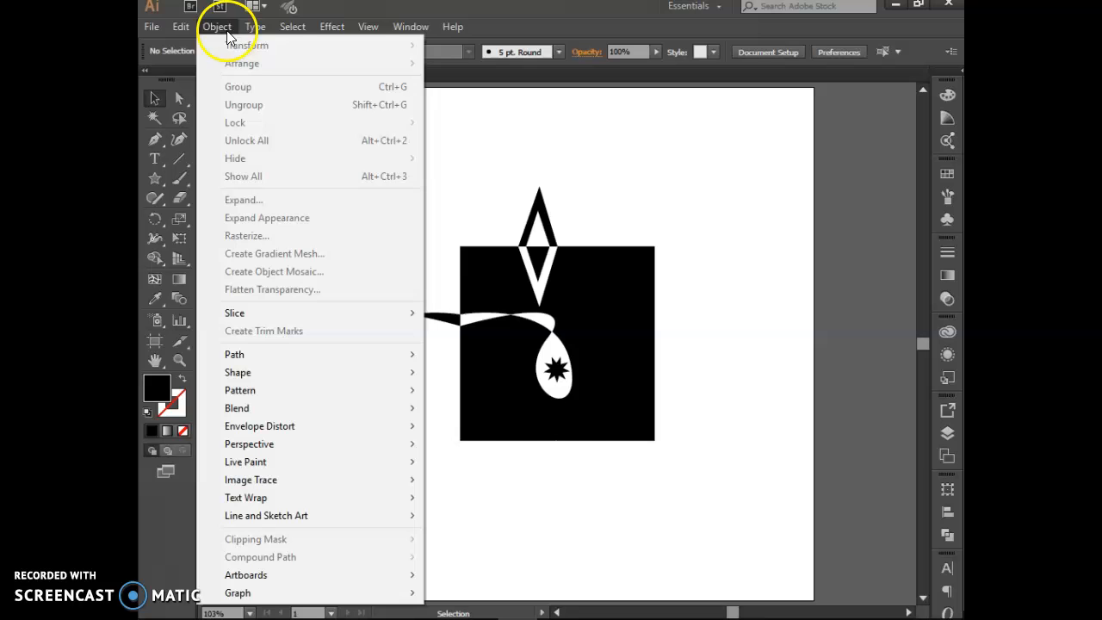
{"action": "mouse_move", "coordinate": [247, 45]}
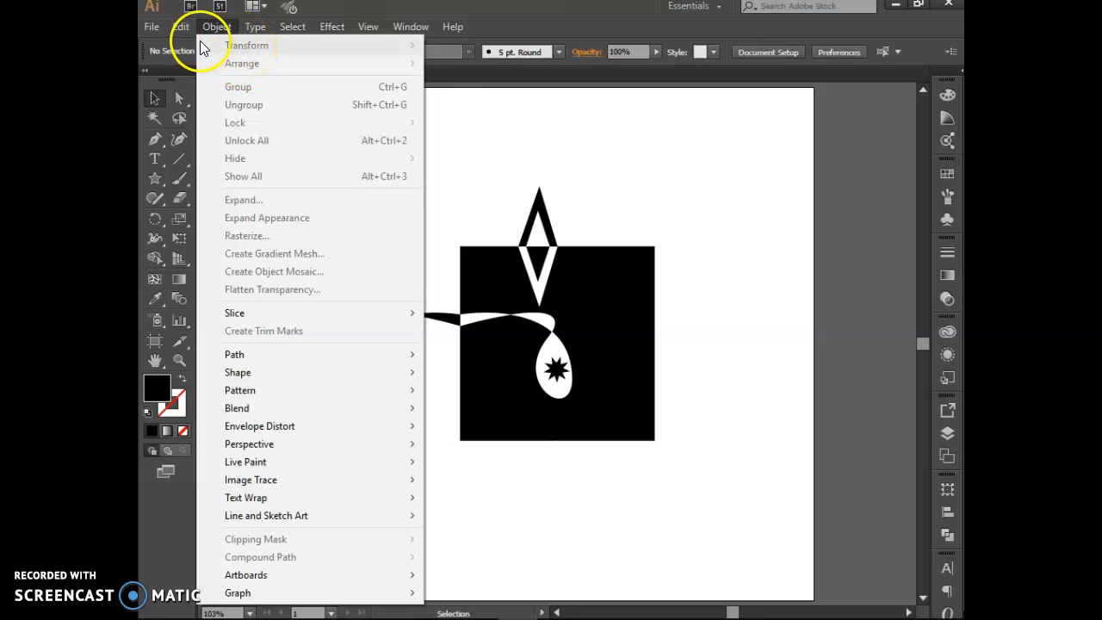
{"action": "left_click", "coordinate": [181, 26]}
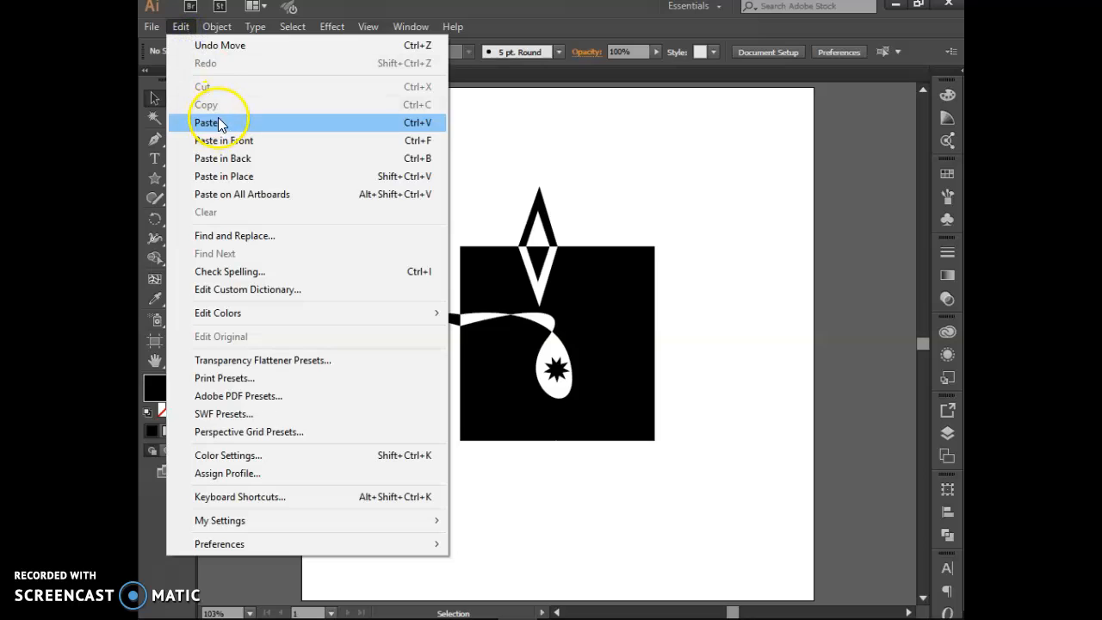
{"action": "mouse_move", "coordinate": [223, 112]}
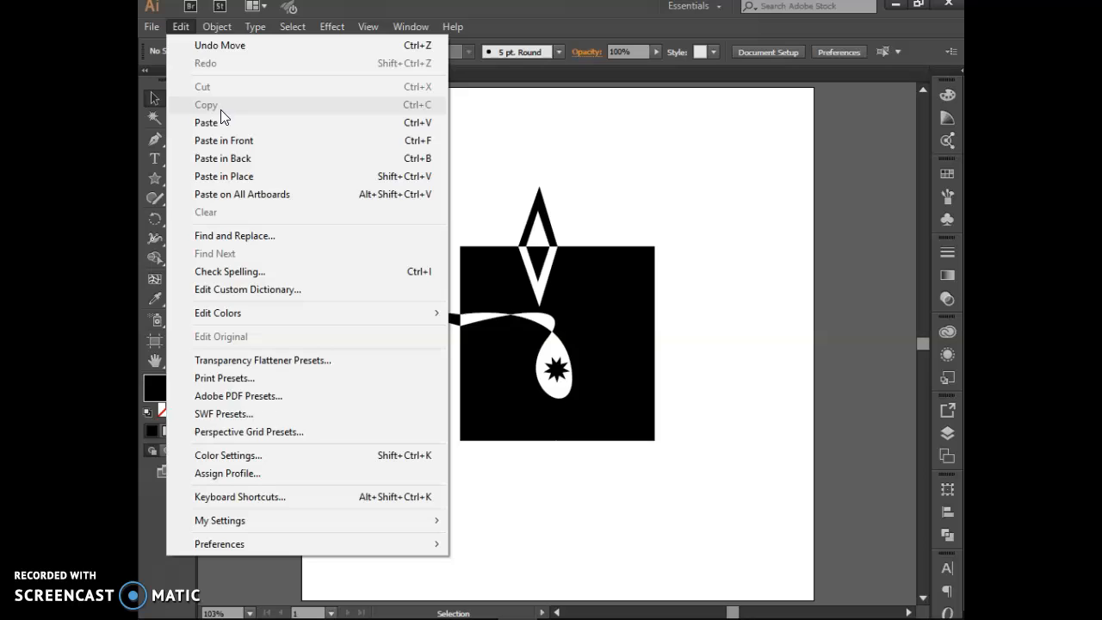
{"action": "left_click", "coordinate": [206, 122]}
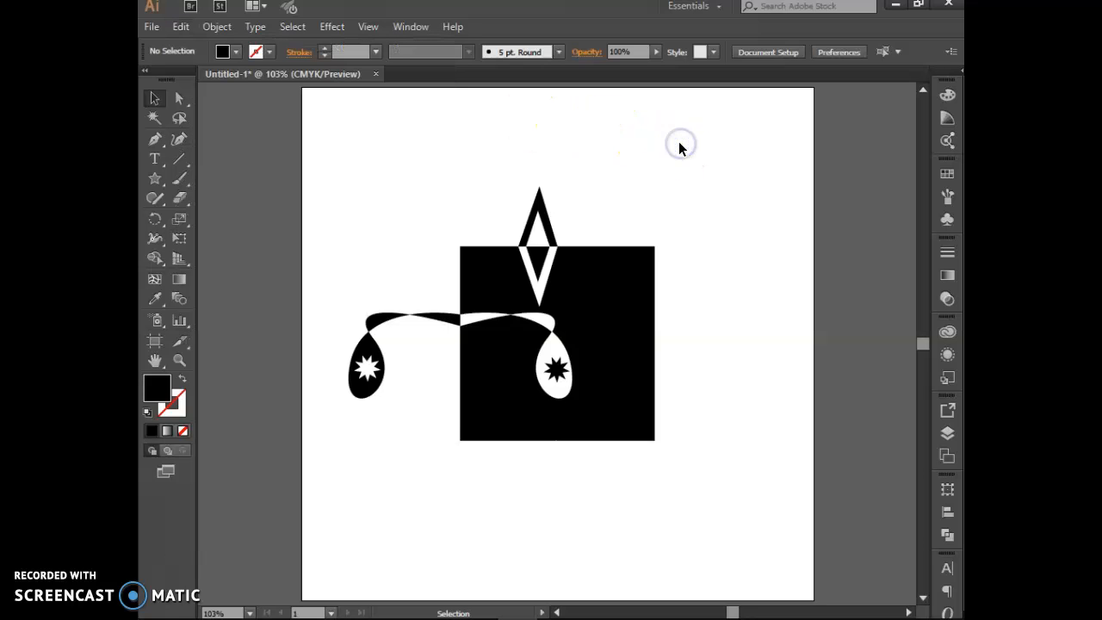
{"action": "mouse_move", "coordinate": [687, 144]}
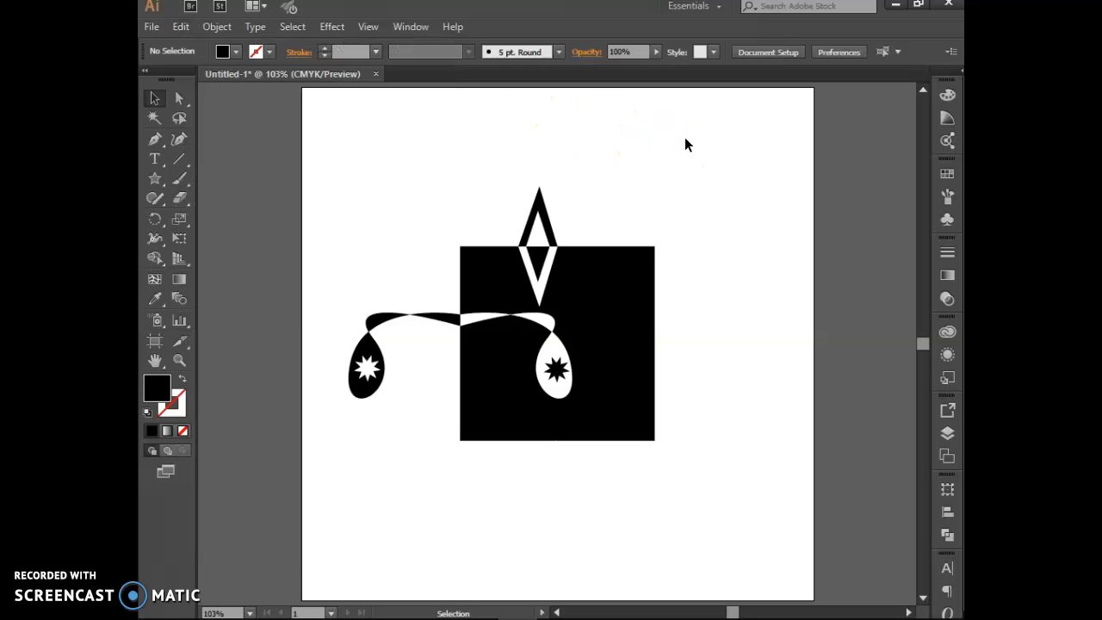
{"action": "mouse_move", "coordinate": [551, 271]}
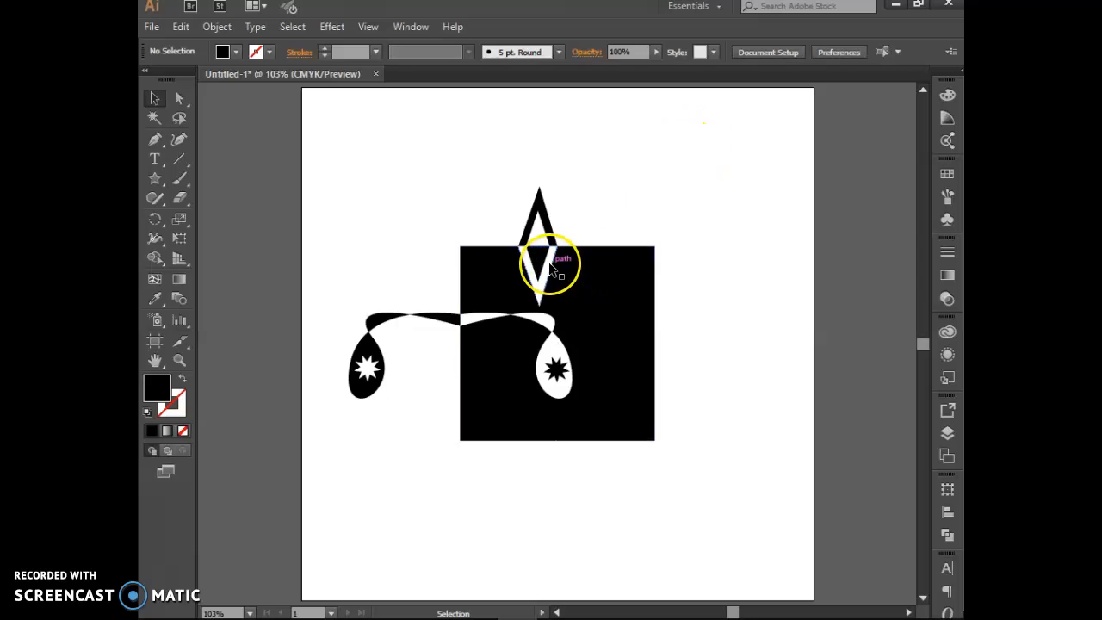